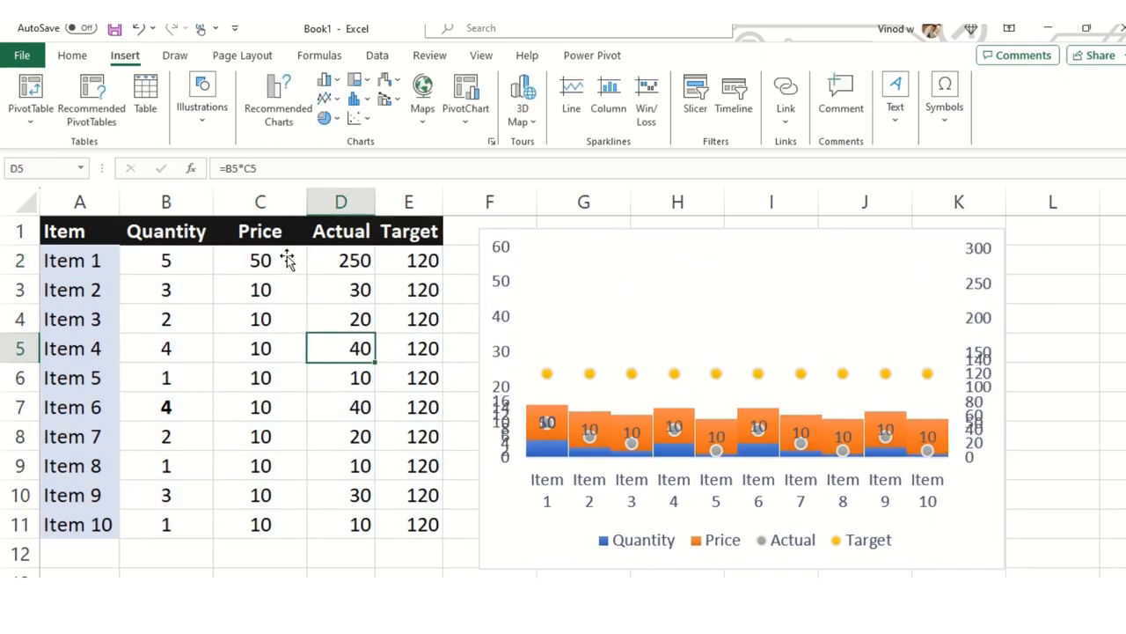
Fill the Price cells down with 50, then 40, then 2 so Actual values and the chart update.
left_click_drag(260, 260, 261, 407)
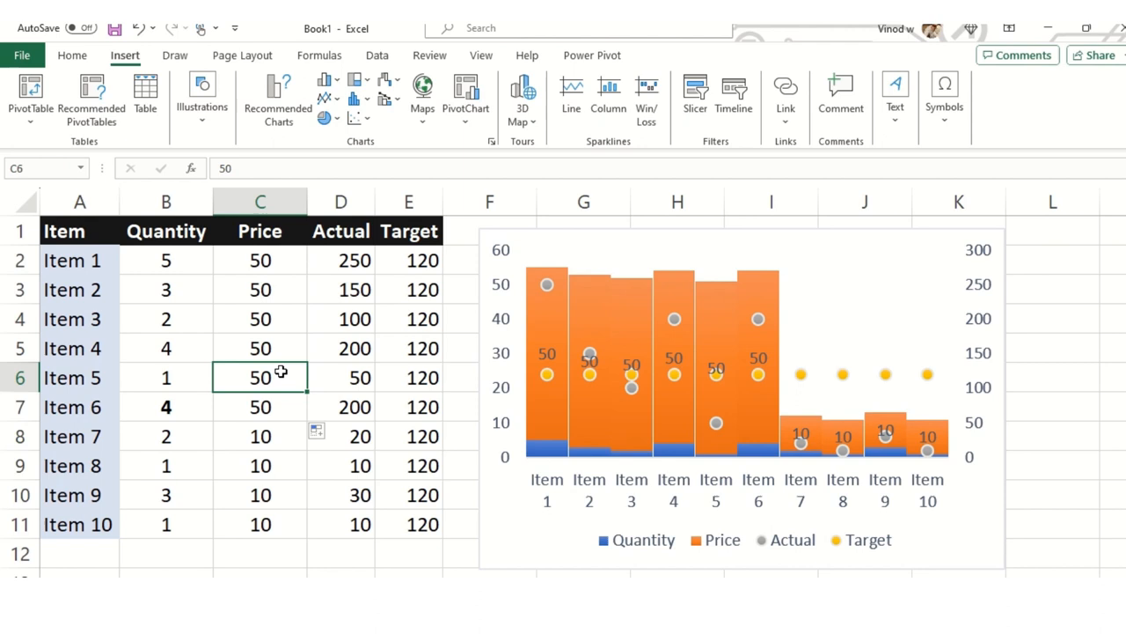
type("40")
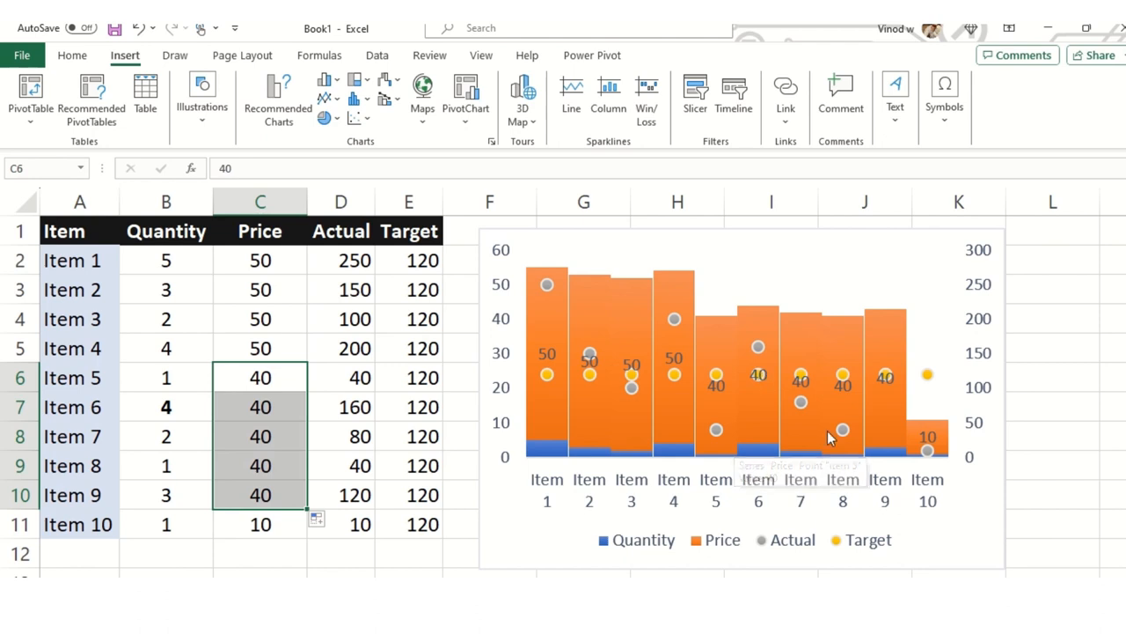
left_click(260, 260)
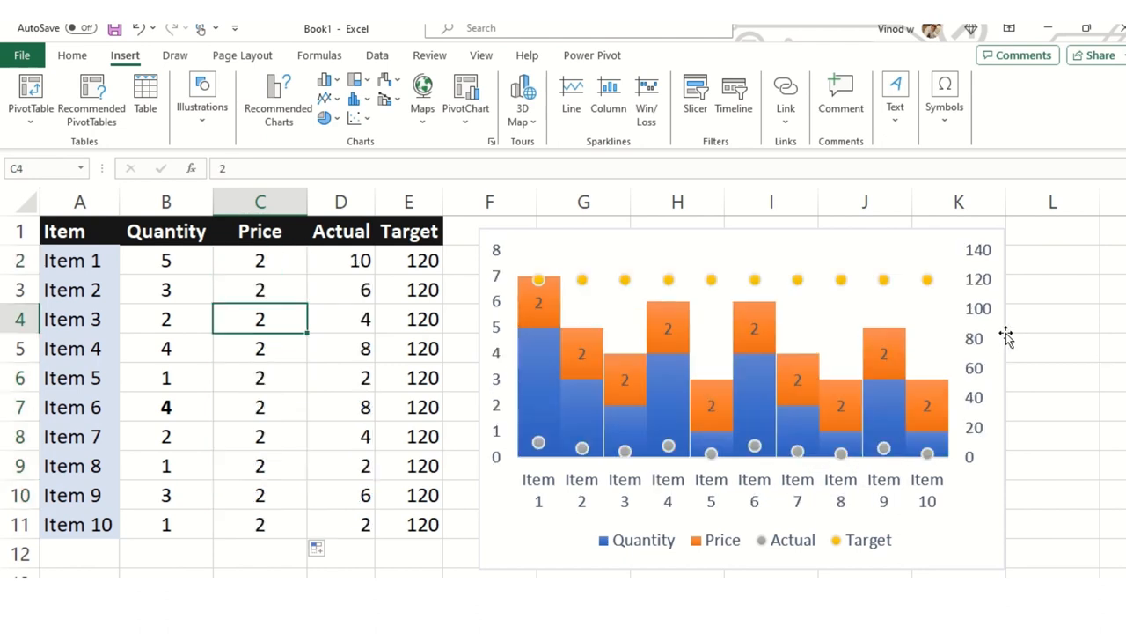
mouse_move(563, 429)
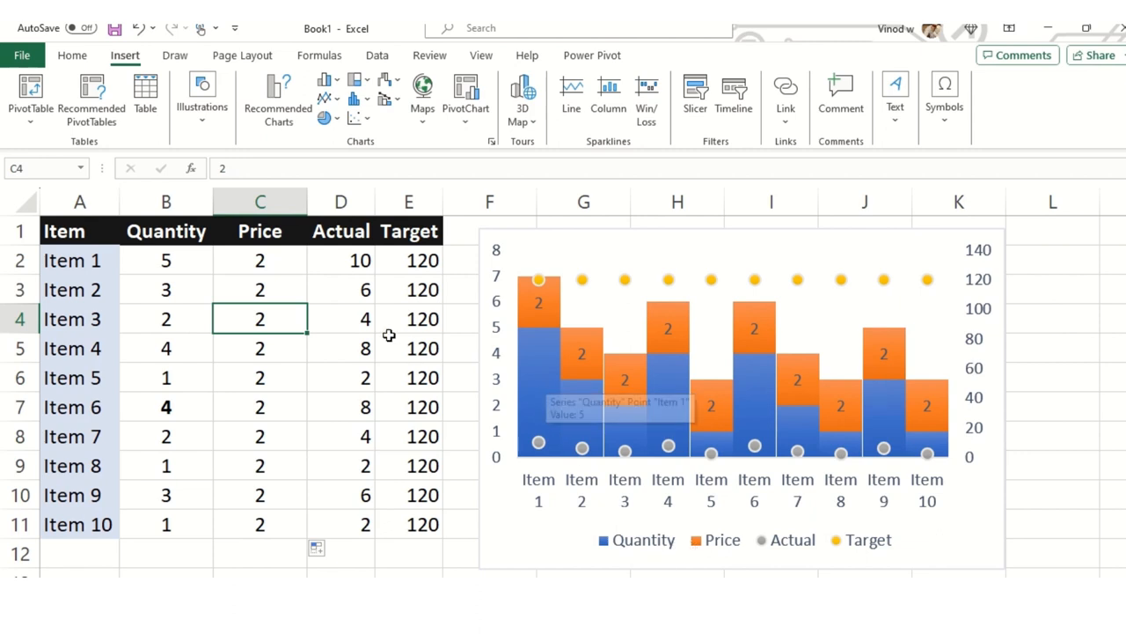
Review the Quantity values, item names and Item 1 Target marker, then select and deselect the chart.
left_click(165, 230)
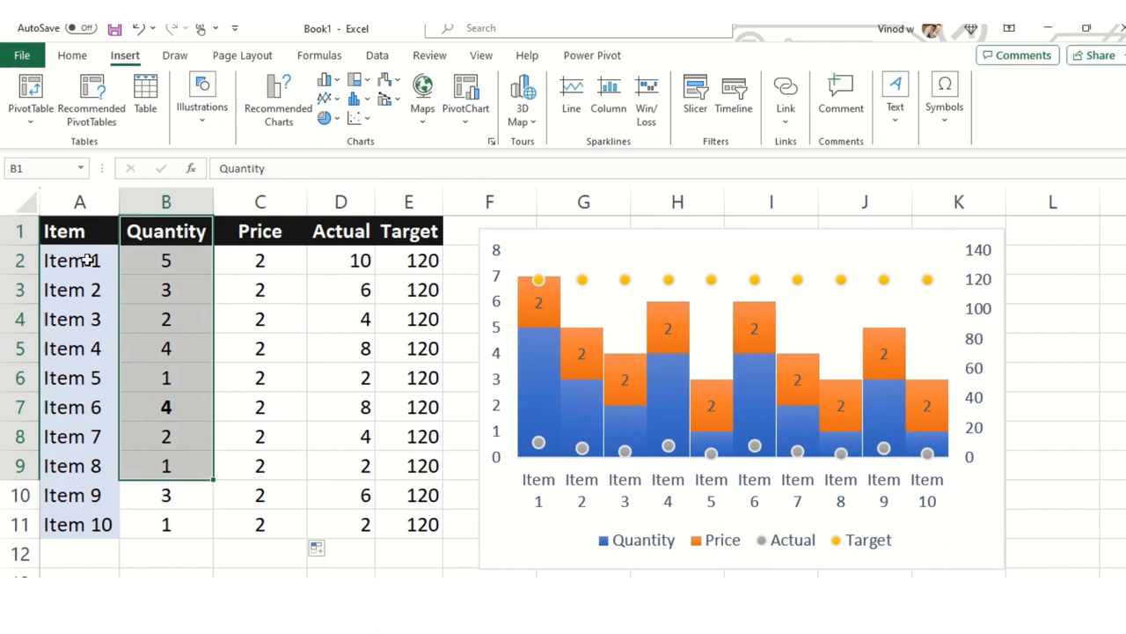
left_click(79, 261)
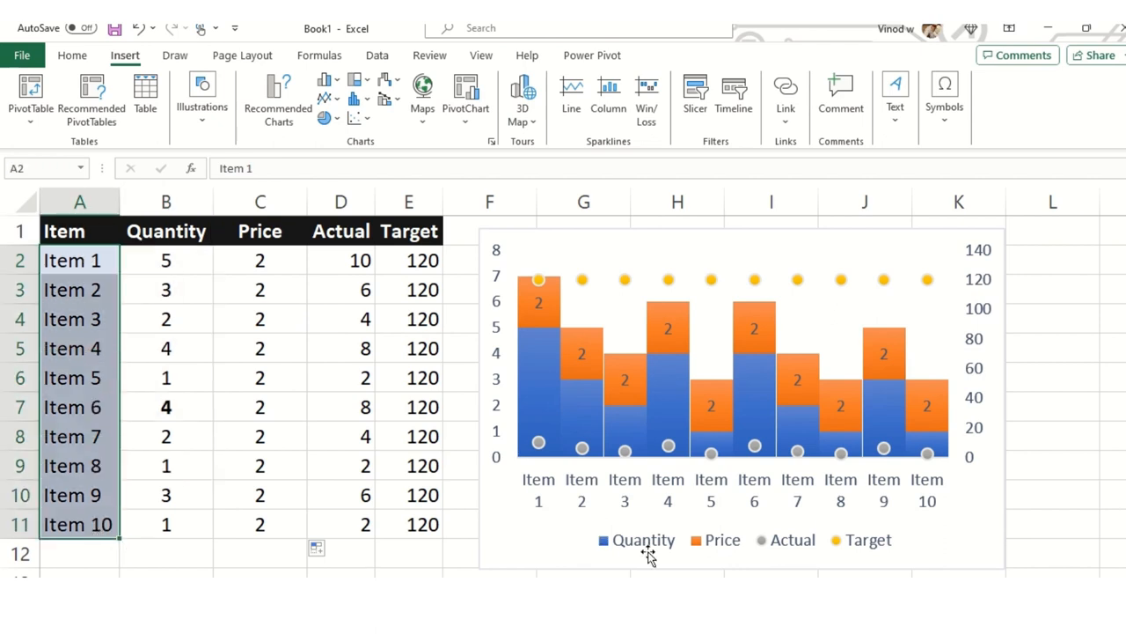
mouse_move(736, 510)
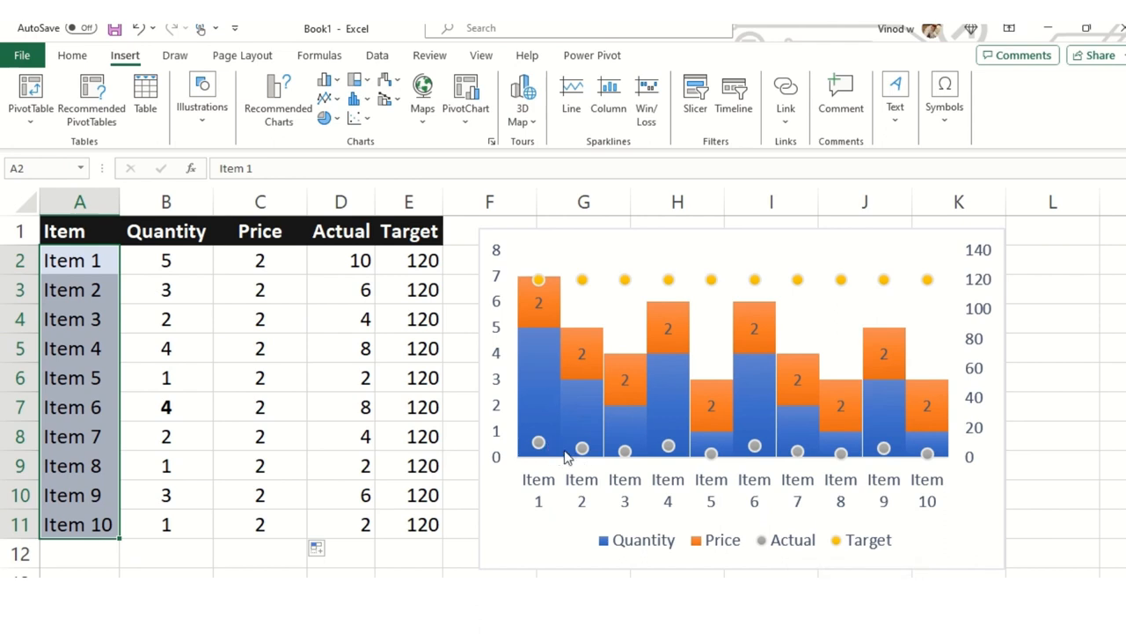
mouse_move(539, 285)
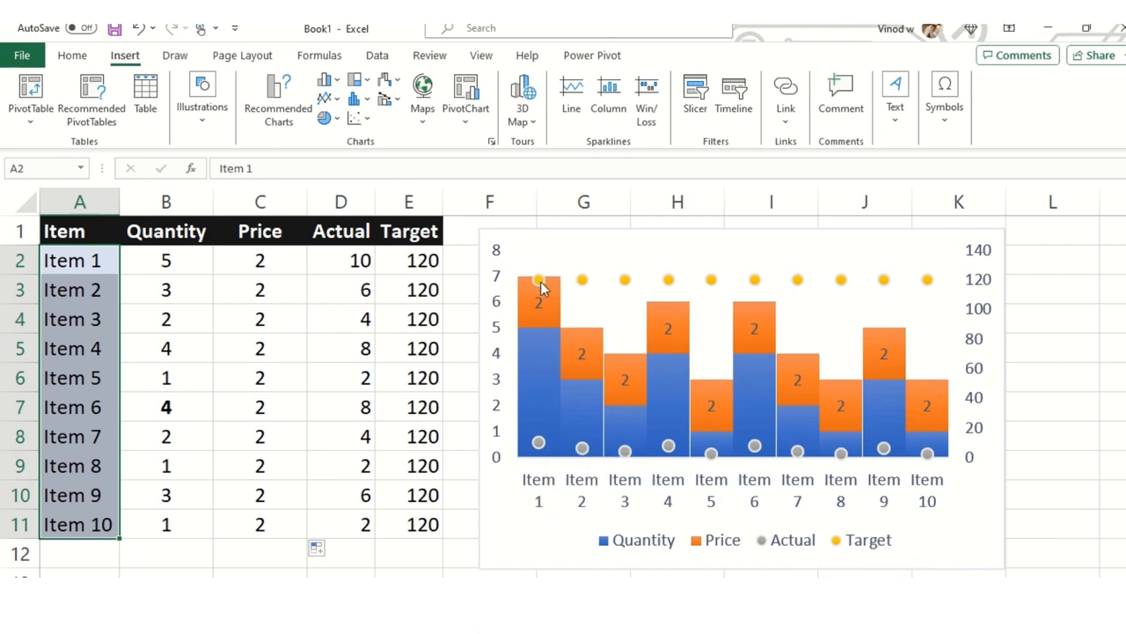
left_click(342, 318)
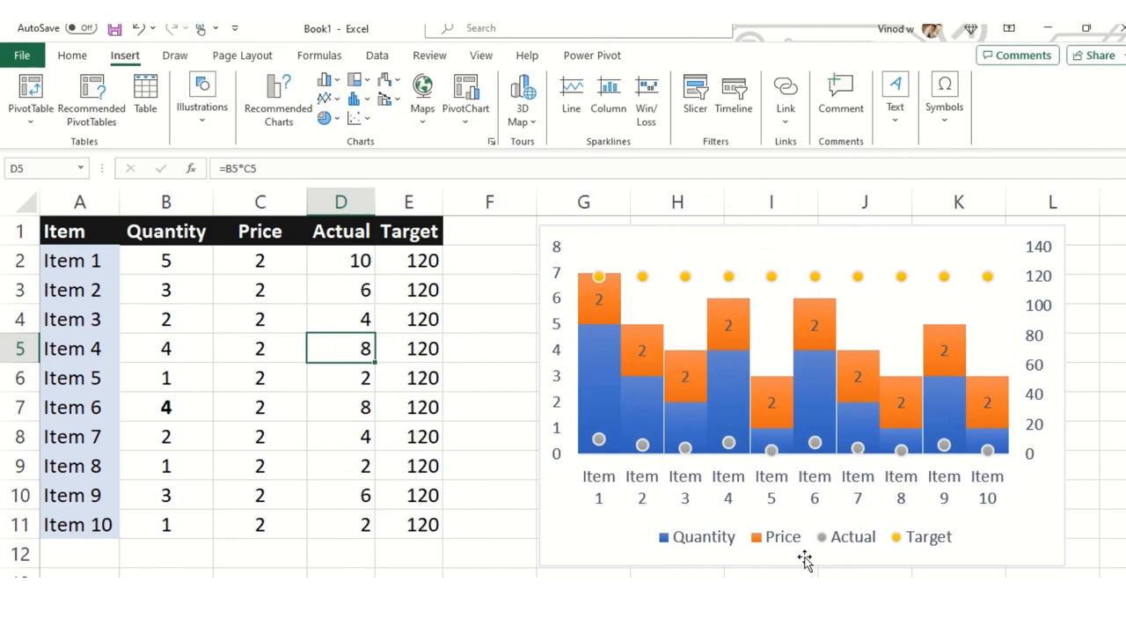
mouse_move(563, 273)
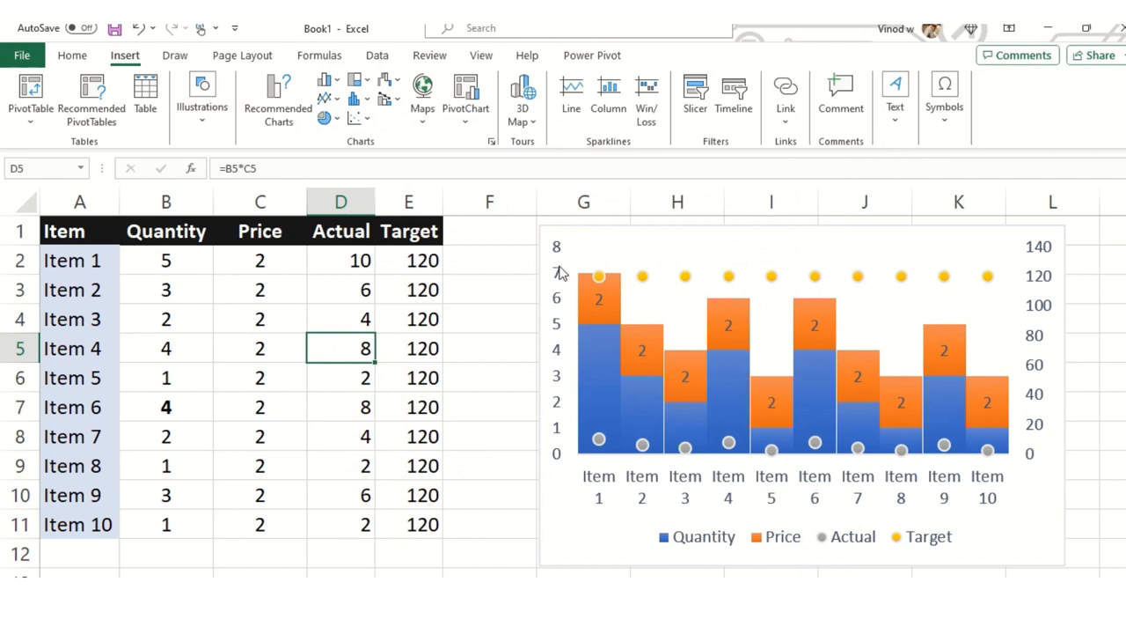
left_click(810, 413)
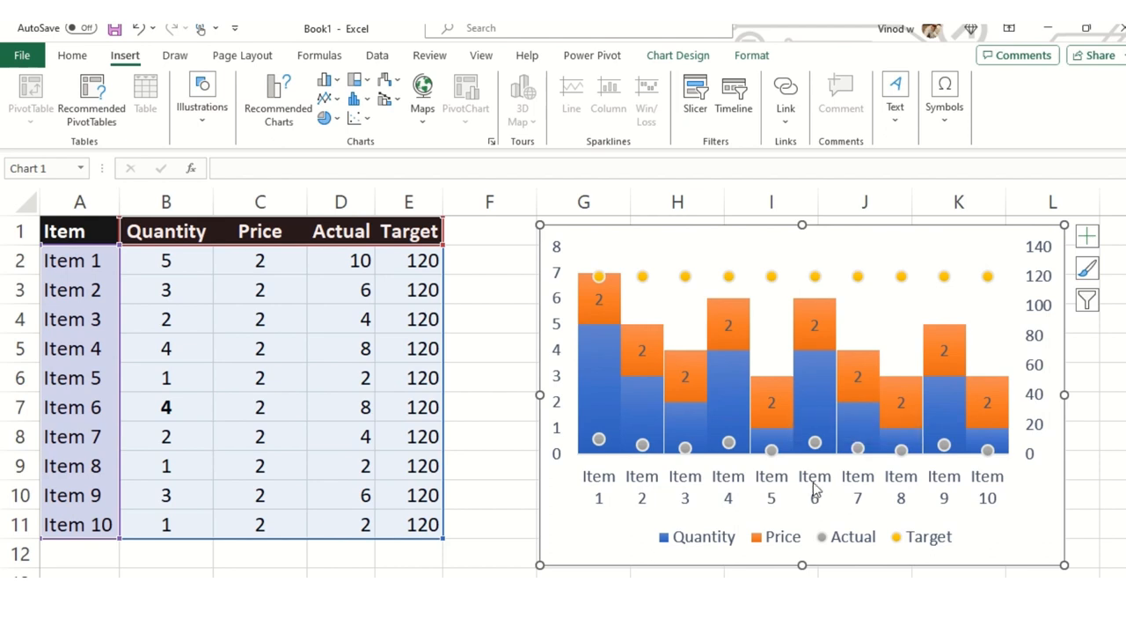
left_click(489, 495)
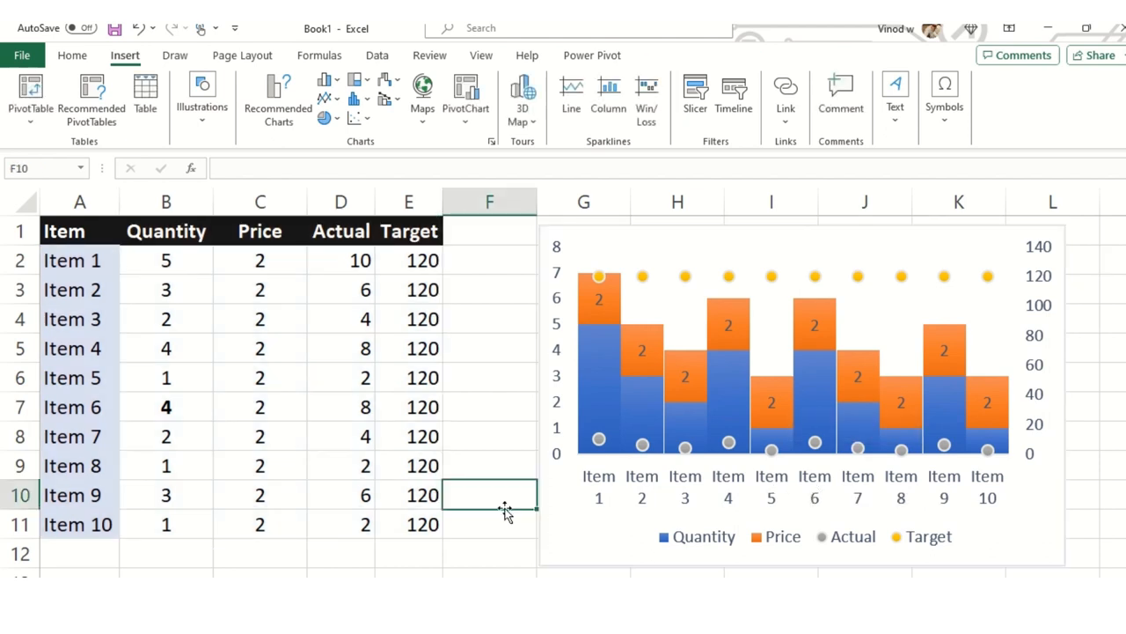
mouse_move(506, 514)
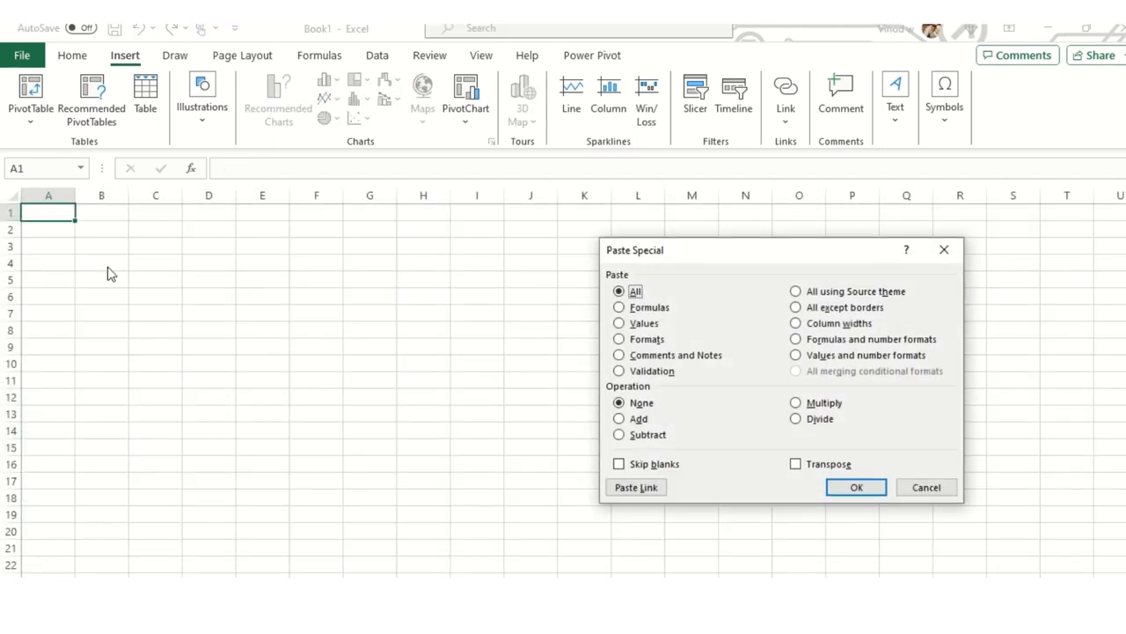
Paste the copied Item, Quantity and Price data as values only via Paste Special.
left_click(620, 324)
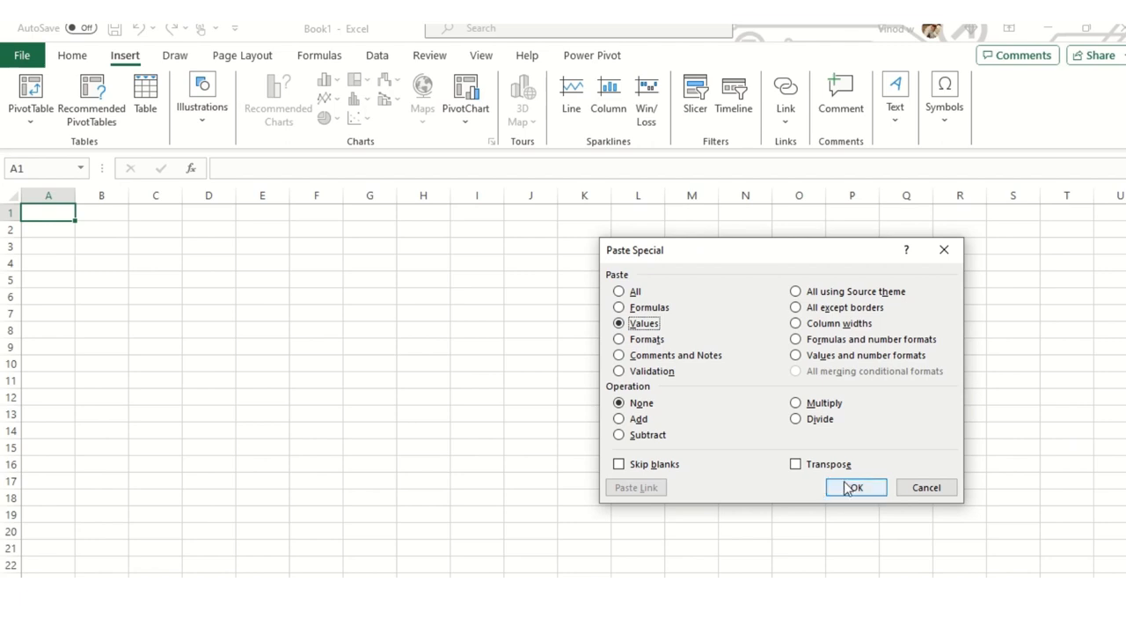
left_click(855, 486)
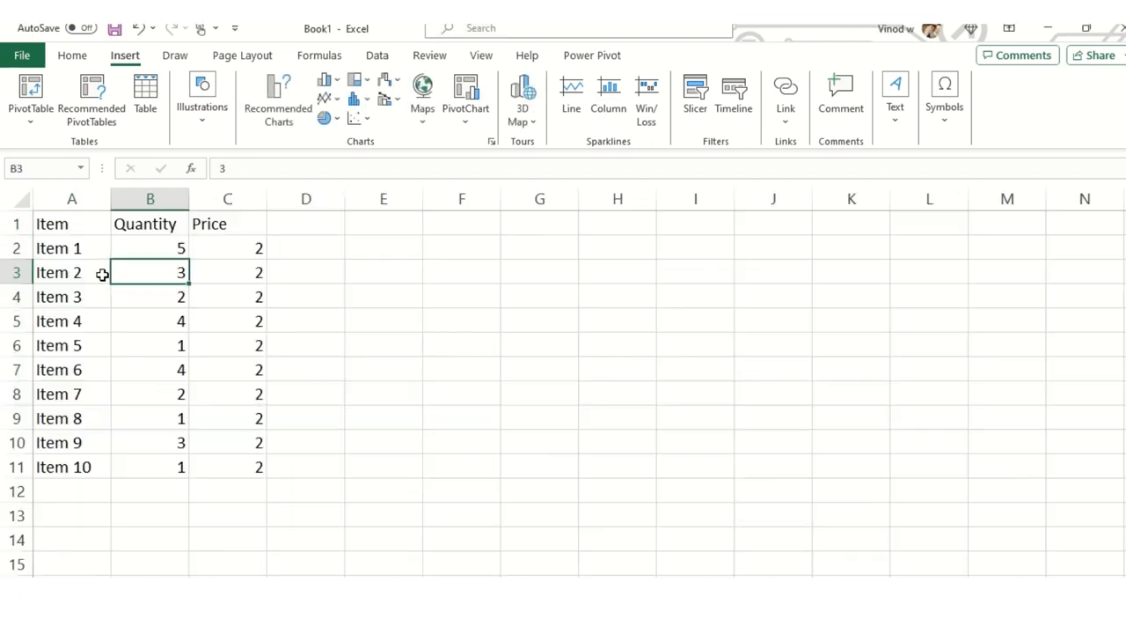
mouse_move(53, 221)
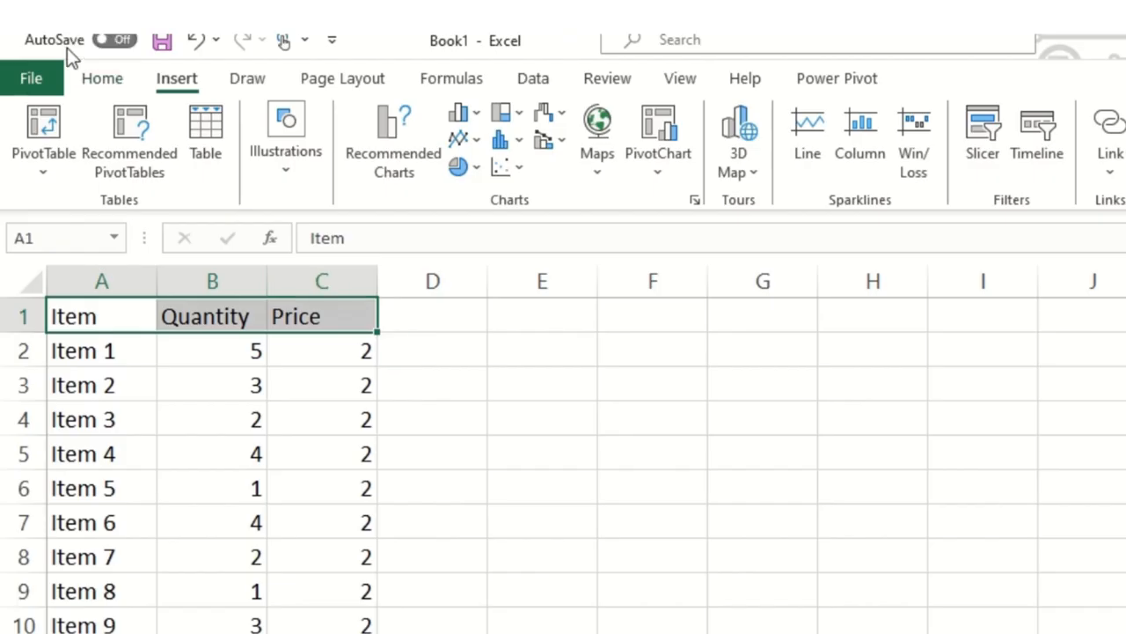
From the Home ribbon give the item names a light blue fill, then move to the first Actual cell.
left_click(102, 77)
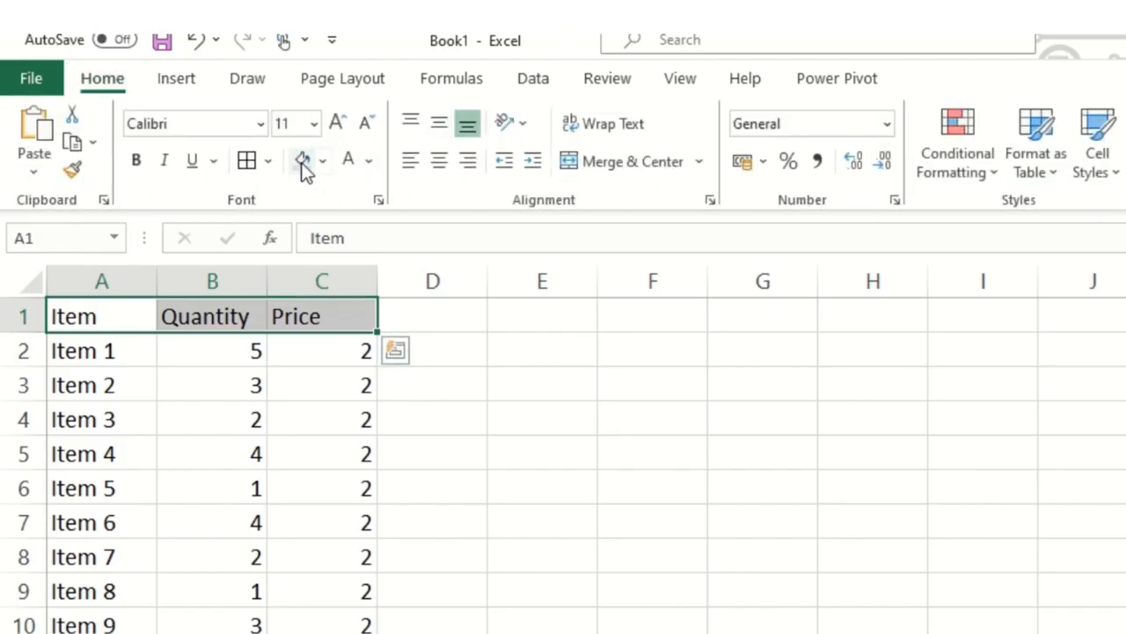
mouse_move(301, 162)
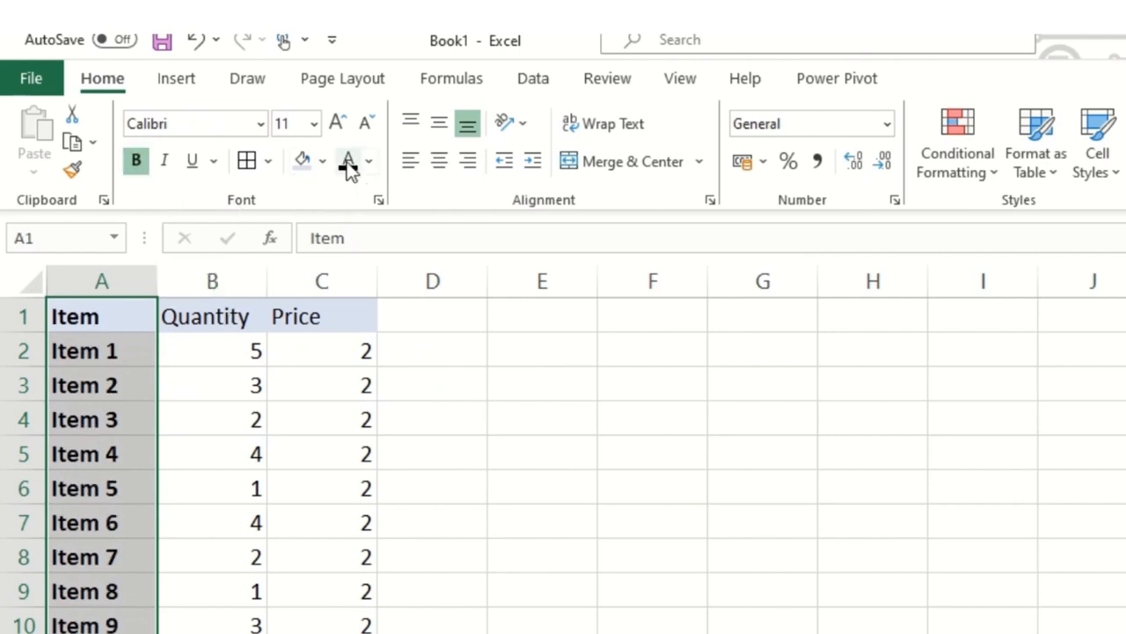
left_click(320, 350)
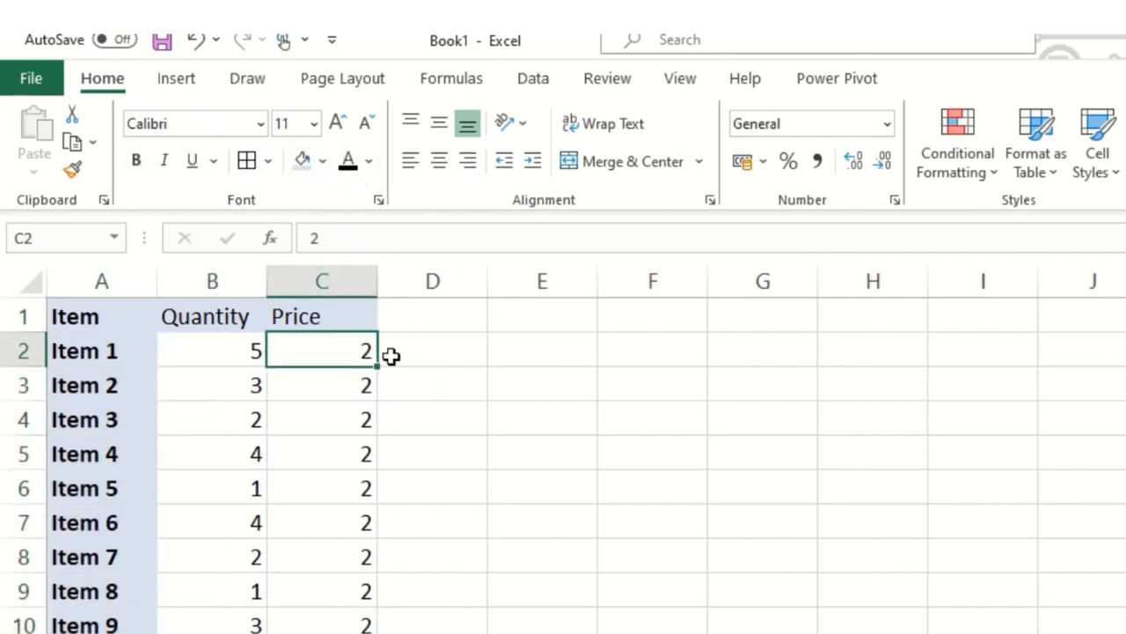
left_click(433, 350)
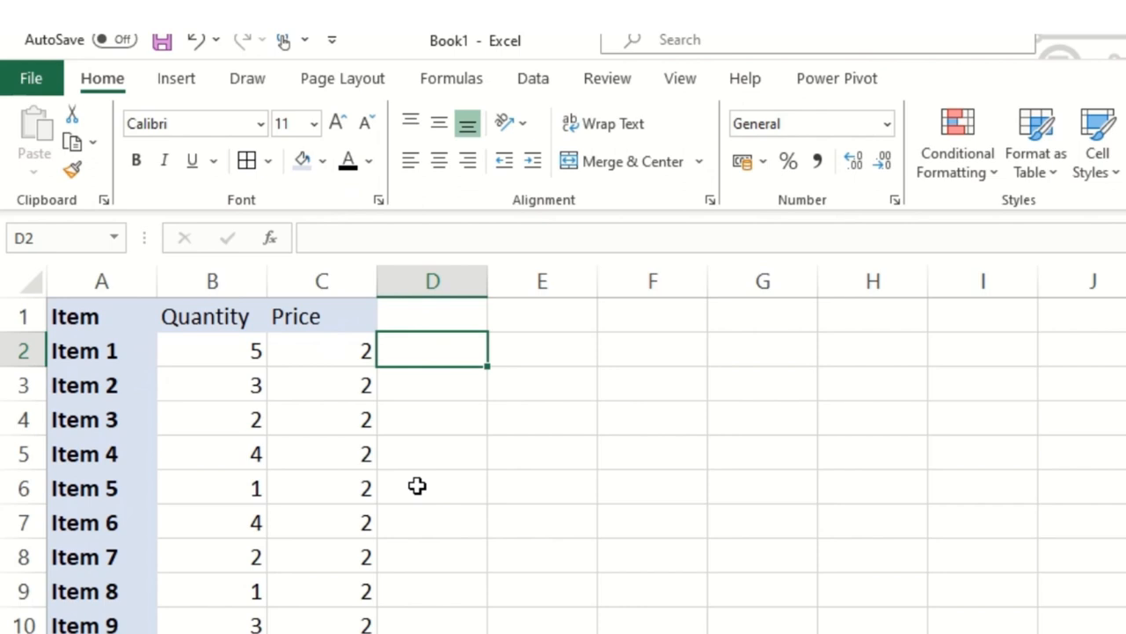
Enter the Actual formula =C2*B2 for Item 1 and add the Actual header.
type("=C2")
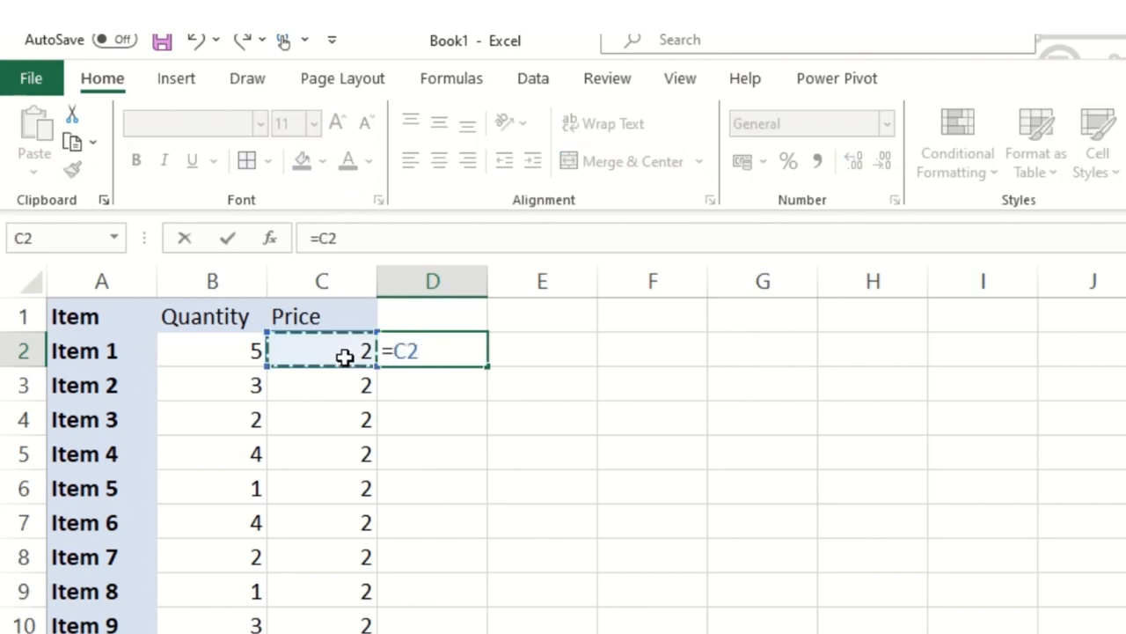
type("*")
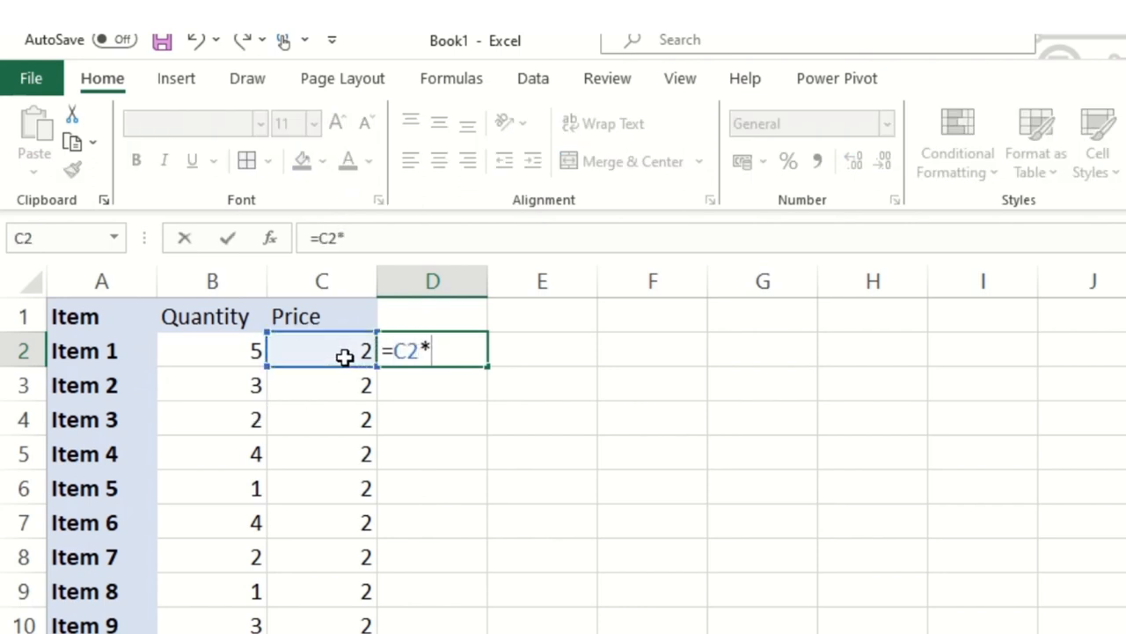
key("Return")
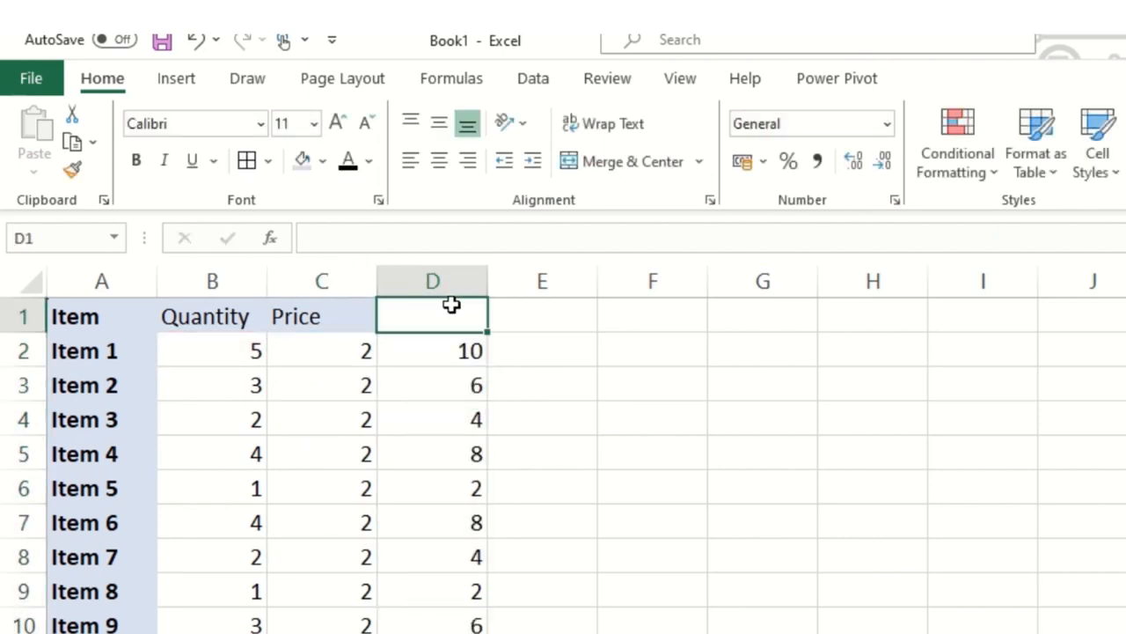
type("Actual")
left_click(542, 316)
type("Target")
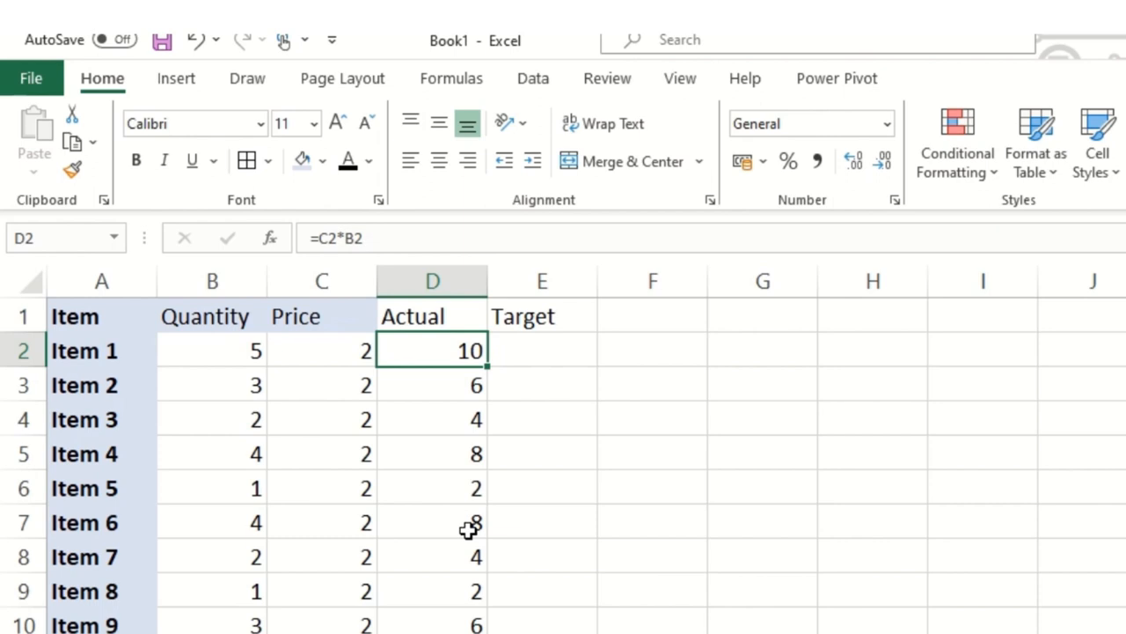
Enter Target values of 30 for Items 1–5 and 40 for Items 6–10.
left_click(542, 351)
type("30")
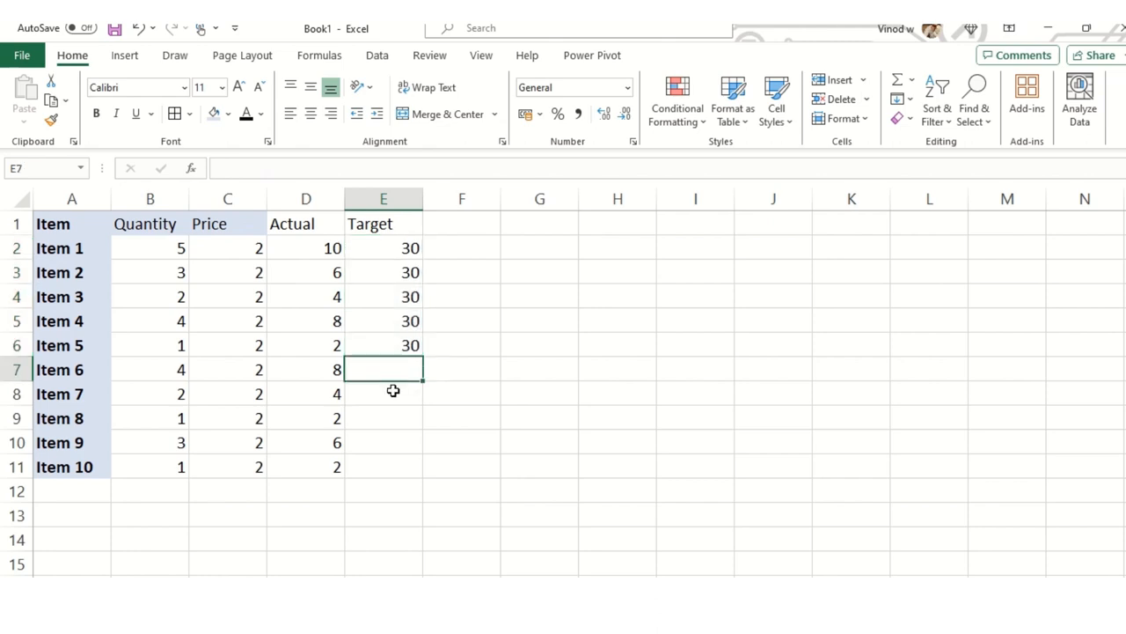
type("40")
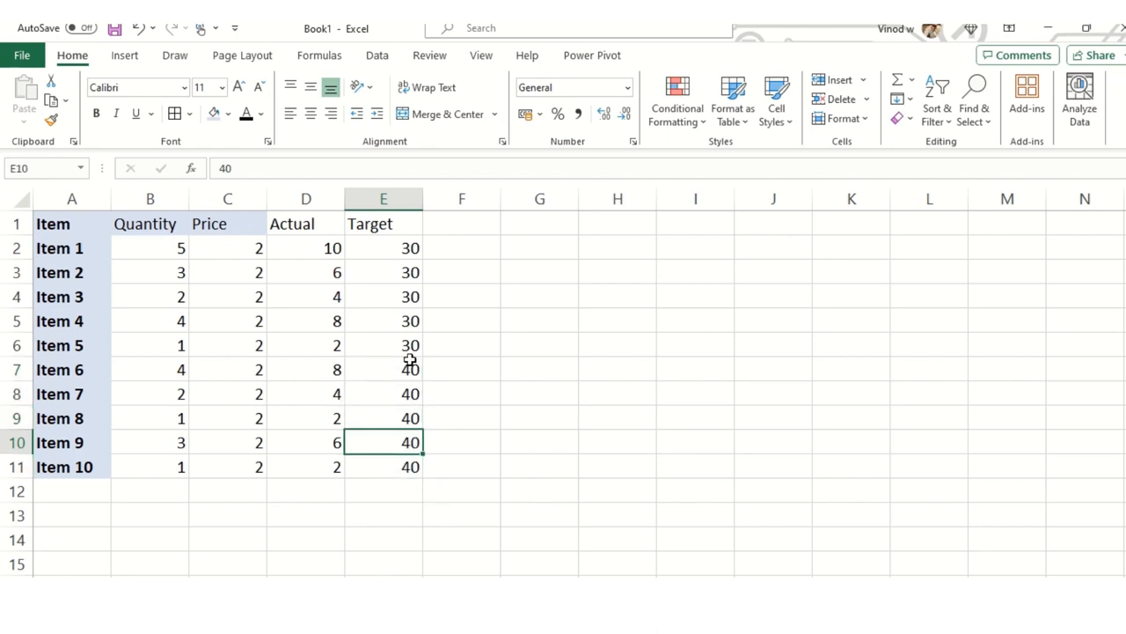
mouse_move(206, 229)
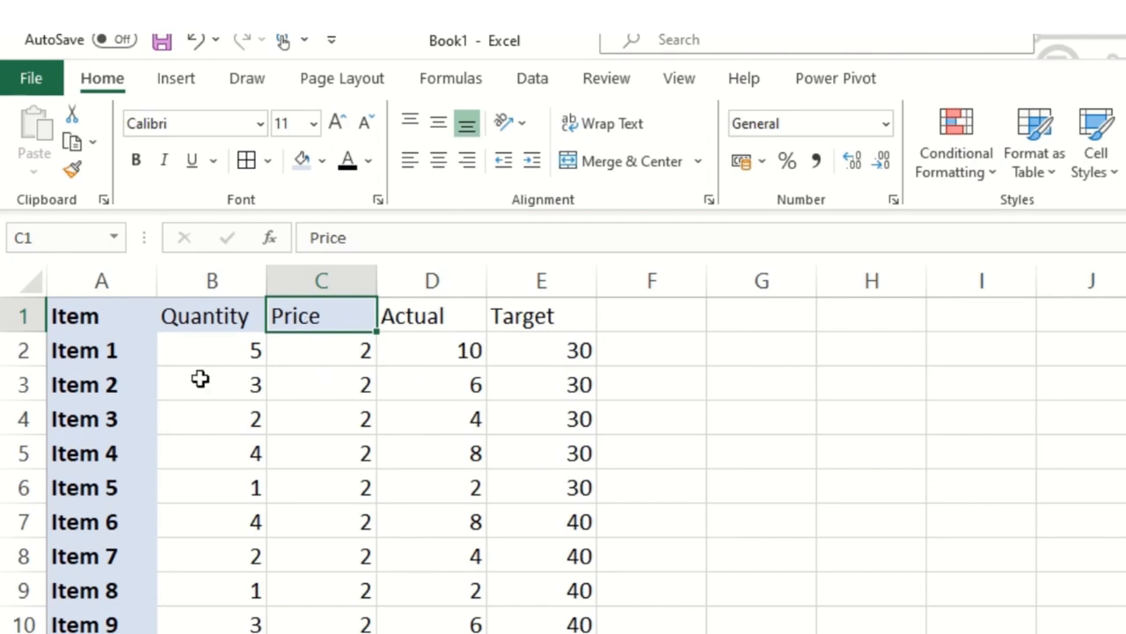
AutoFit the widths of the numeric columns B–E to their contents.
left_click(211, 280)
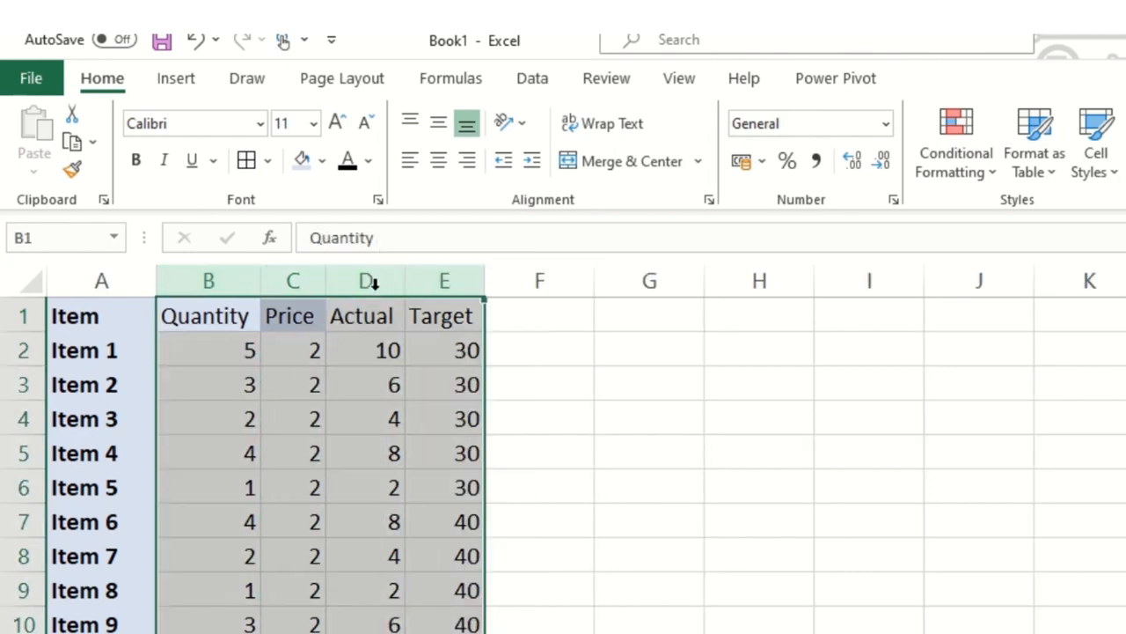
left_click(292, 315)
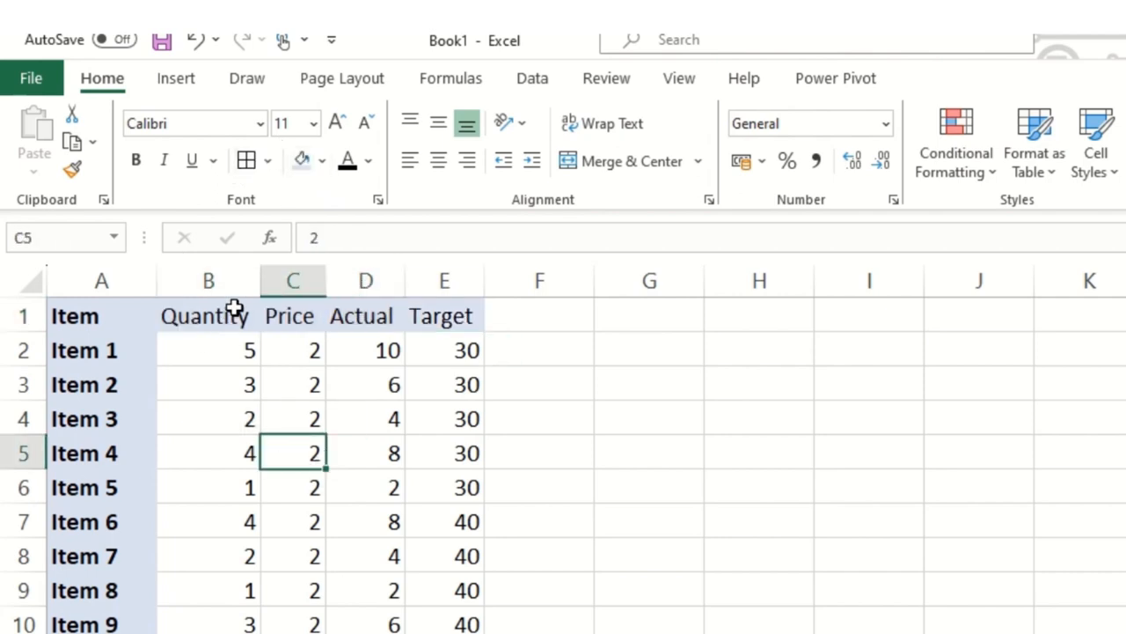
mouse_move(155, 315)
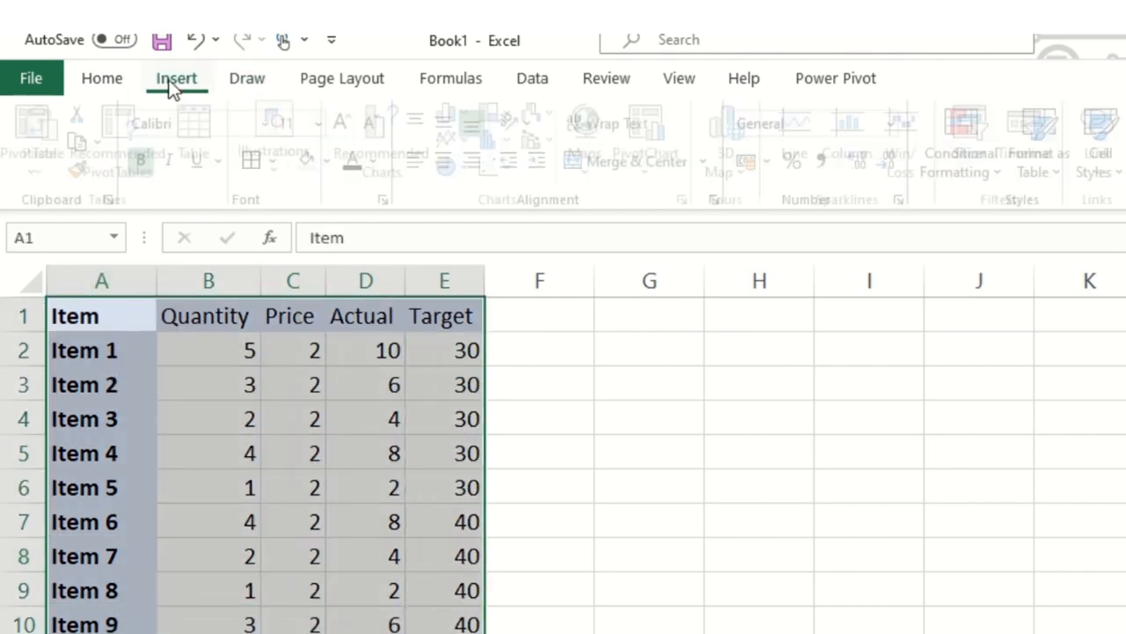
Insert a clustered column chart of Quantity, Price, Actual and Target from Recommended Charts.
left_click(176, 78)
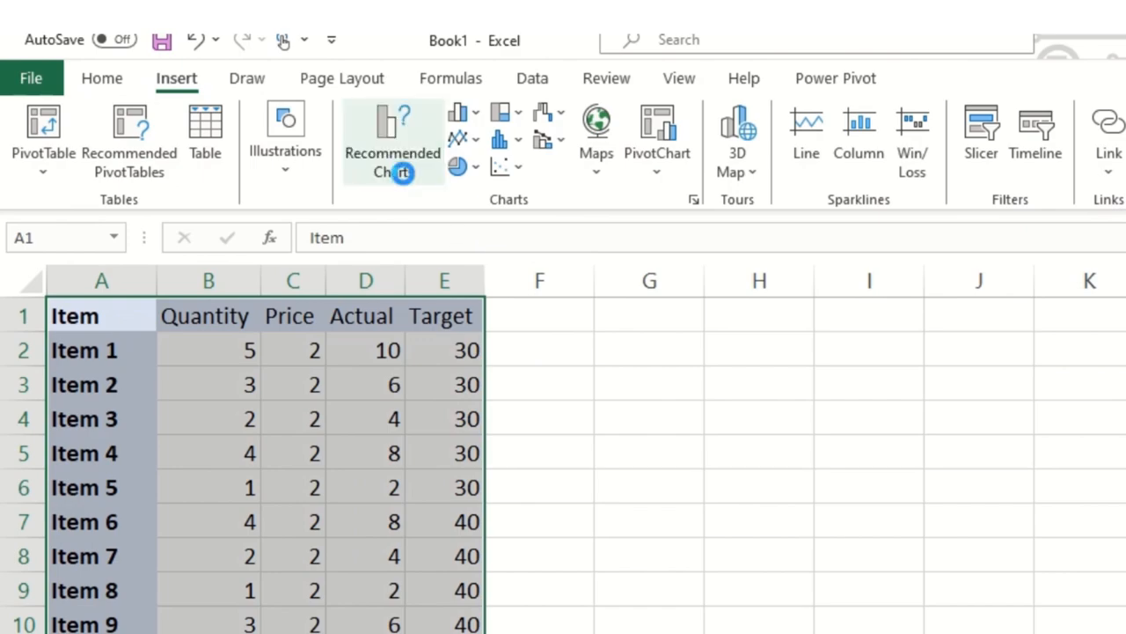
left_click(393, 141)
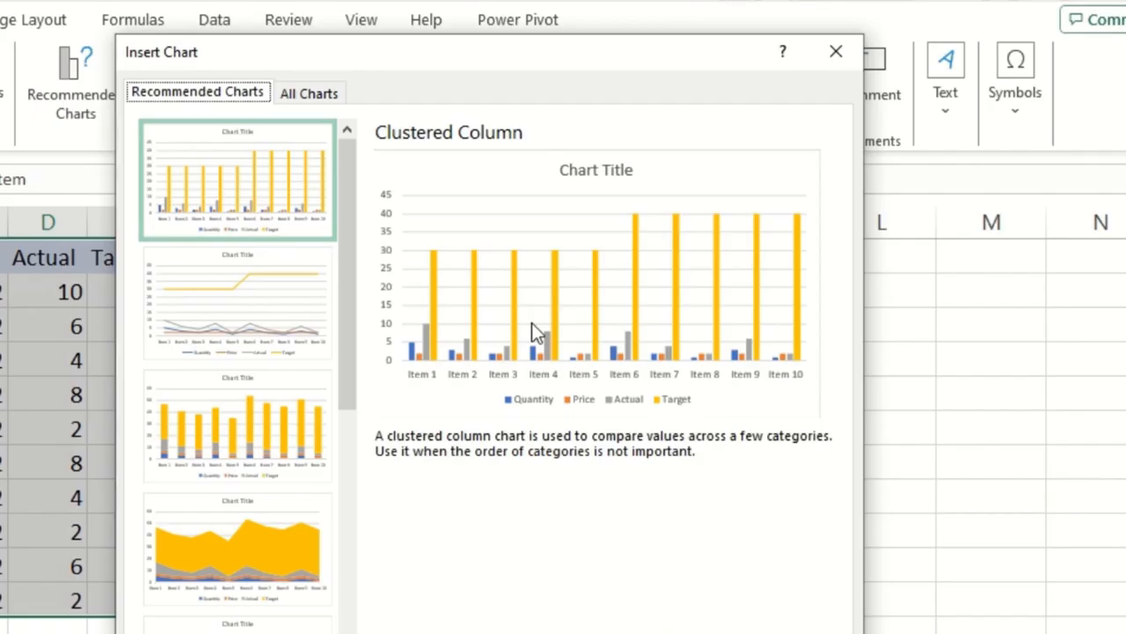
mouse_move(697, 572)
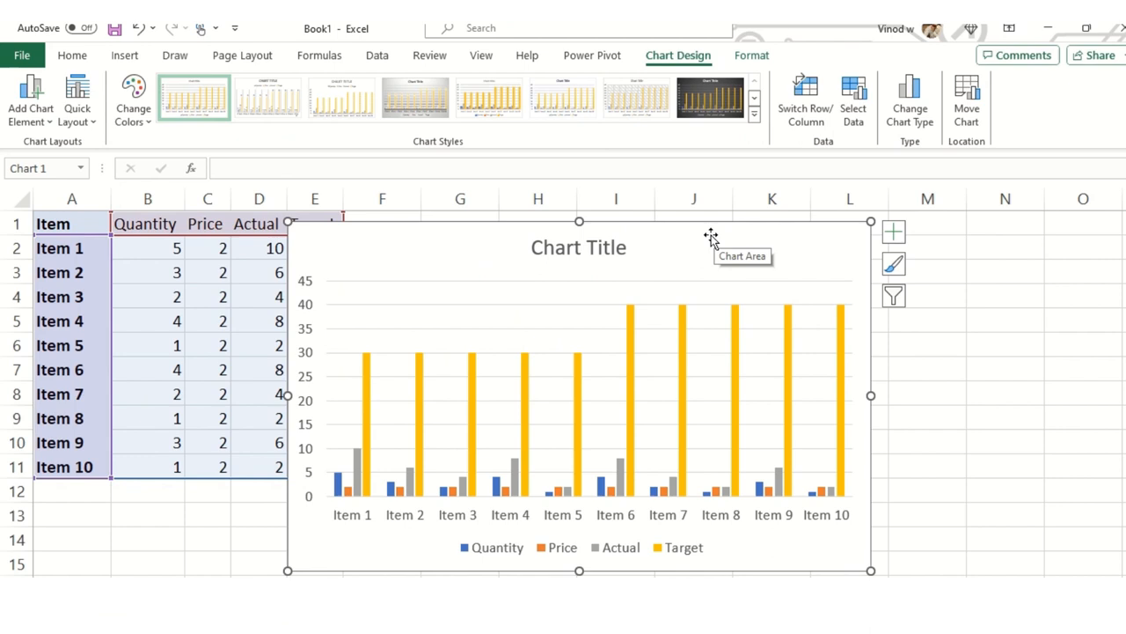
mouse_move(619, 437)
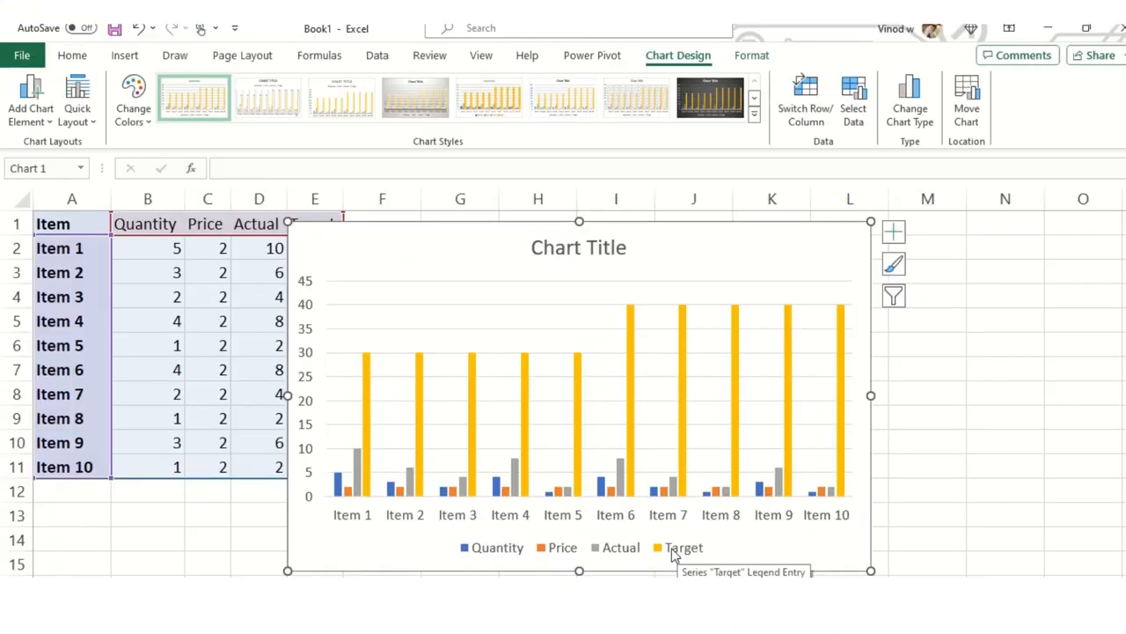
mouse_move(810, 316)
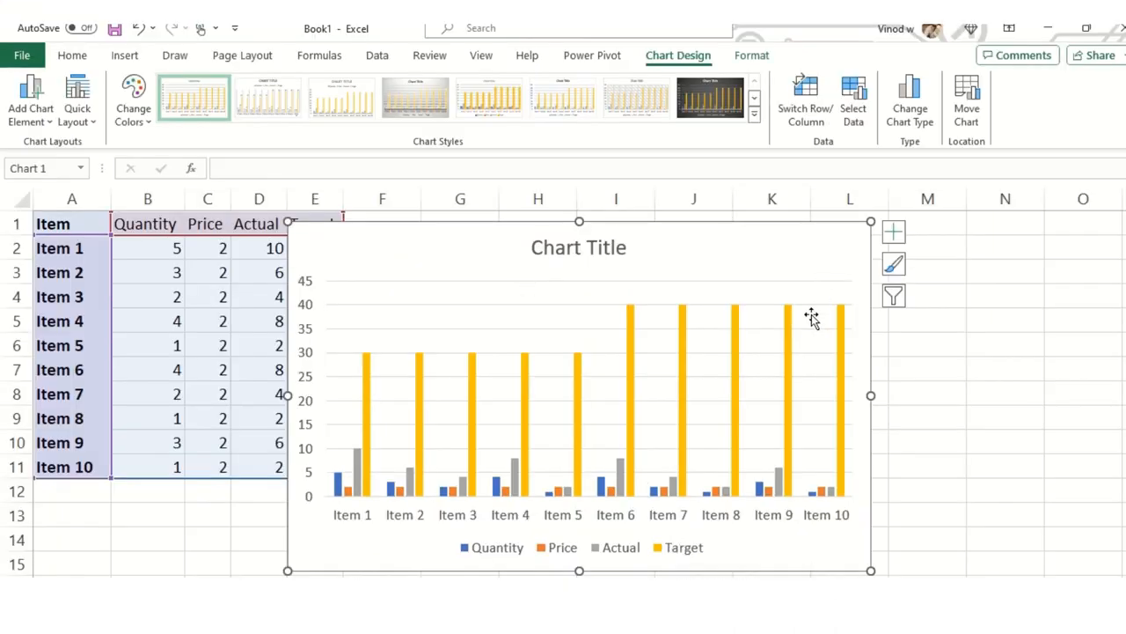
Change the chart to a Combo with stacked Quantity/Price columns and Actual/Target as plain lines.
left_click(908, 96)
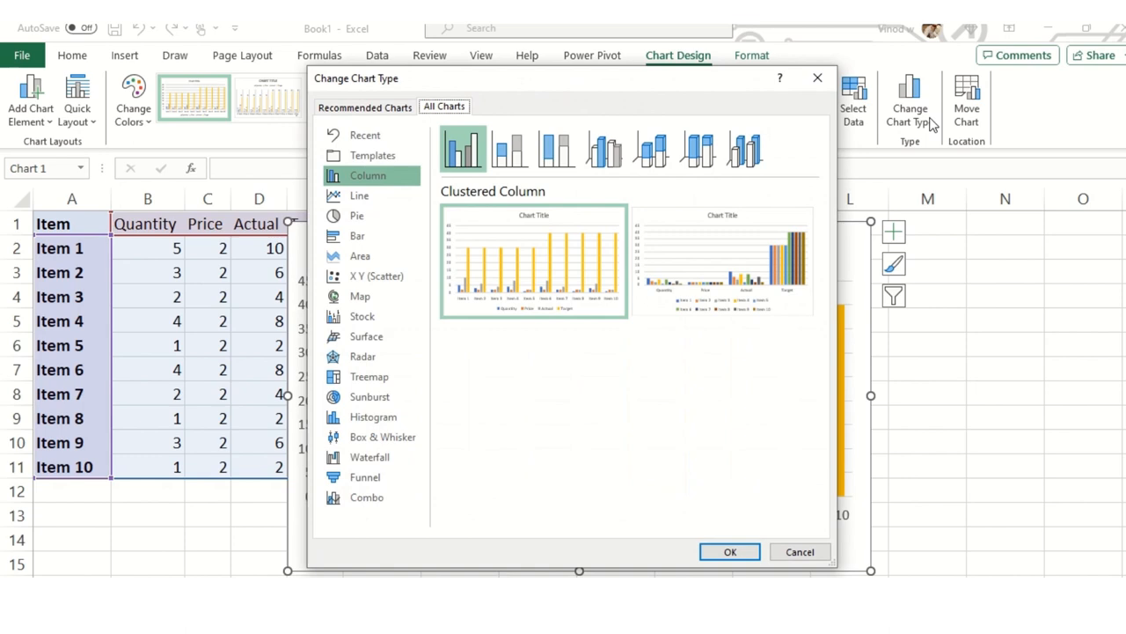
left_click(366, 496)
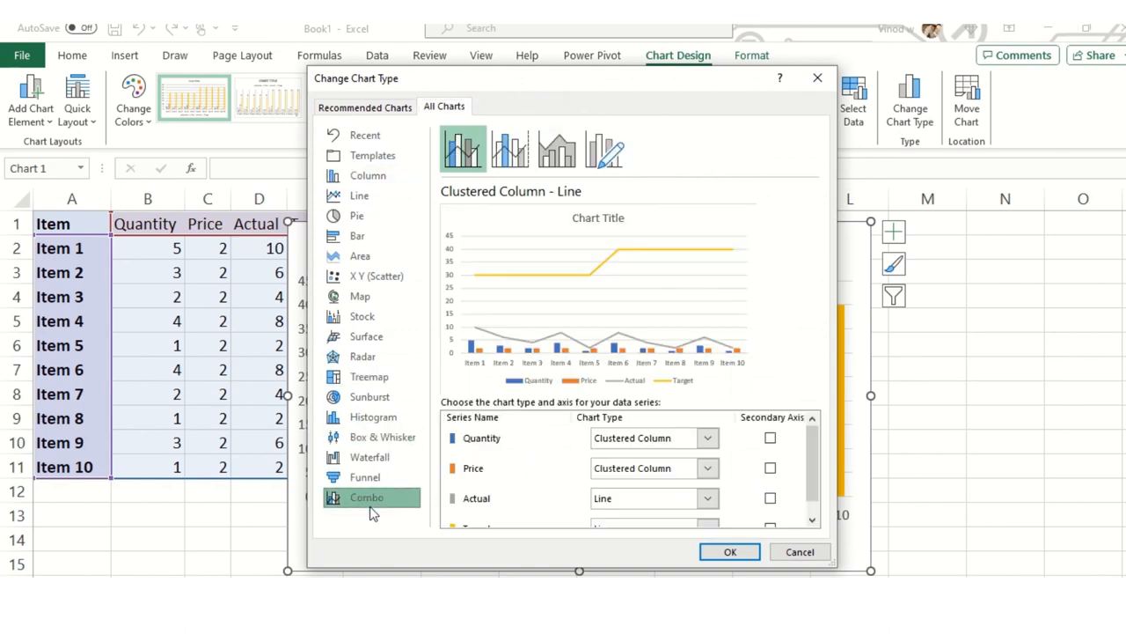
mouse_move(535, 267)
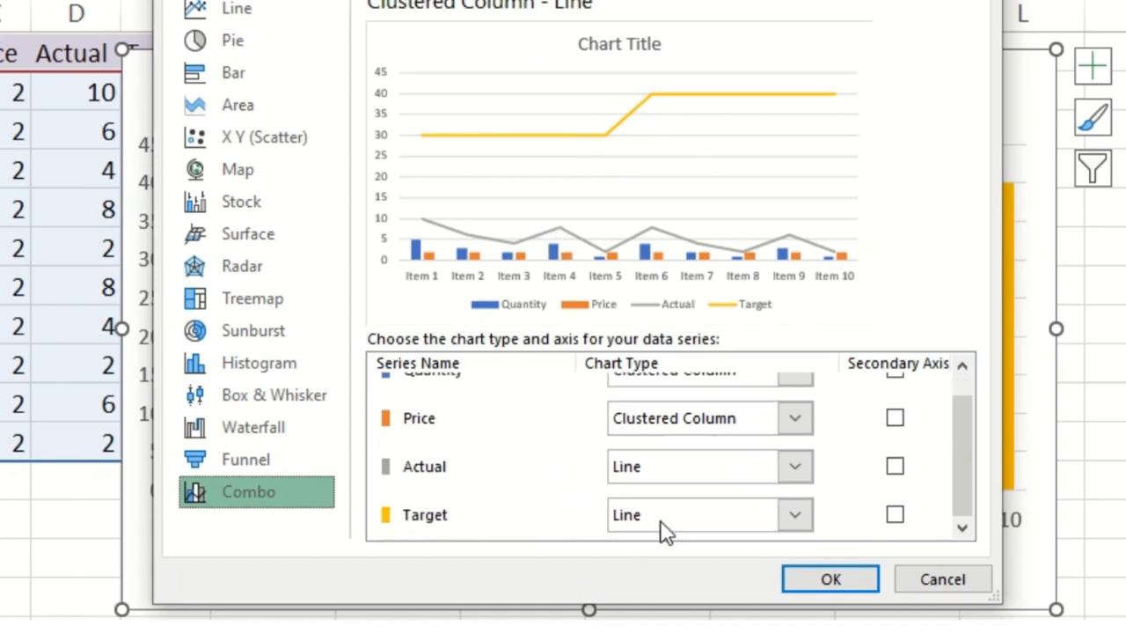
left_click(792, 513)
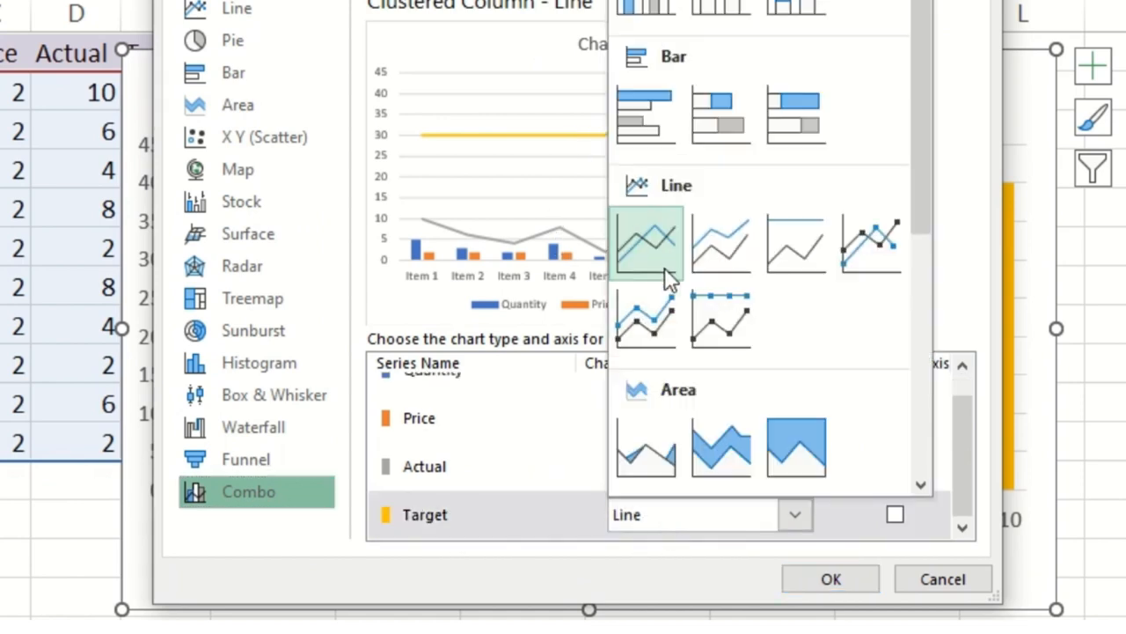
left_click(648, 242)
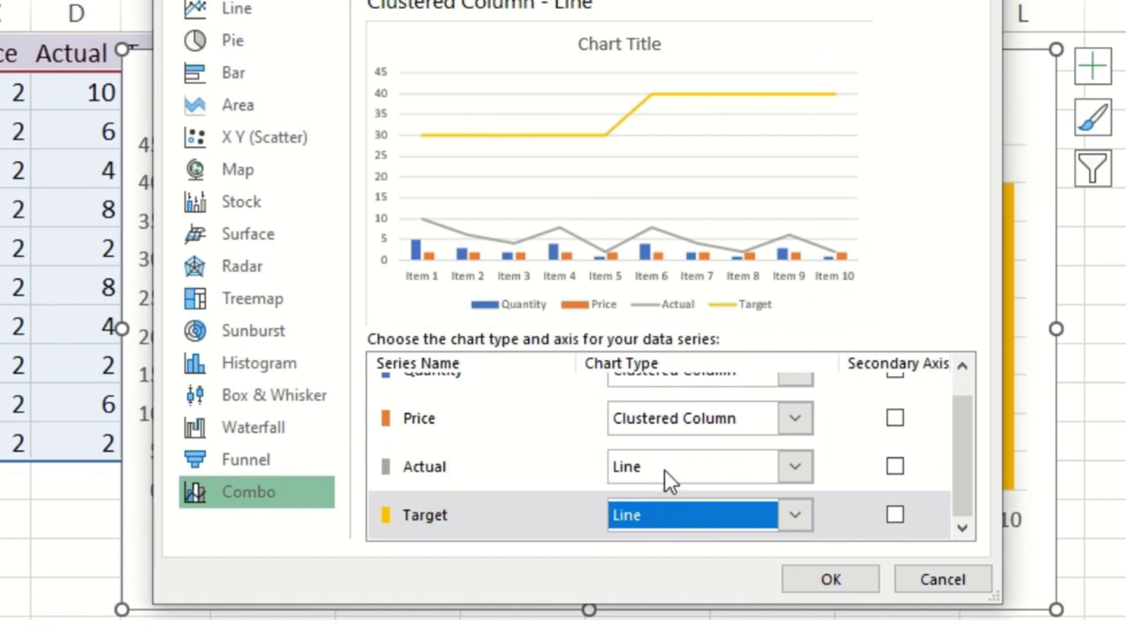
scroll("up", 3)
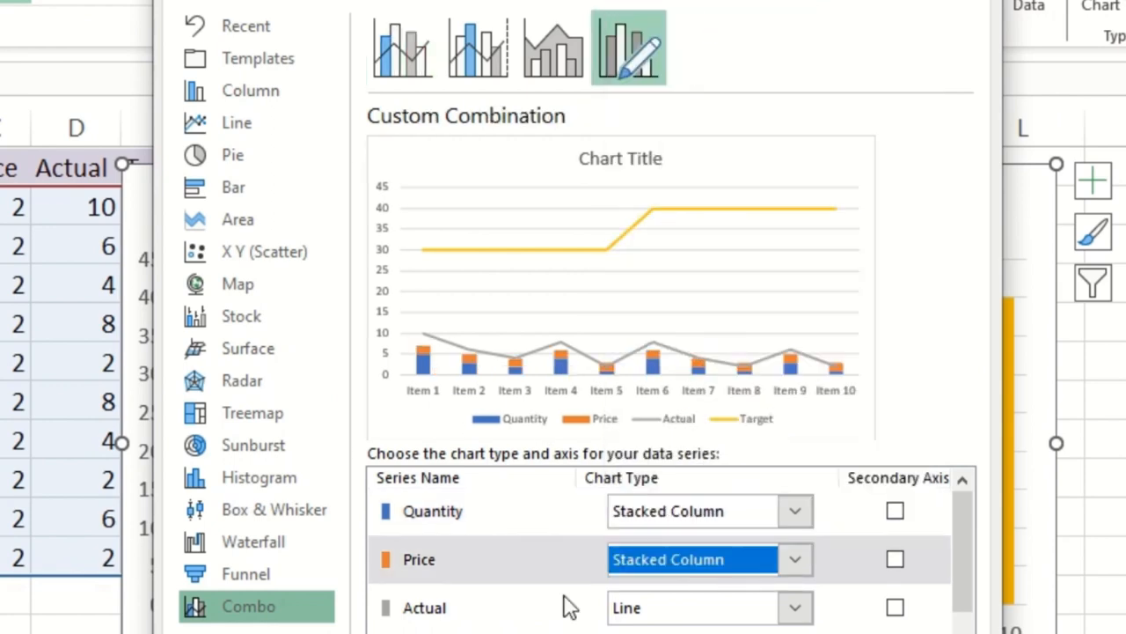
mouse_move(598, 602)
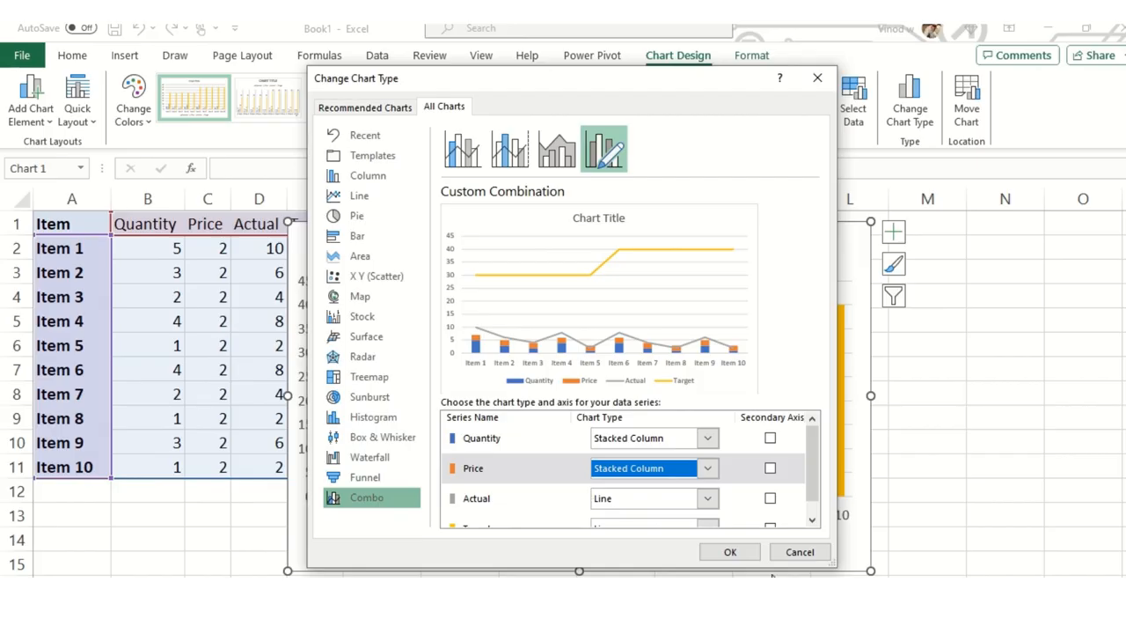
left_click(728, 553)
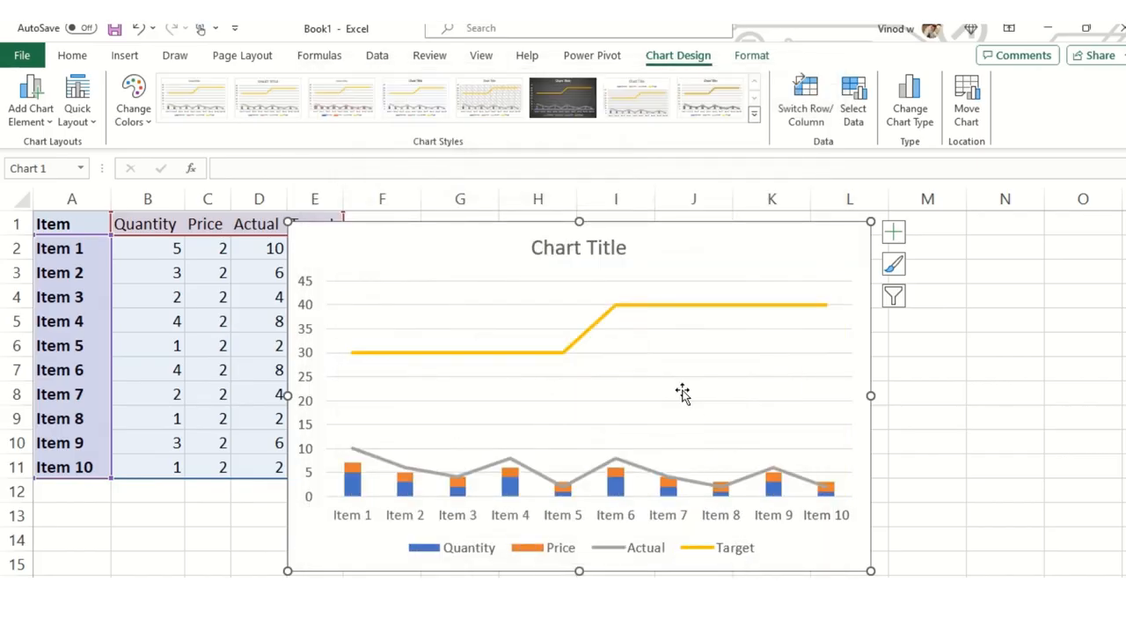
mouse_move(716, 437)
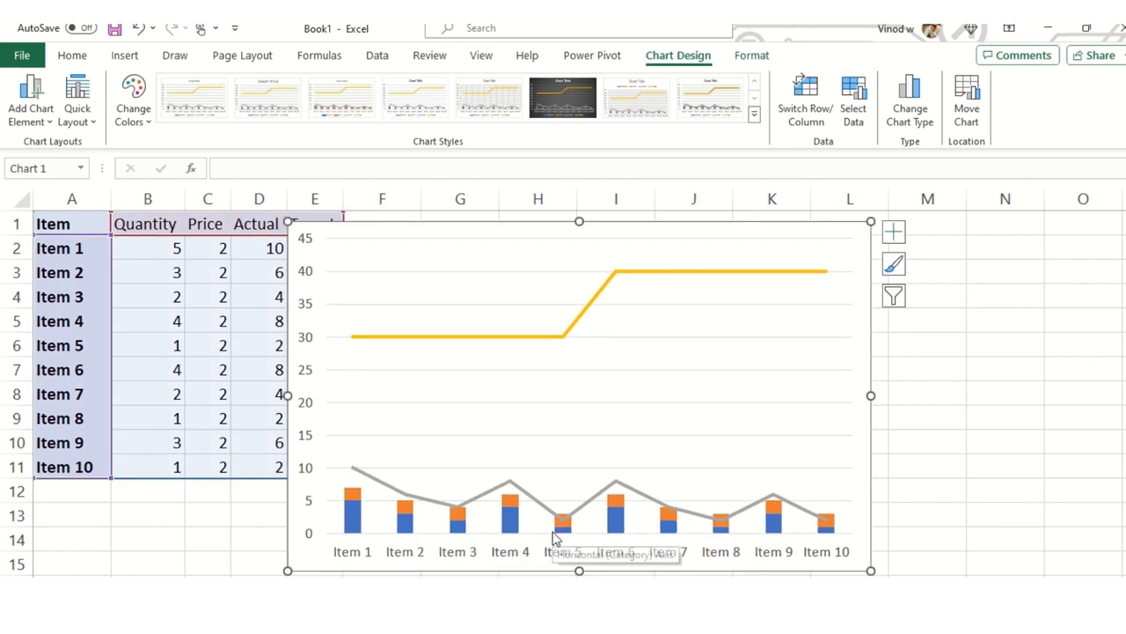
mouse_move(697, 380)
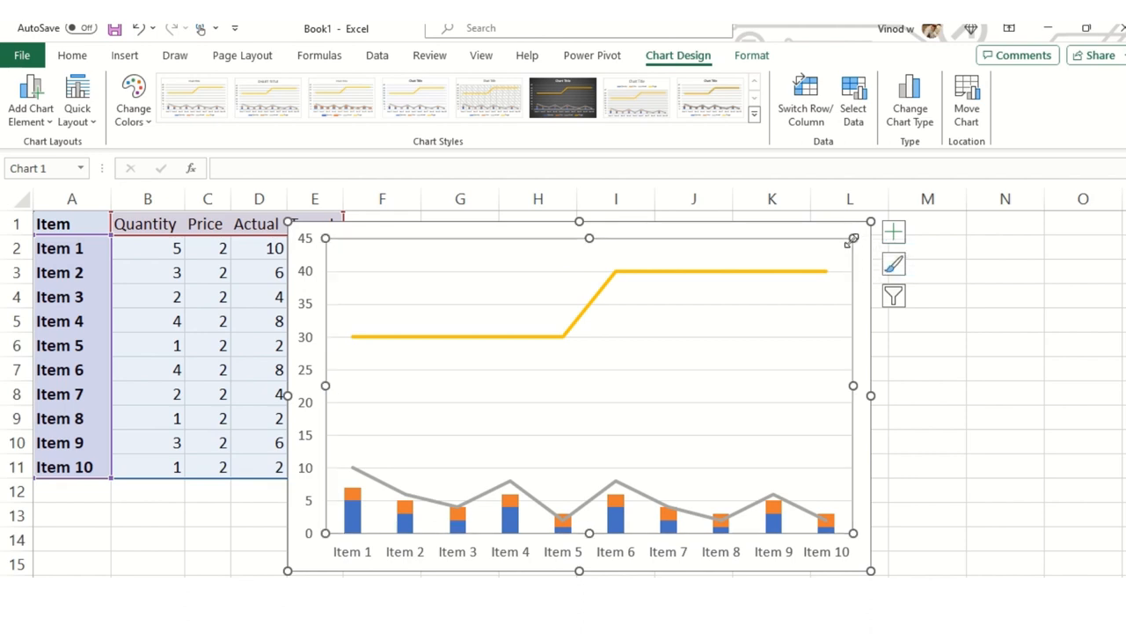
Show and dismiss the Chart Elements flyout before repositioning the chart.
left_click(894, 233)
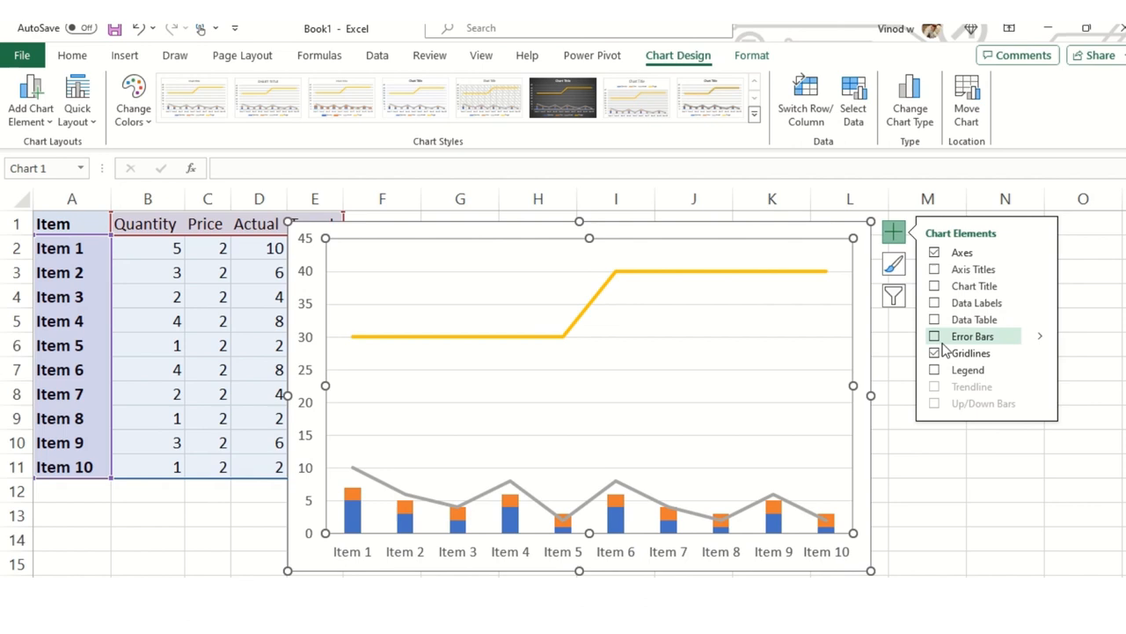
left_click(934, 352)
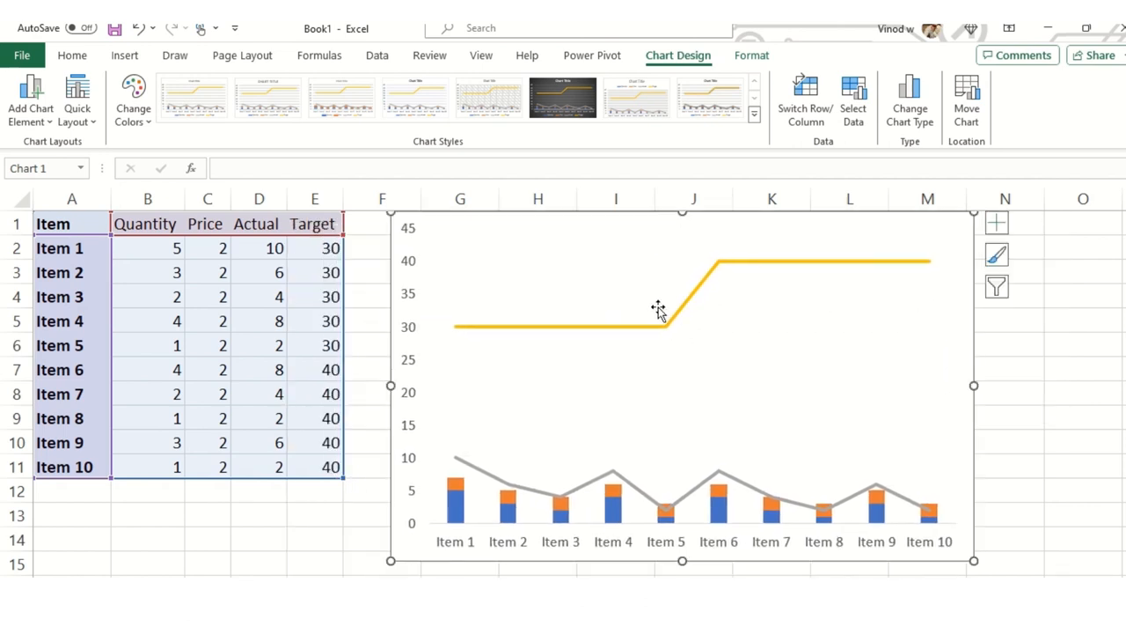
mouse_move(641, 328)
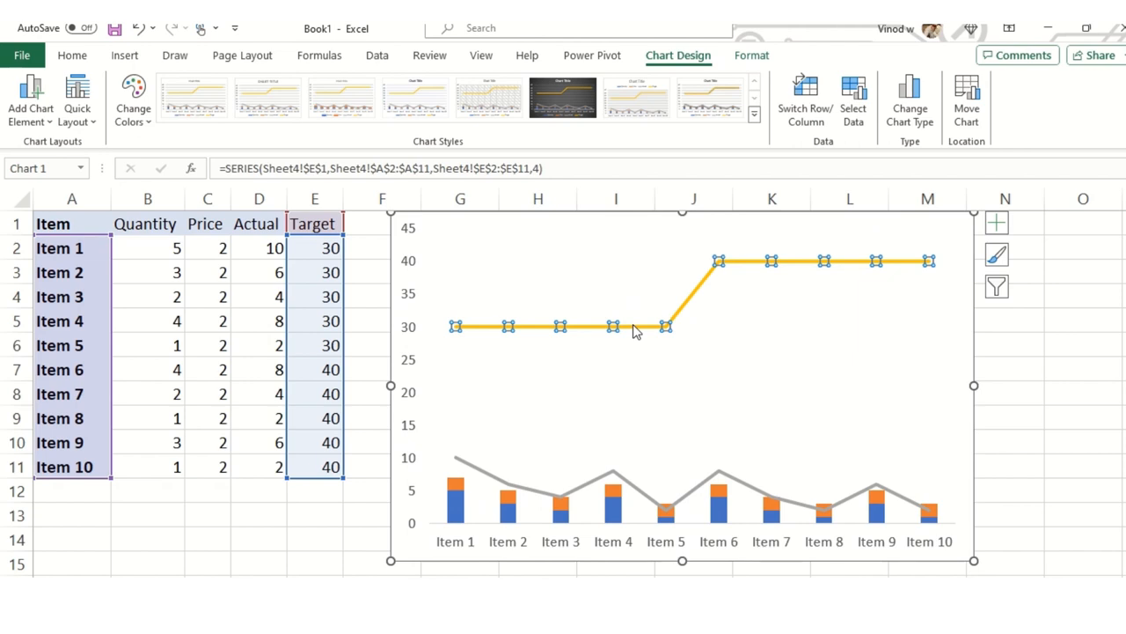
left_click(258, 514)
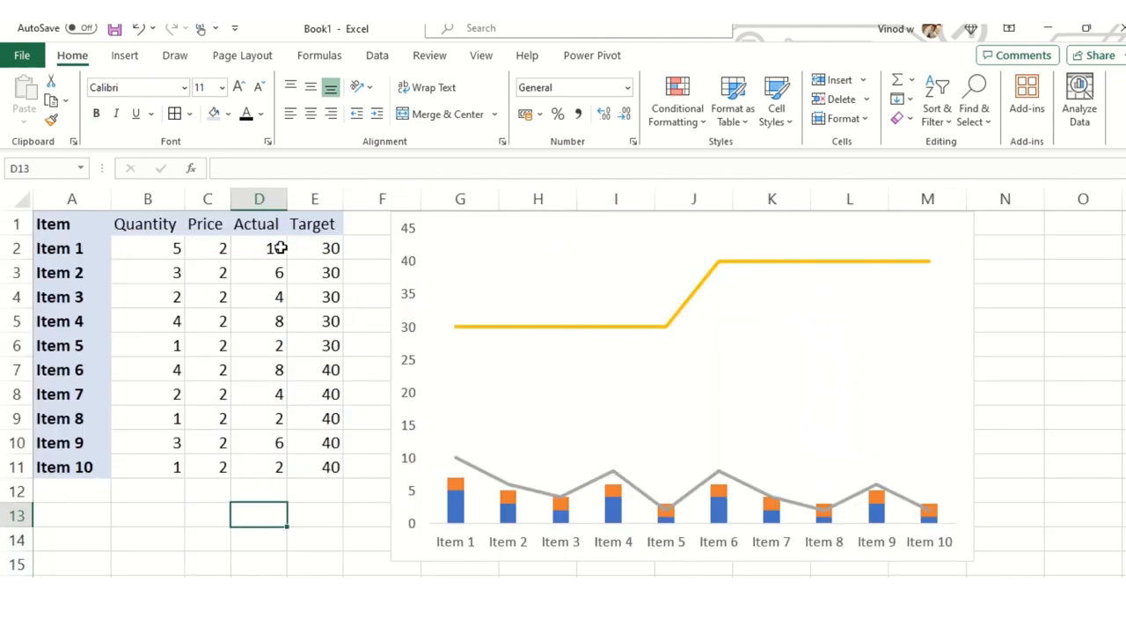
left_click(259, 197)
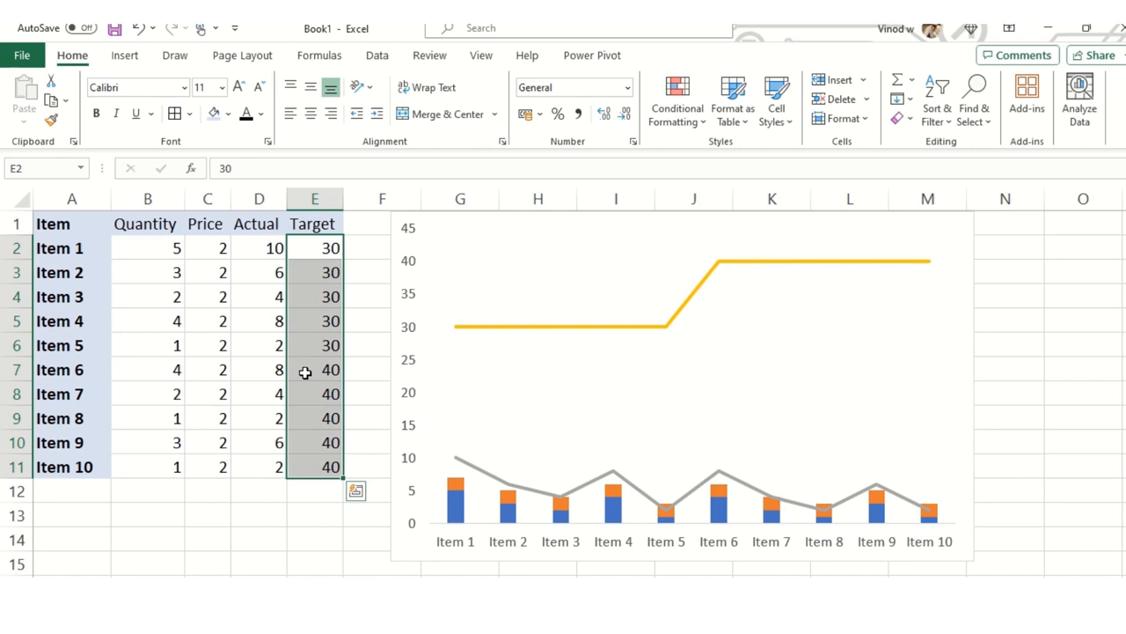
mouse_move(87, 239)
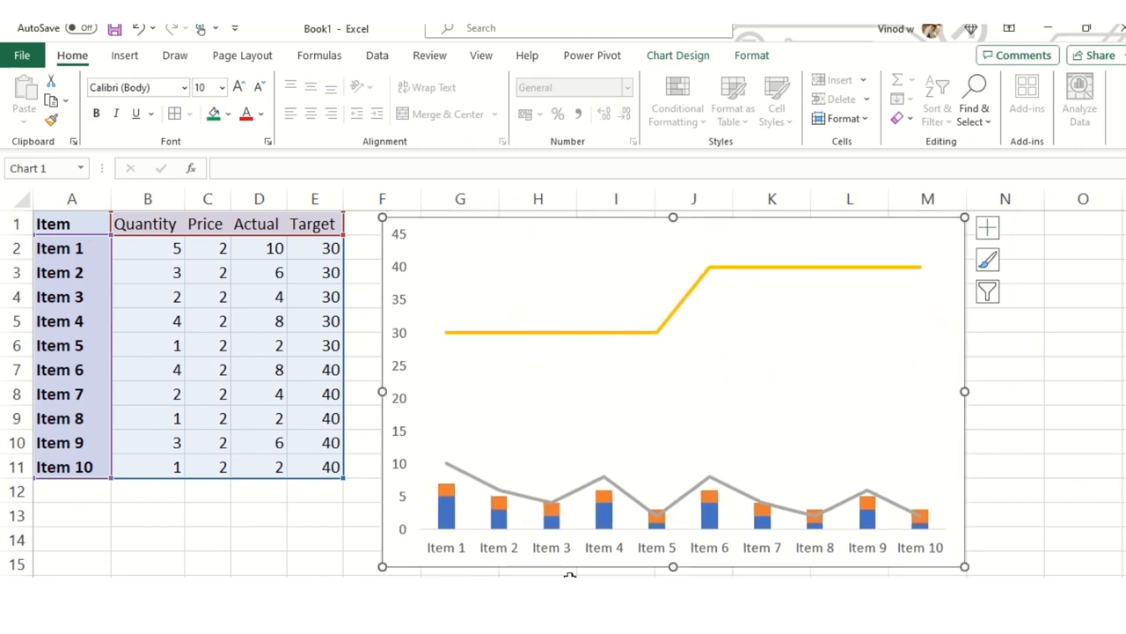
mouse_move(863, 275)
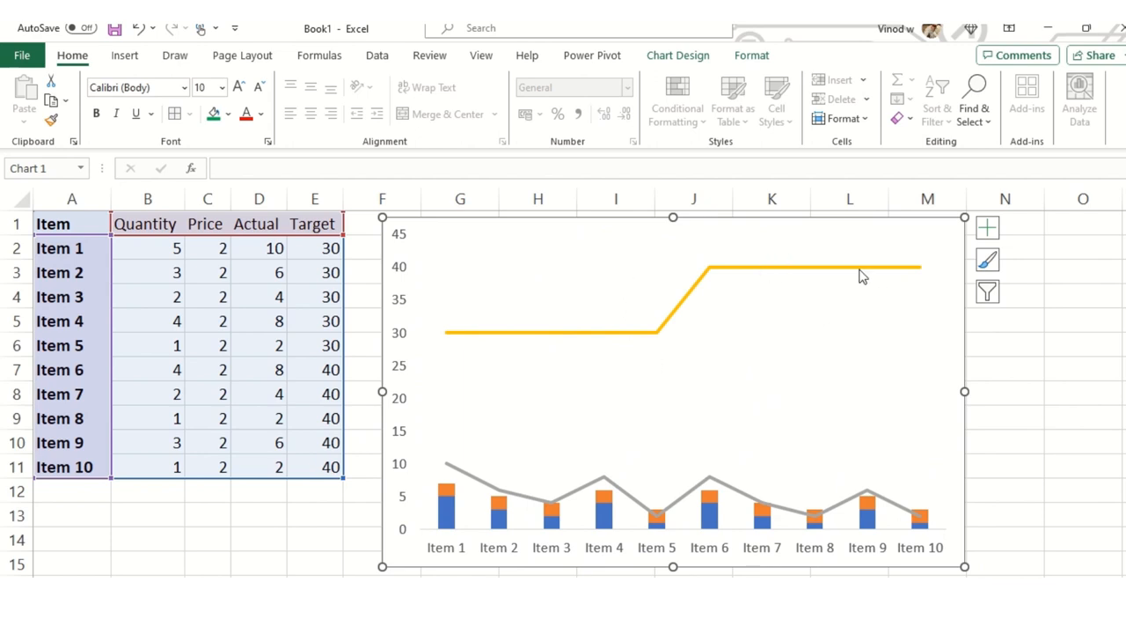
mouse_move(633, 333)
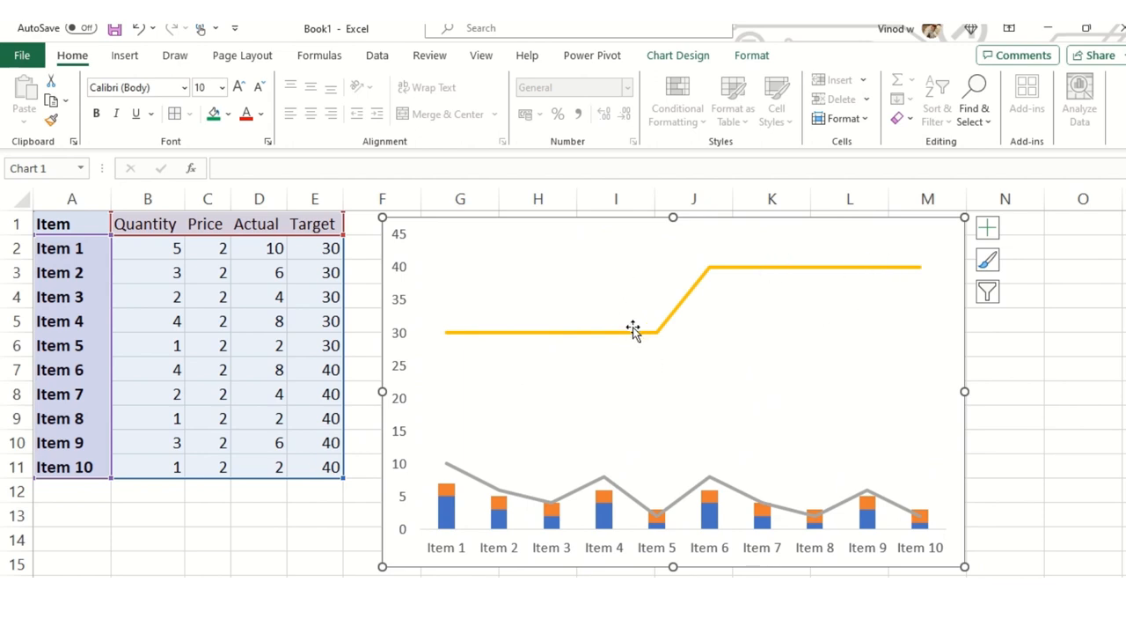
mouse_move(539, 250)
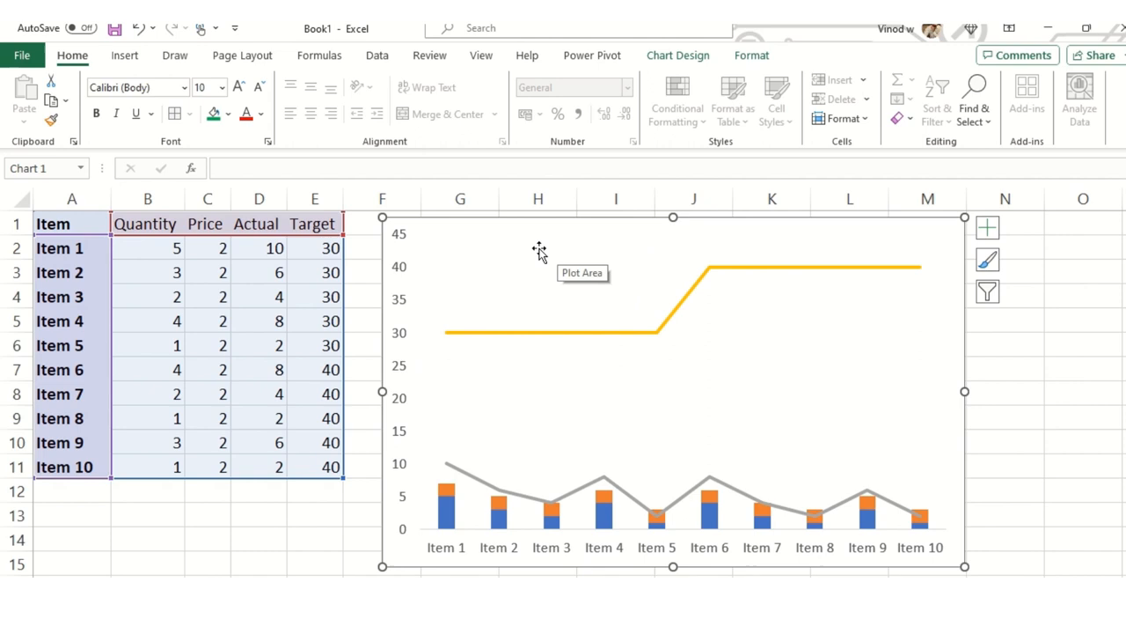
mouse_move(584, 299)
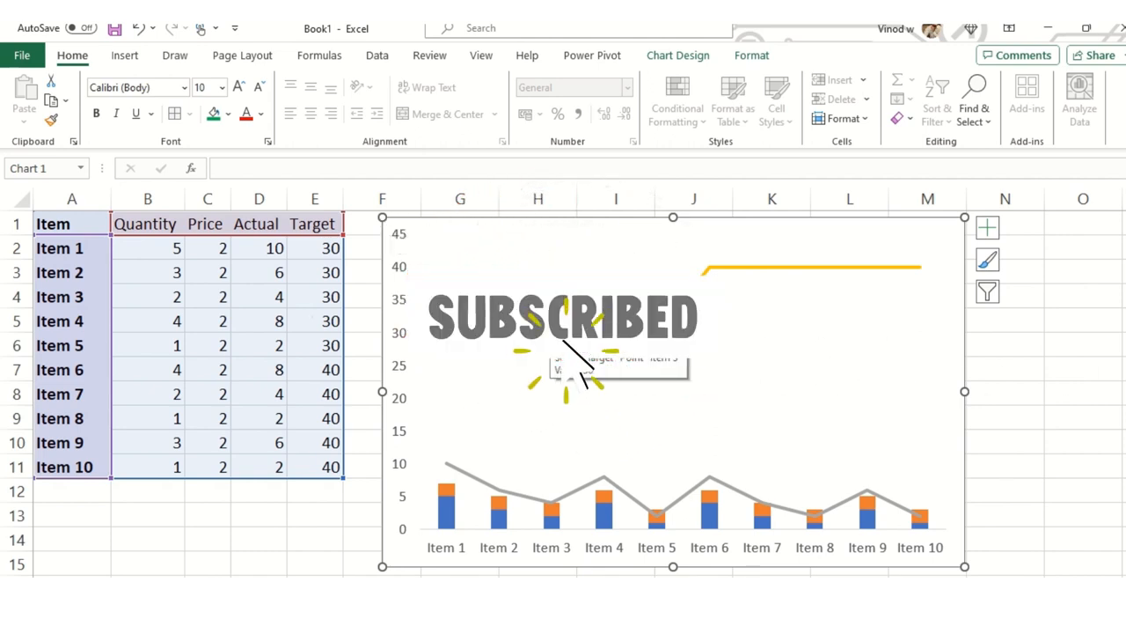
In Format Data Series for Target, set the line to No line so only points remain.
right_click(810, 268)
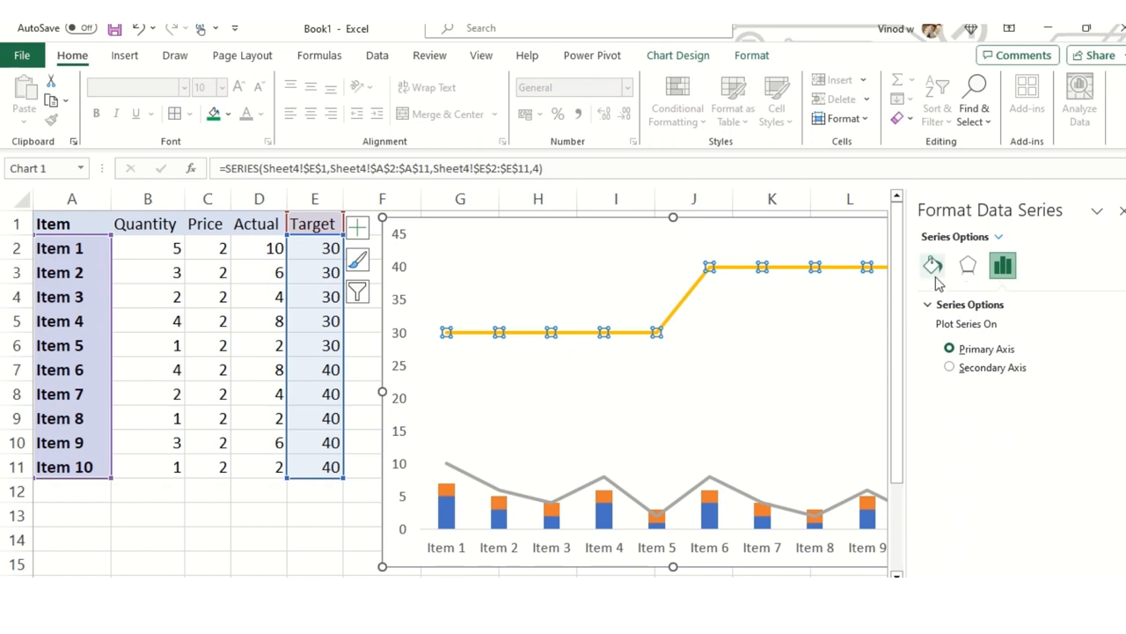
left_click(933, 264)
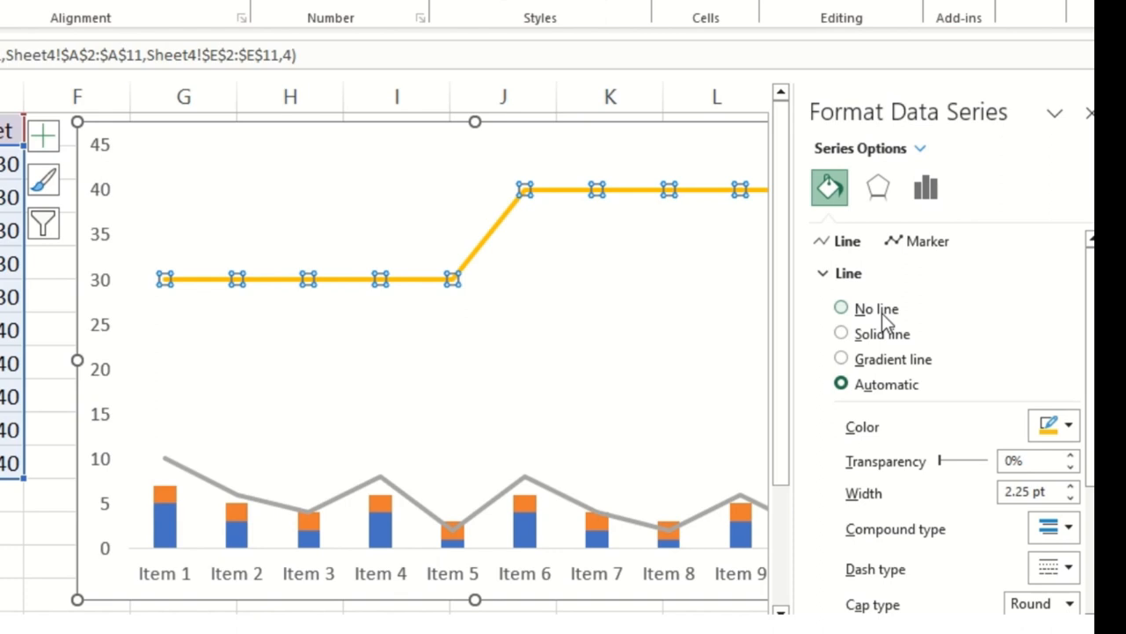
left_click(841, 308)
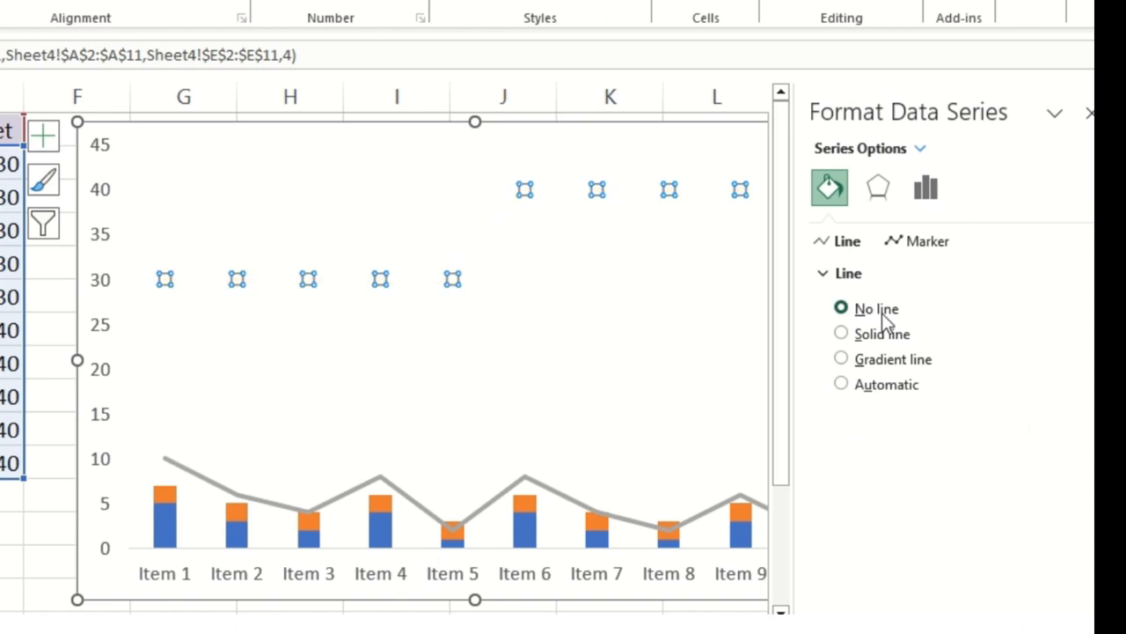
mouse_move(187, 247)
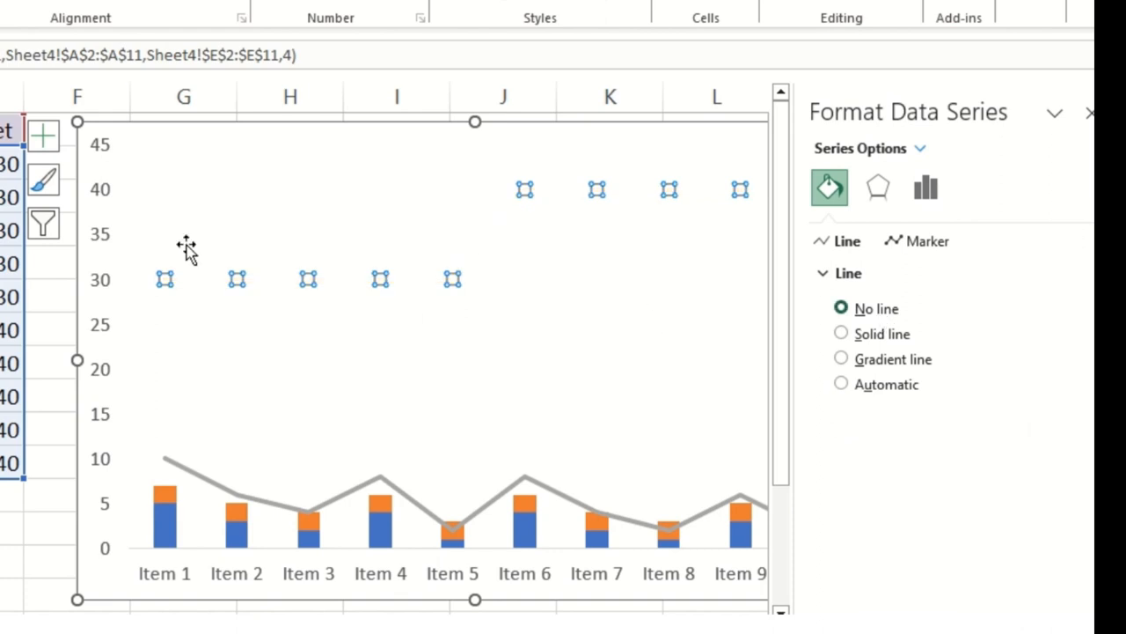
mouse_move(672, 187)
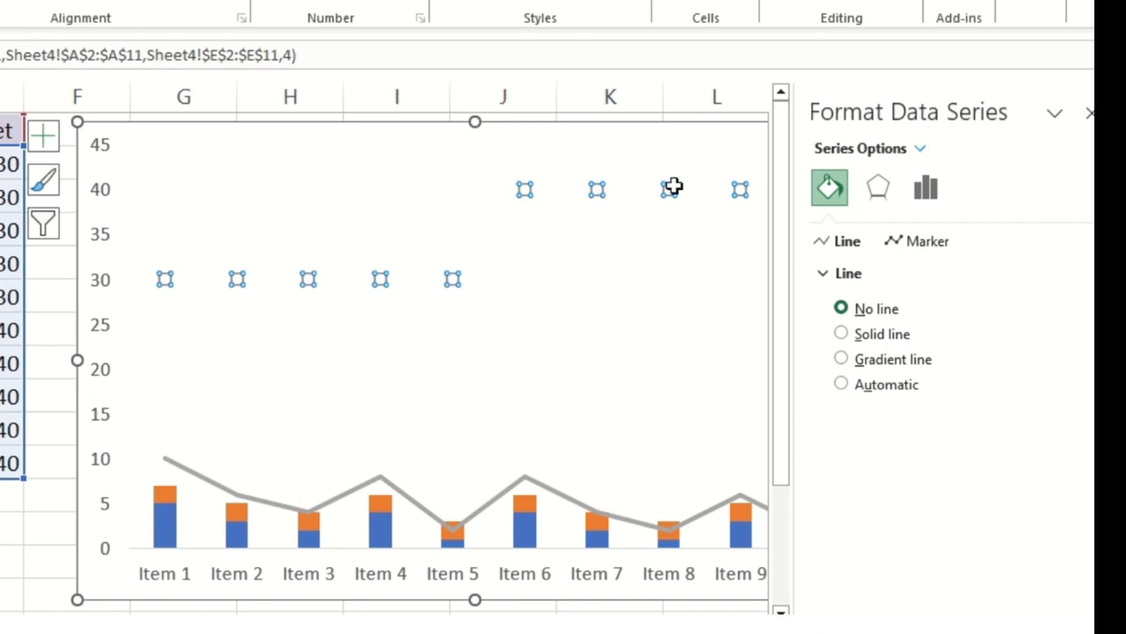
mouse_move(528, 208)
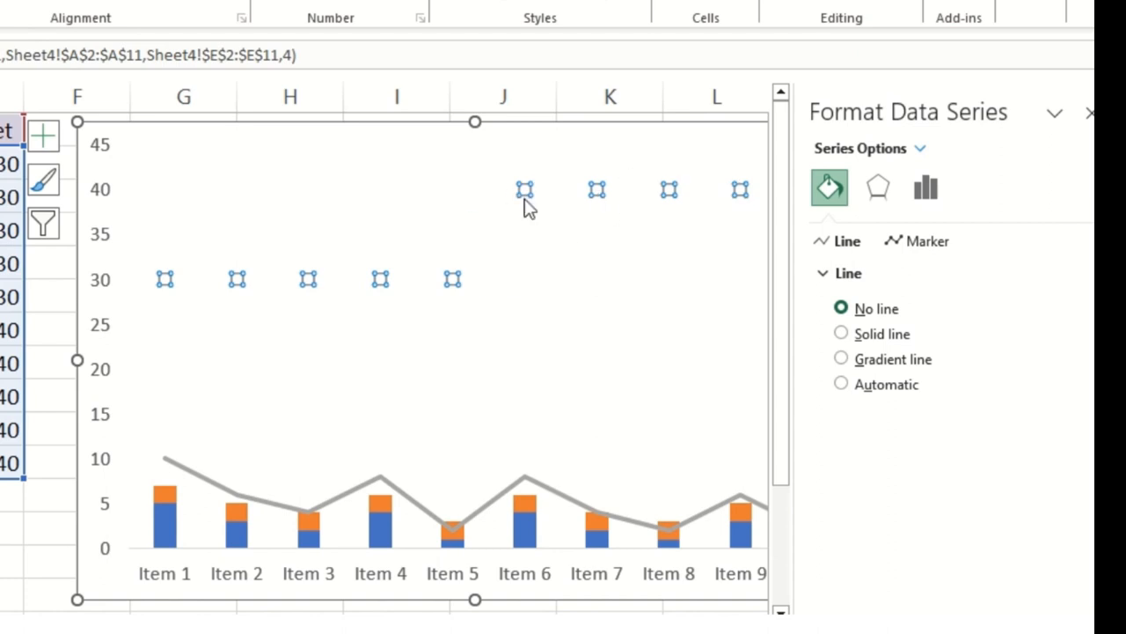
mouse_move(511, 243)
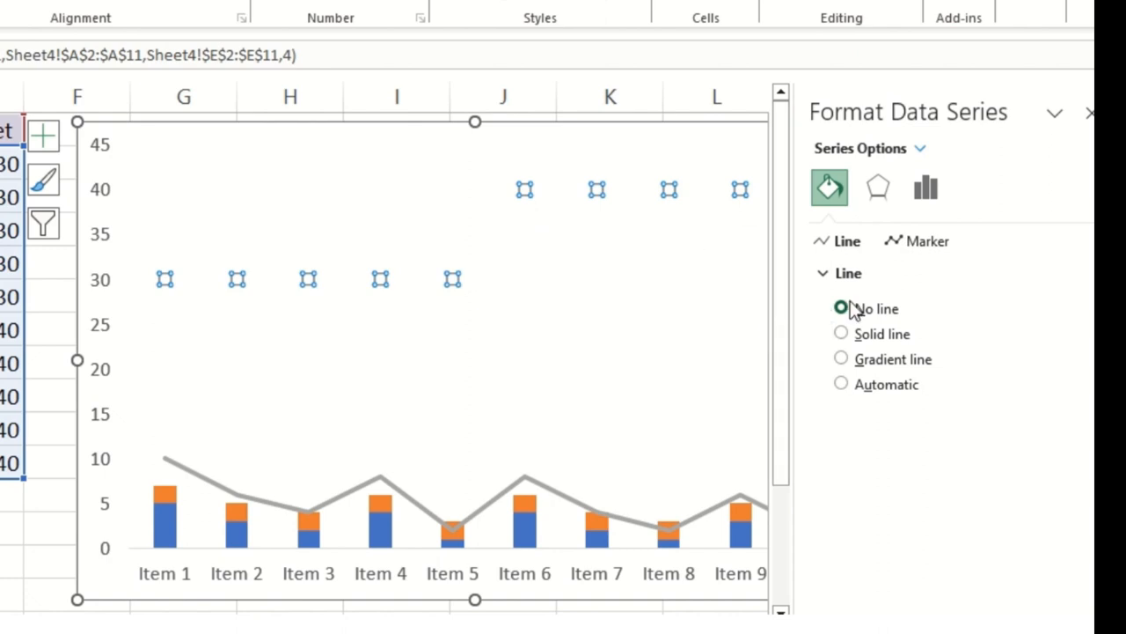
Set the Target series fill to No fill and show its marker options.
left_click(926, 239)
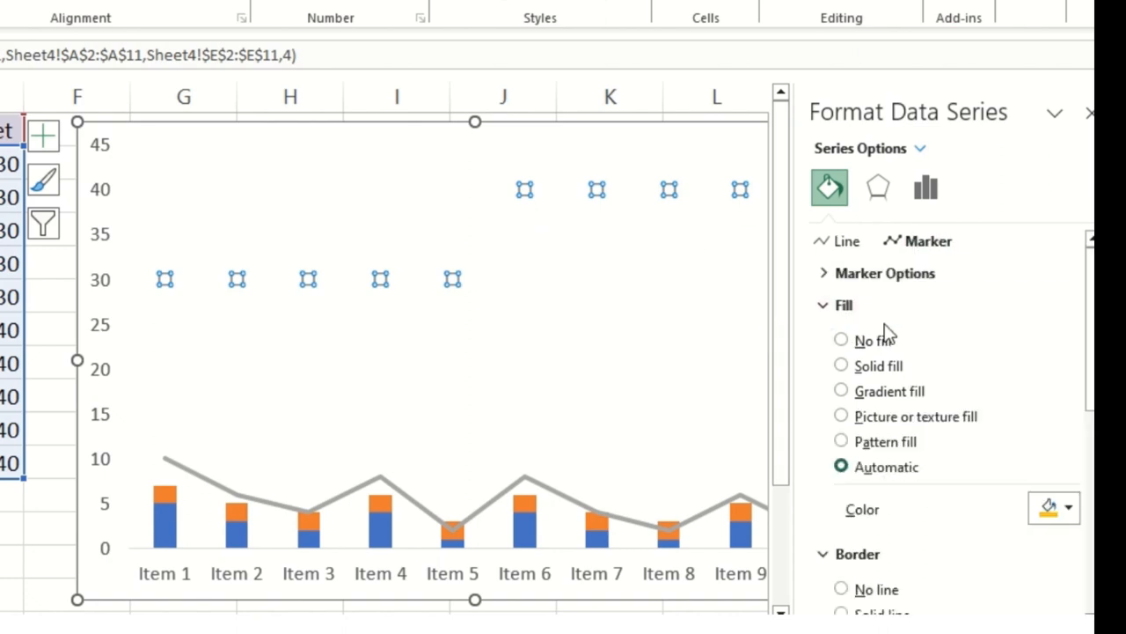
left_click(841, 364)
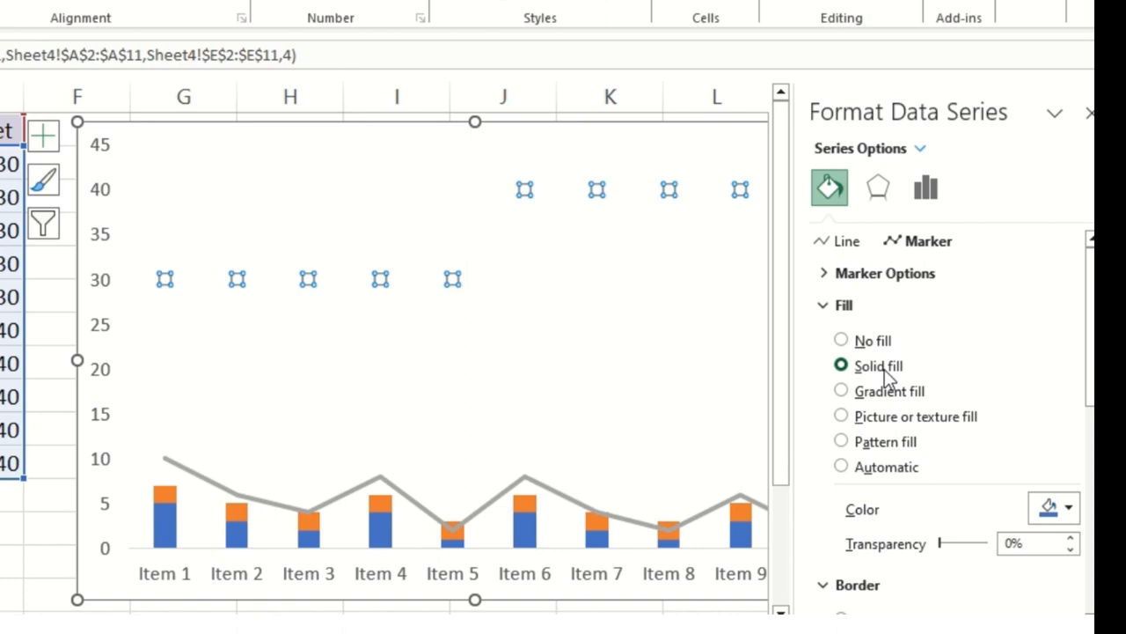
left_click(841, 342)
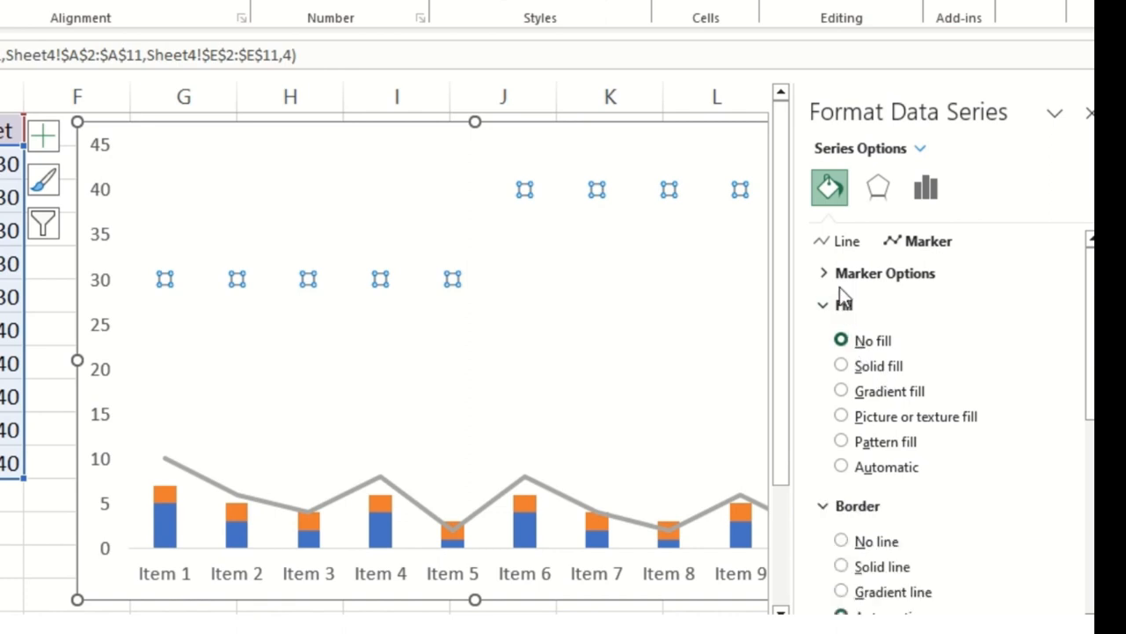
left_click(885, 273)
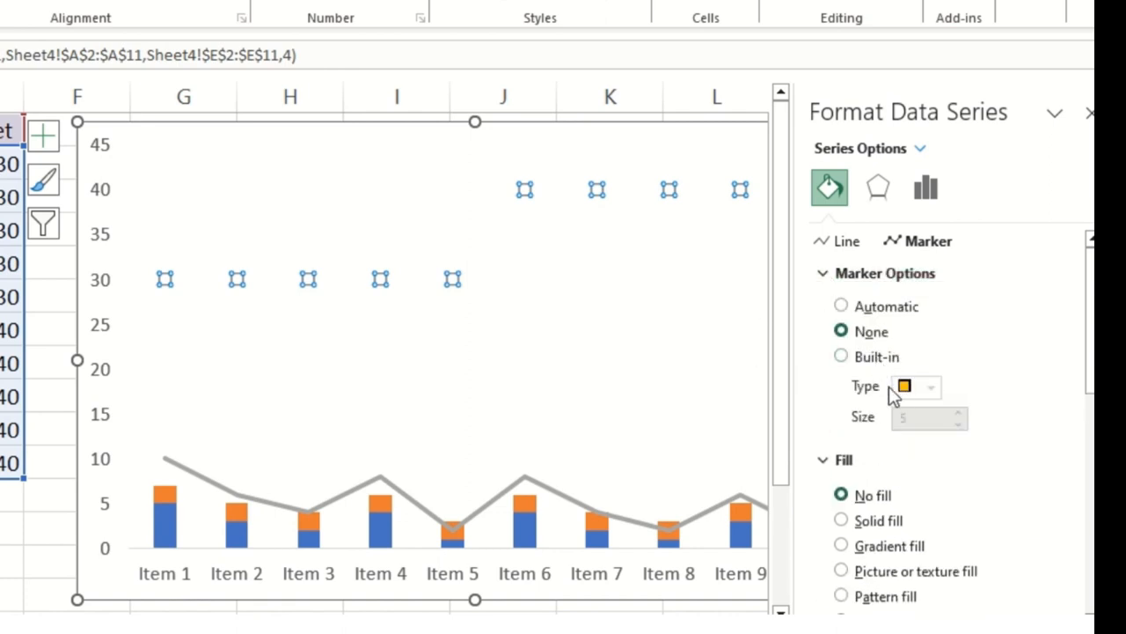
mouse_move(924, 402)
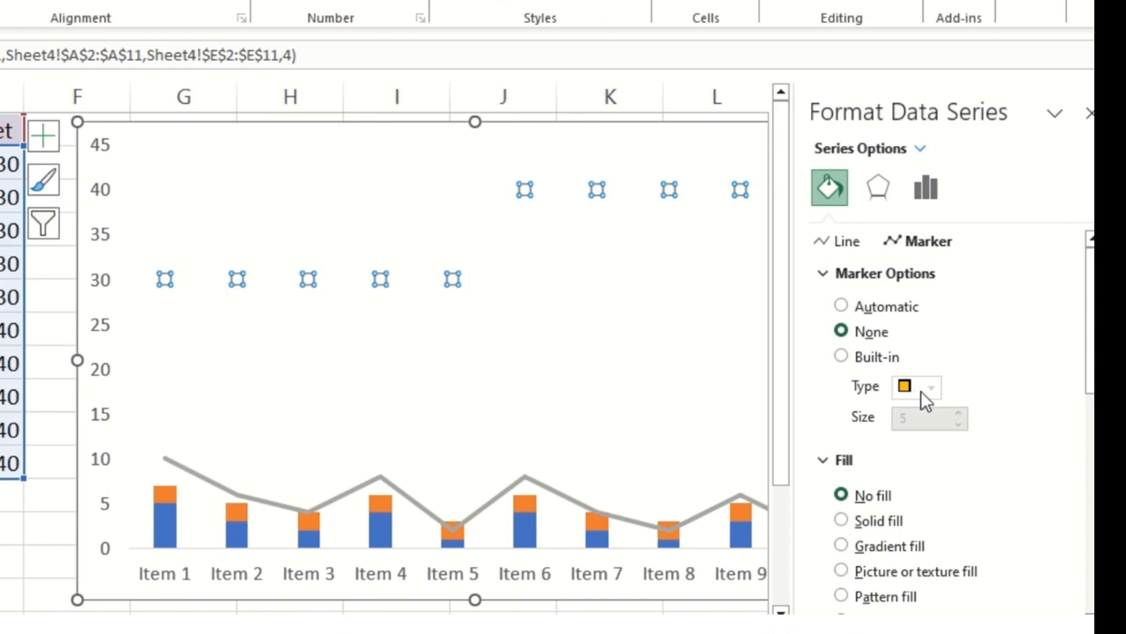
Make the Target markers built-in dash shapes enlarged to size 14.
left_click(841, 355)
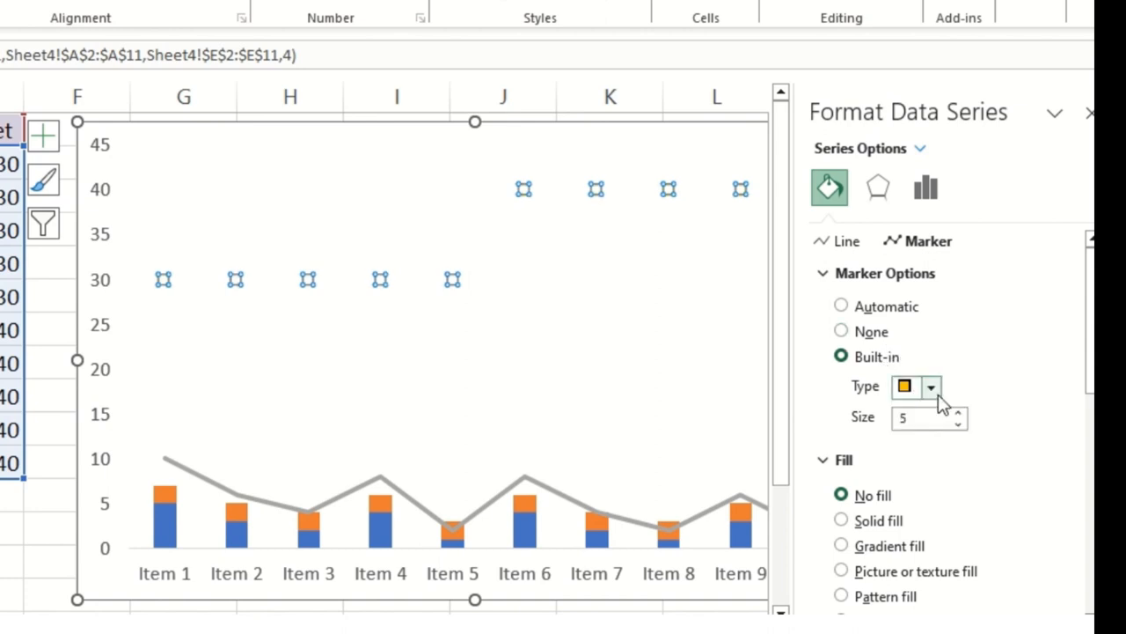
left_click(931, 387)
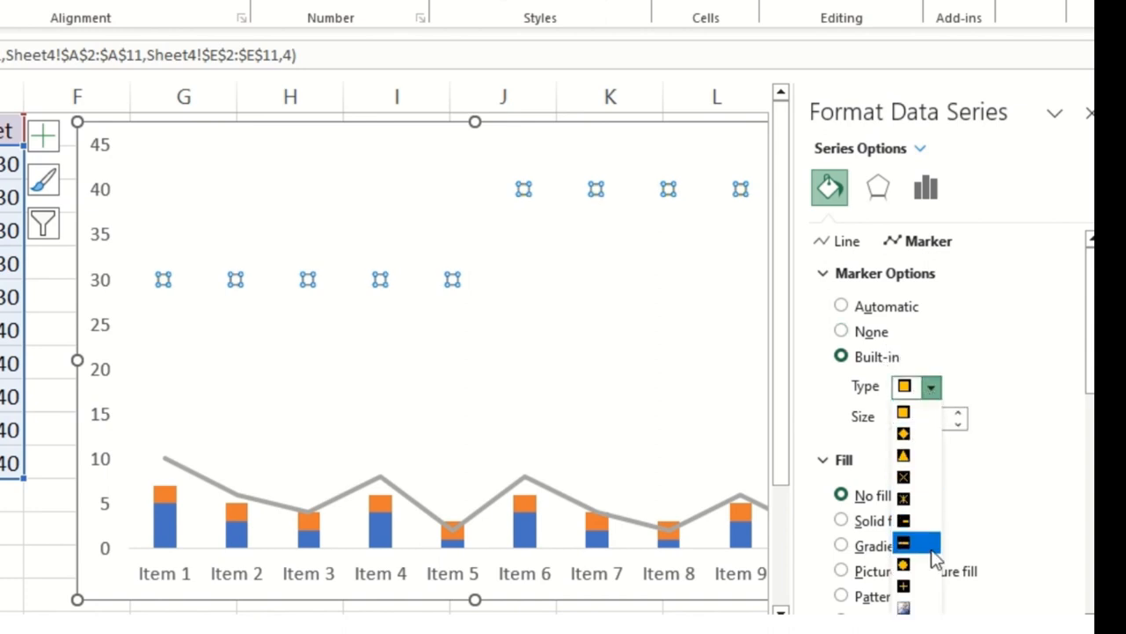
left_click(917, 543)
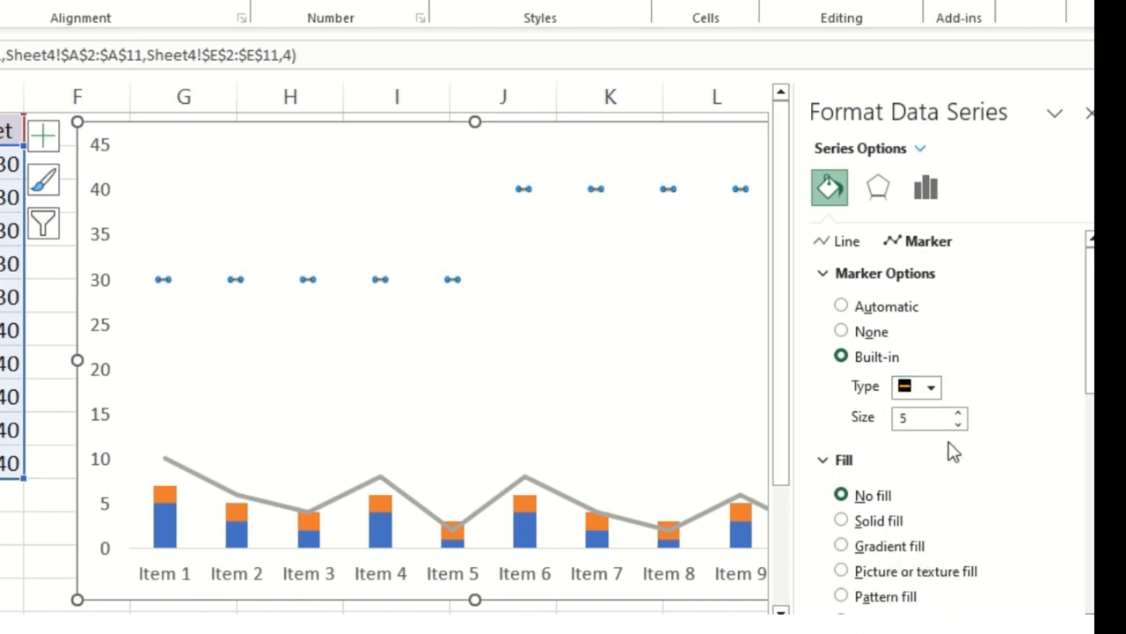
left_click(957, 412)
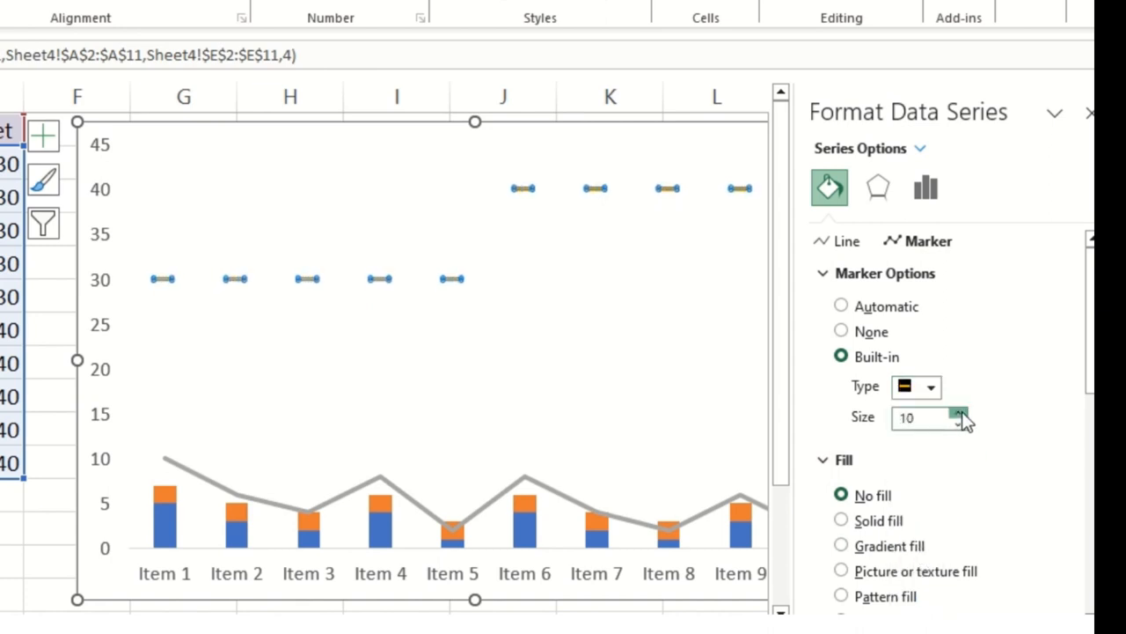
left_click(961, 411)
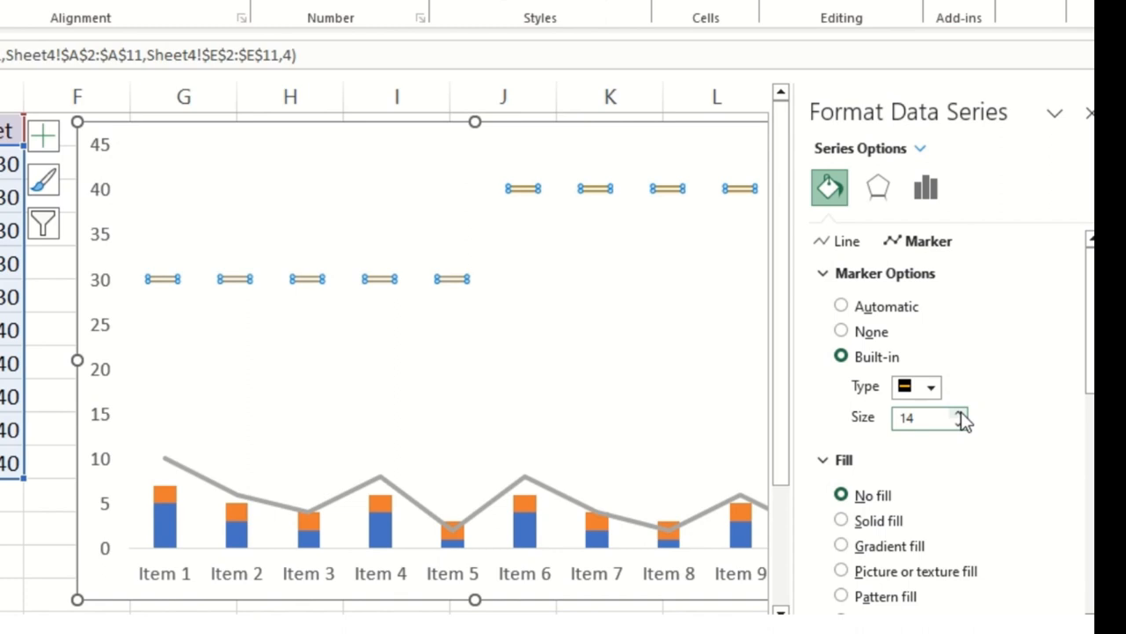
mouse_move(954, 408)
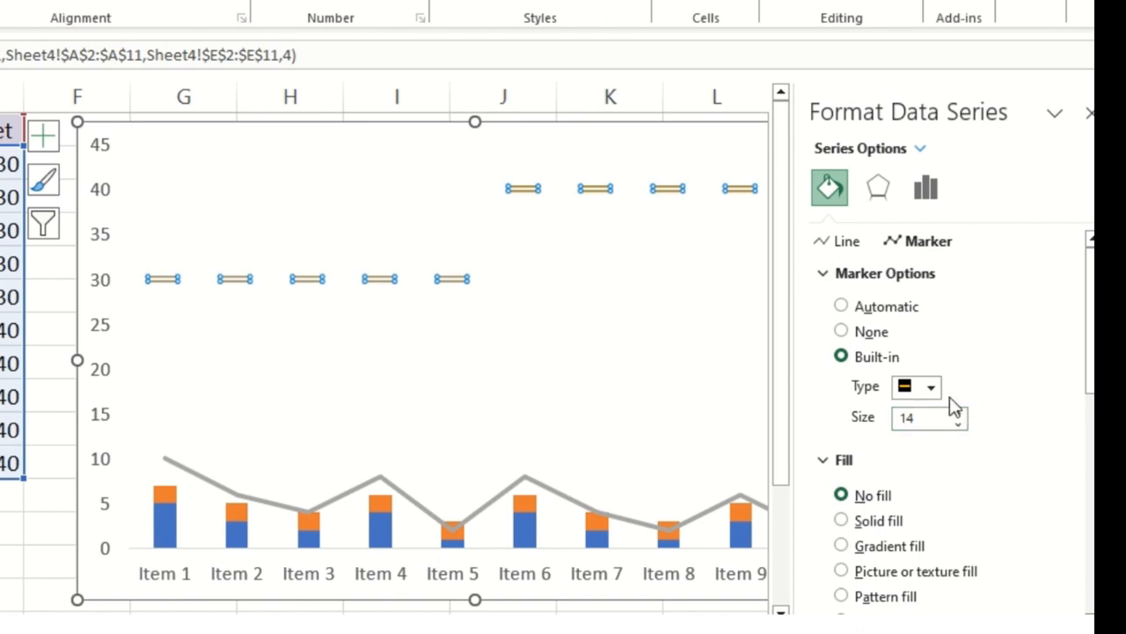
mouse_move(996, 340)
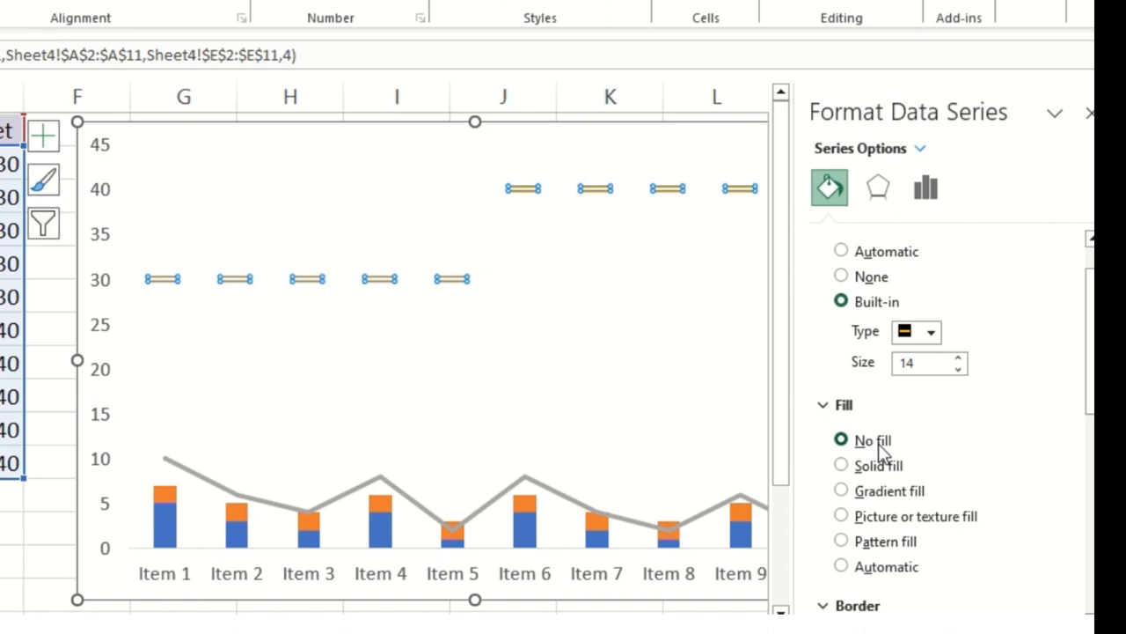
mouse_move(1091, 119)
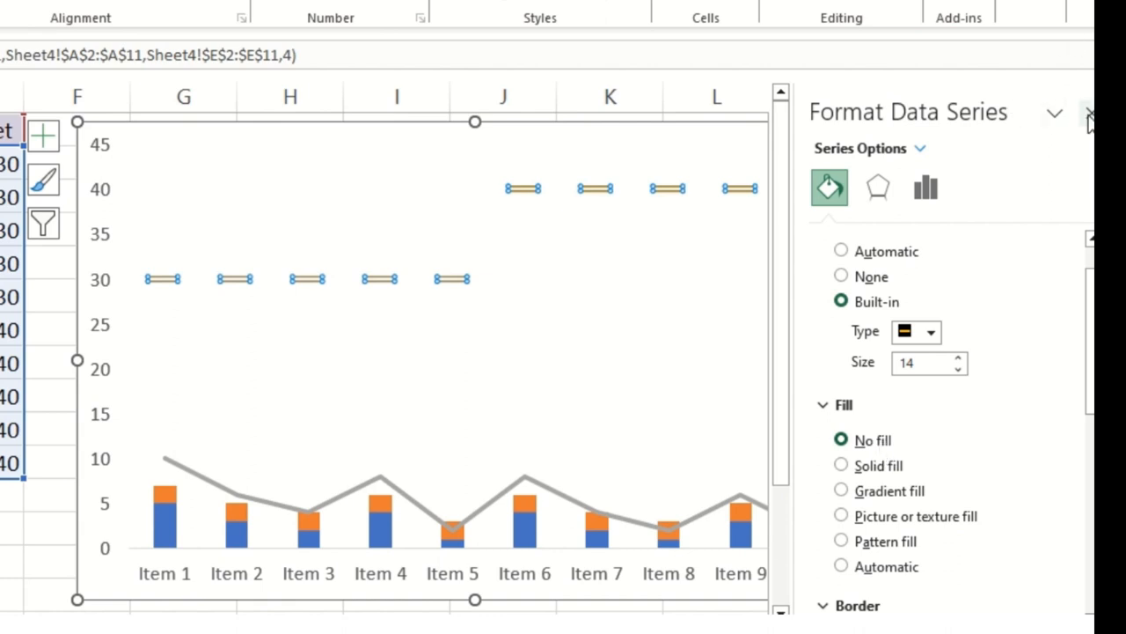
mouse_move(361, 496)
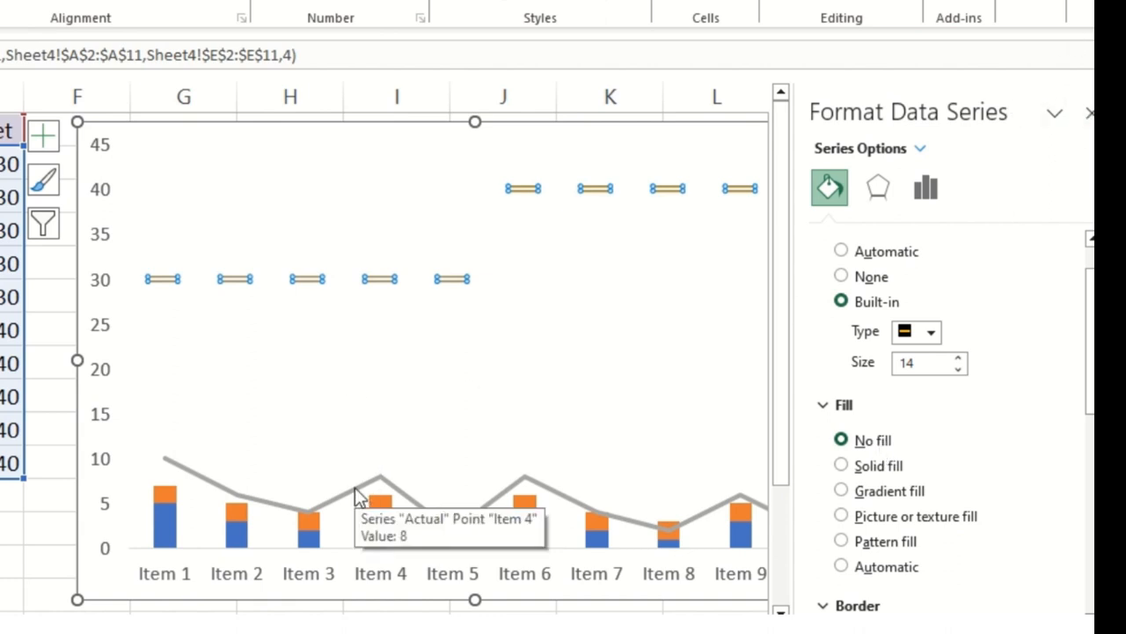
Give the Actual series built-in diamond markers at size 11.
left_click(841, 274)
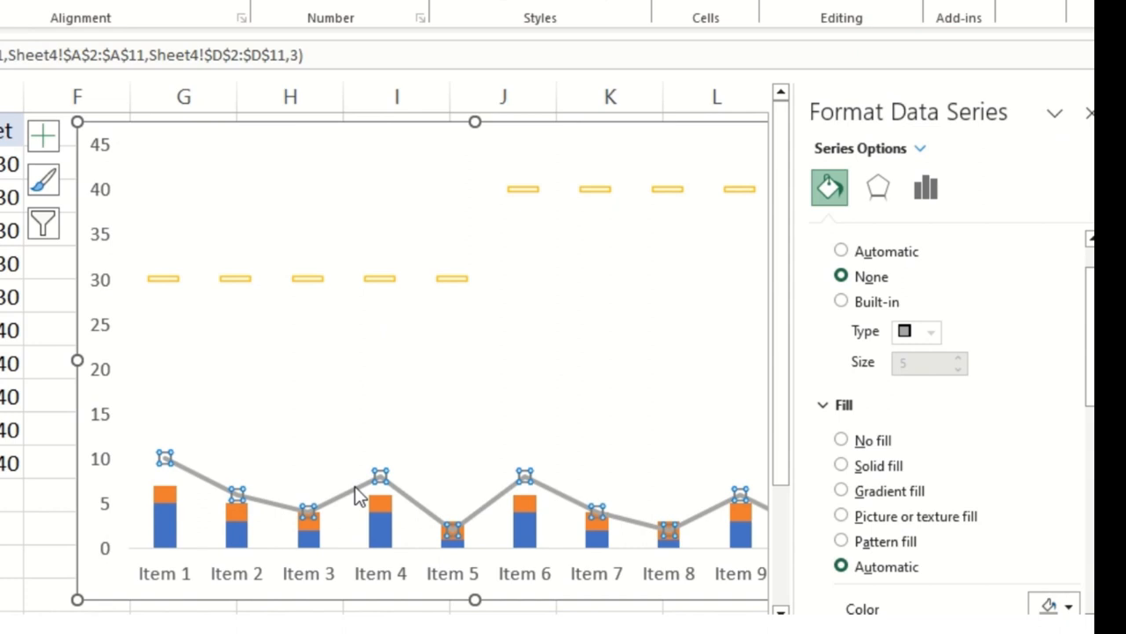
mouse_move(355, 478)
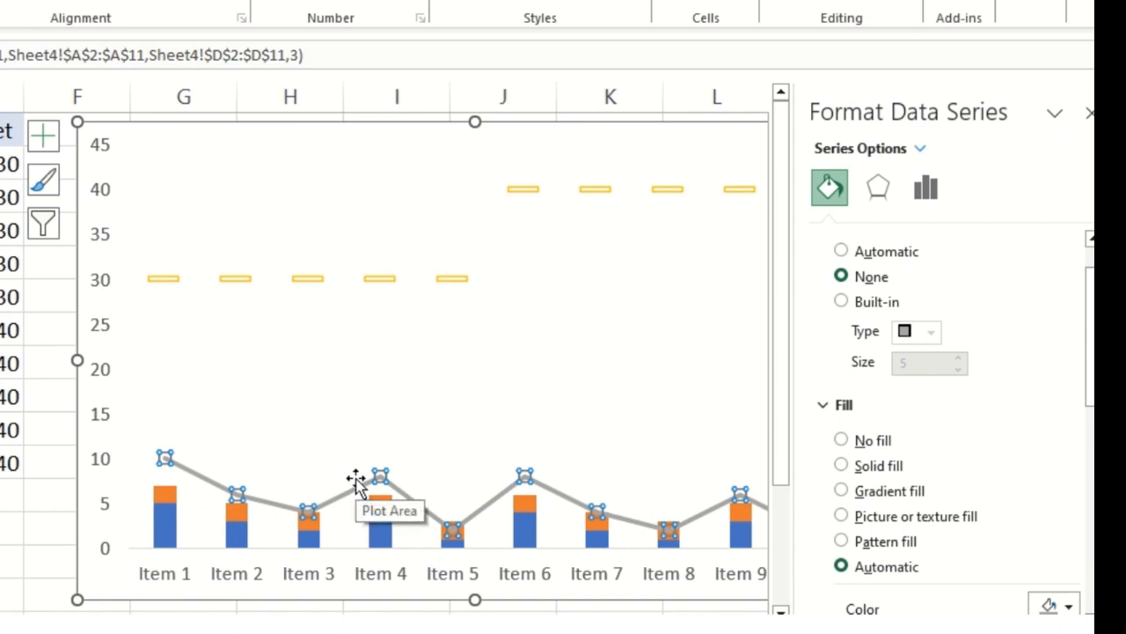
left_click(841, 301)
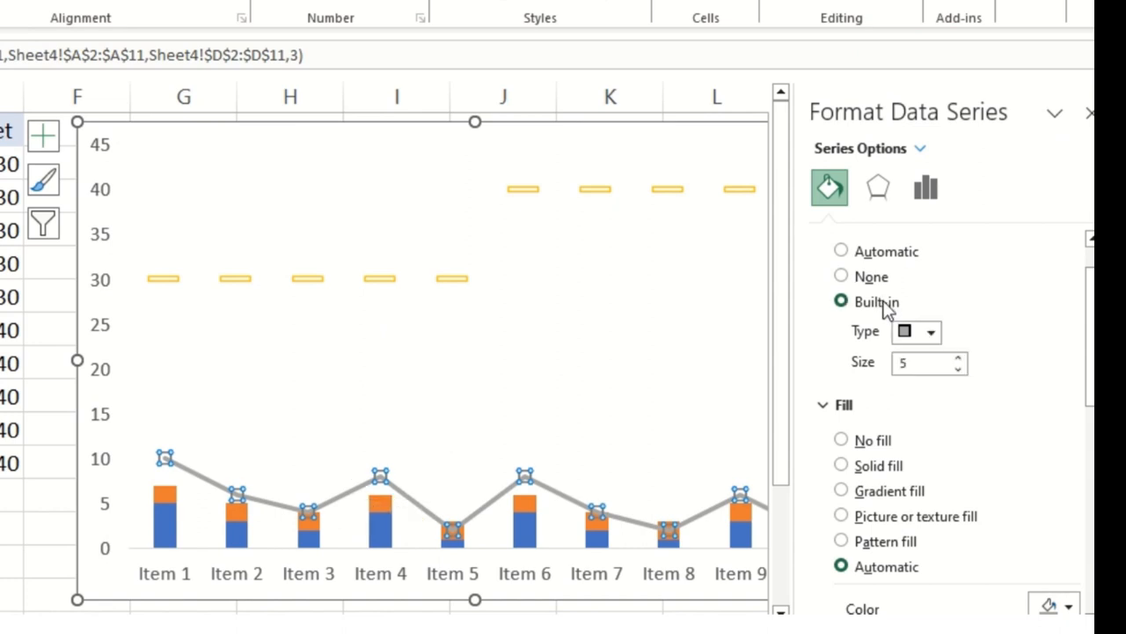
left_click(929, 331)
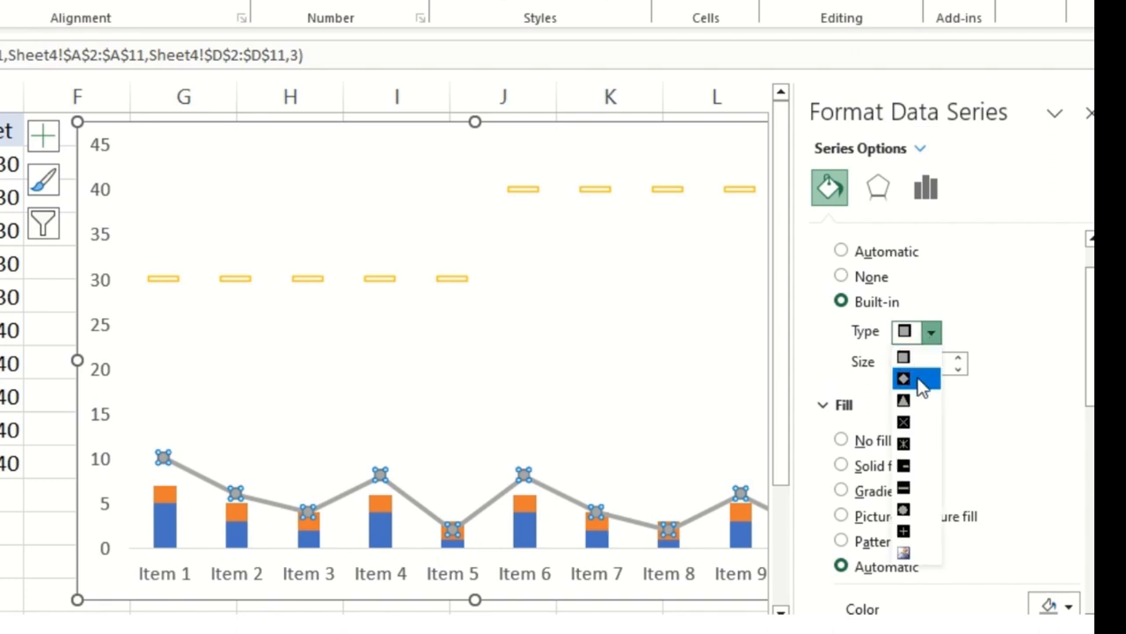
left_click(915, 379)
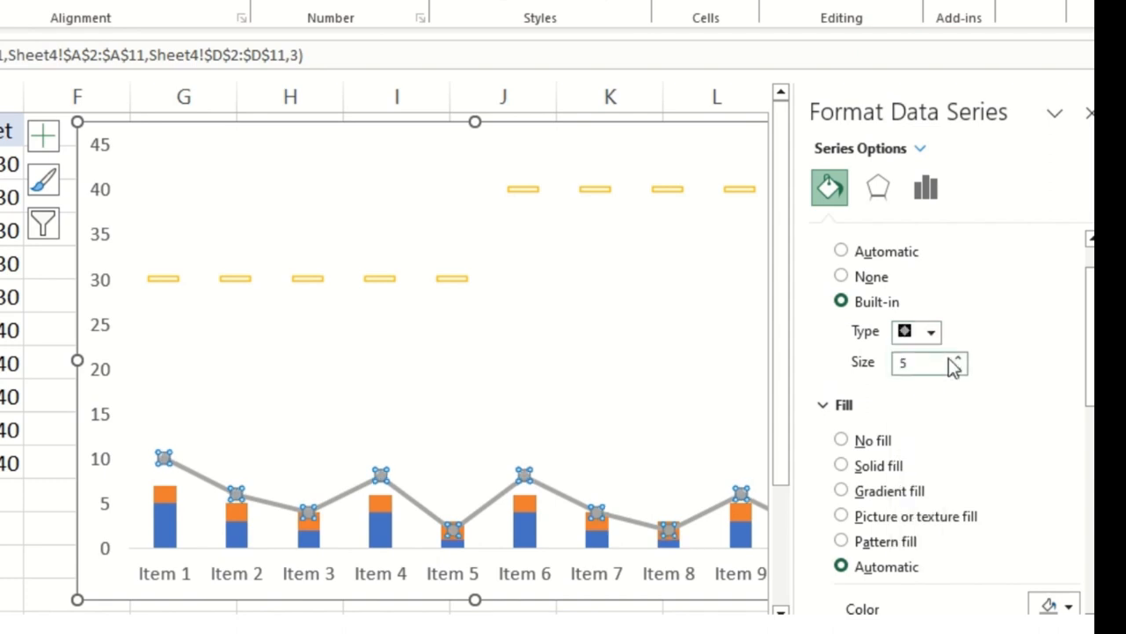
left_click(958, 355)
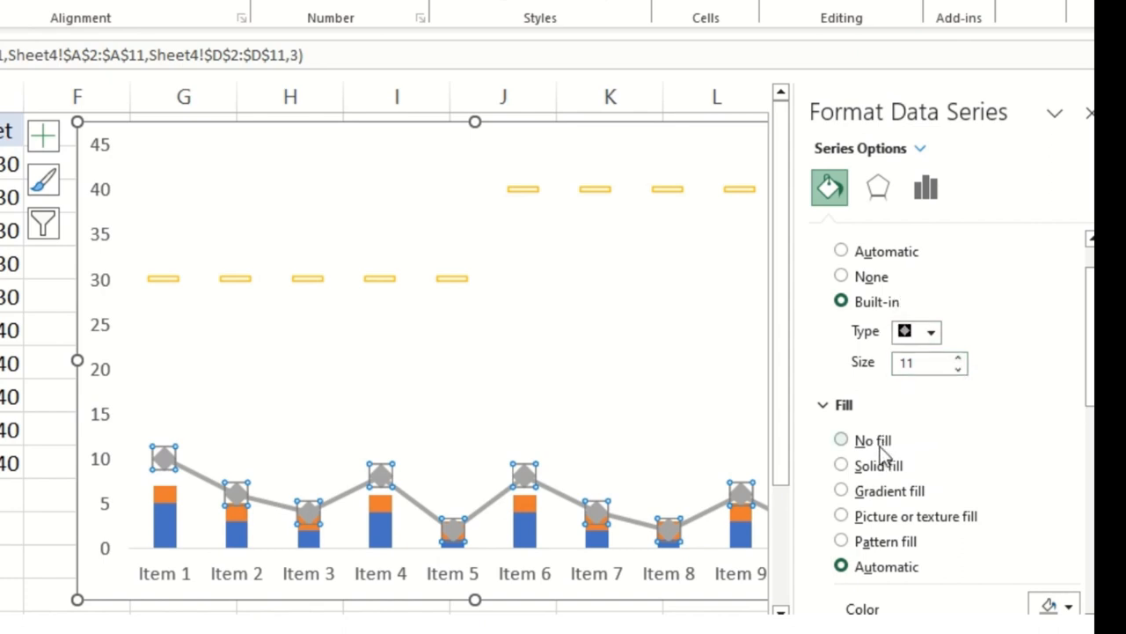
Fill the Actual diamond markers with solid green.
left_click(841, 440)
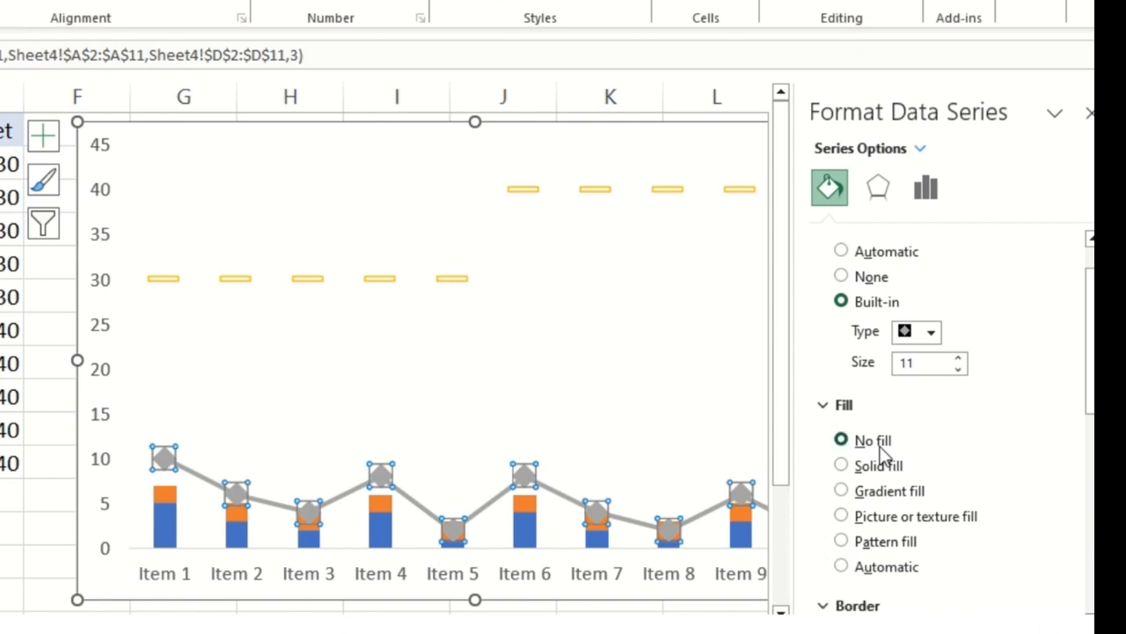
left_click(842, 464)
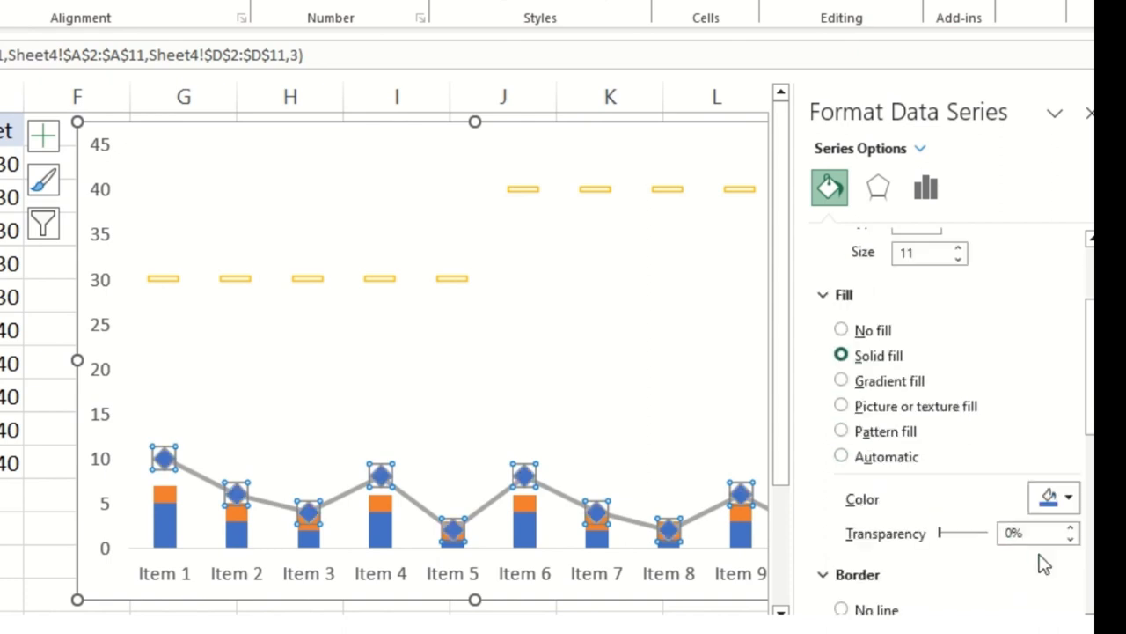
left_click(1067, 497)
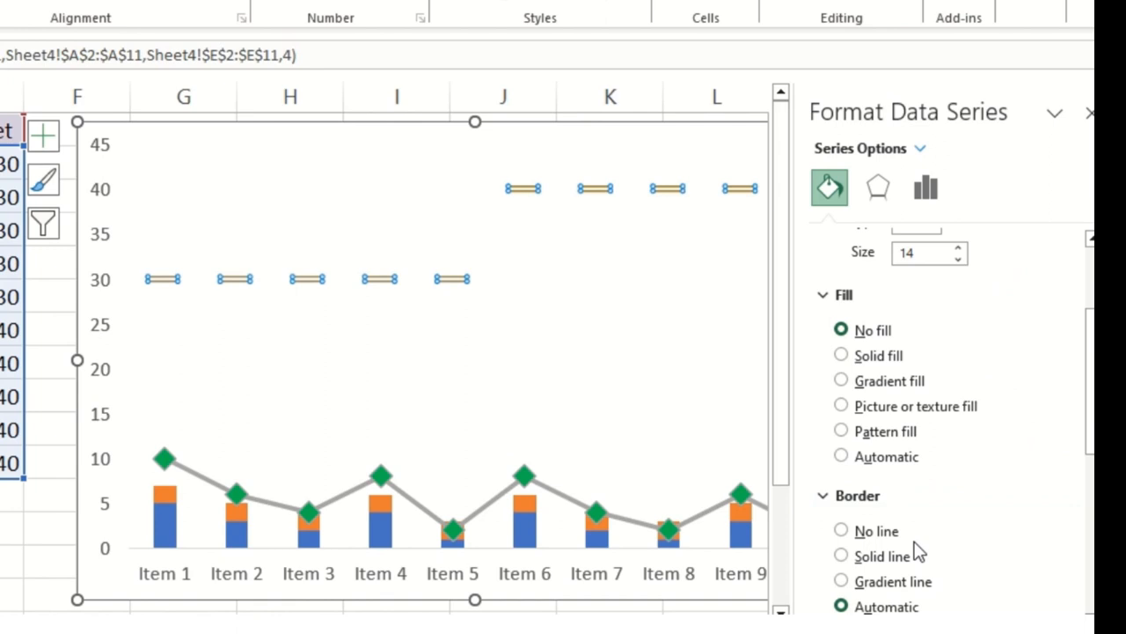
Outline the Target dash markers with a solid red border.
left_click(1052, 537)
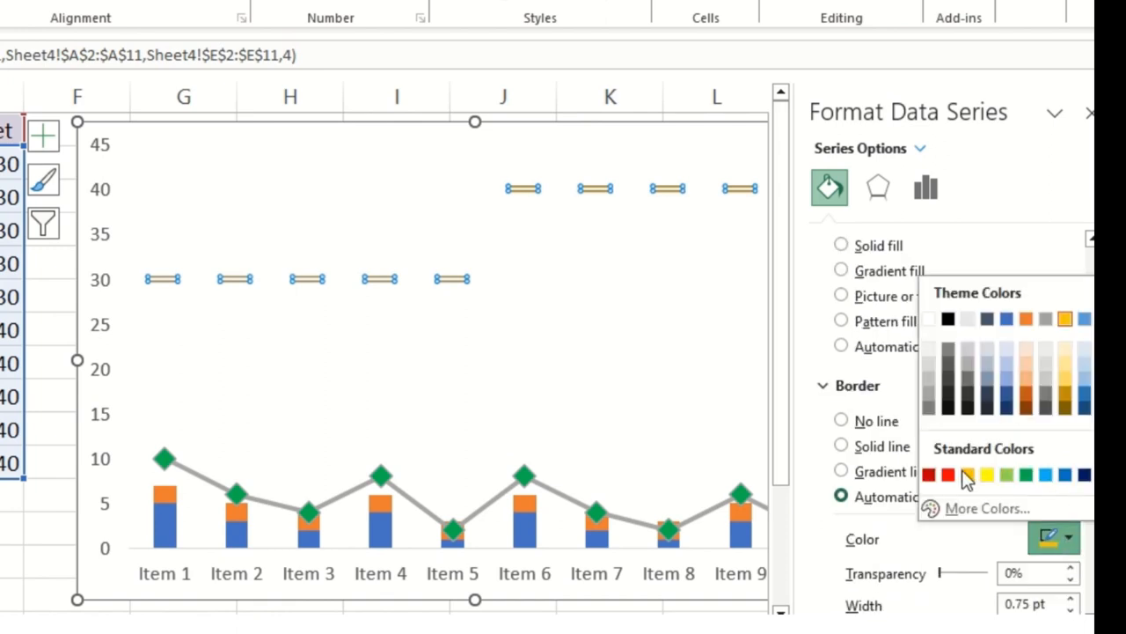
left_click(947, 475)
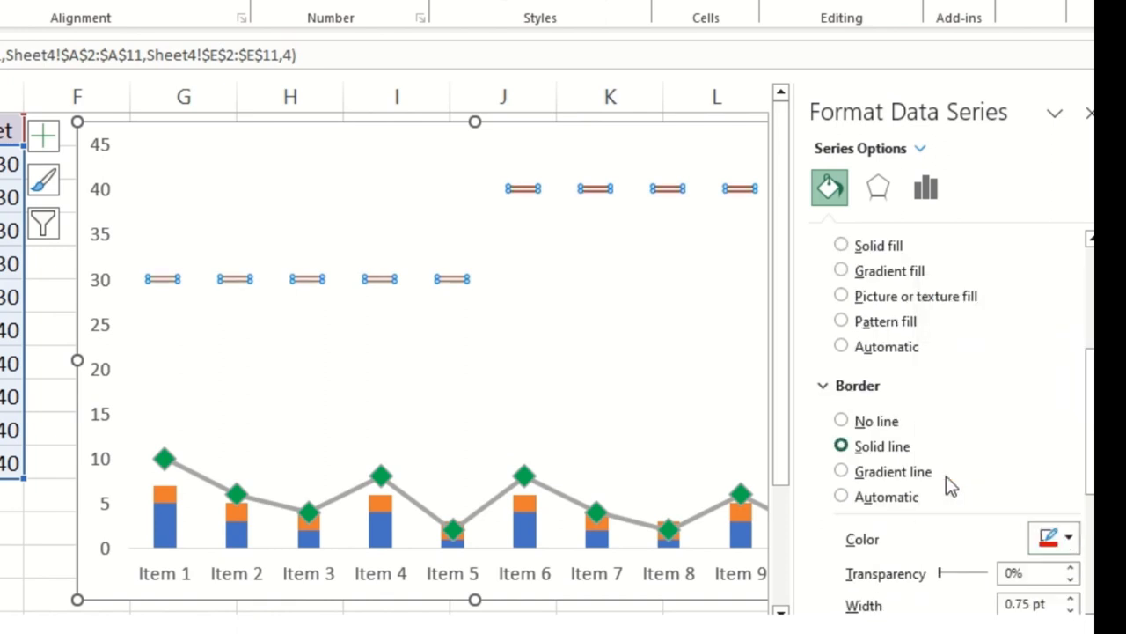
mouse_move(687, 526)
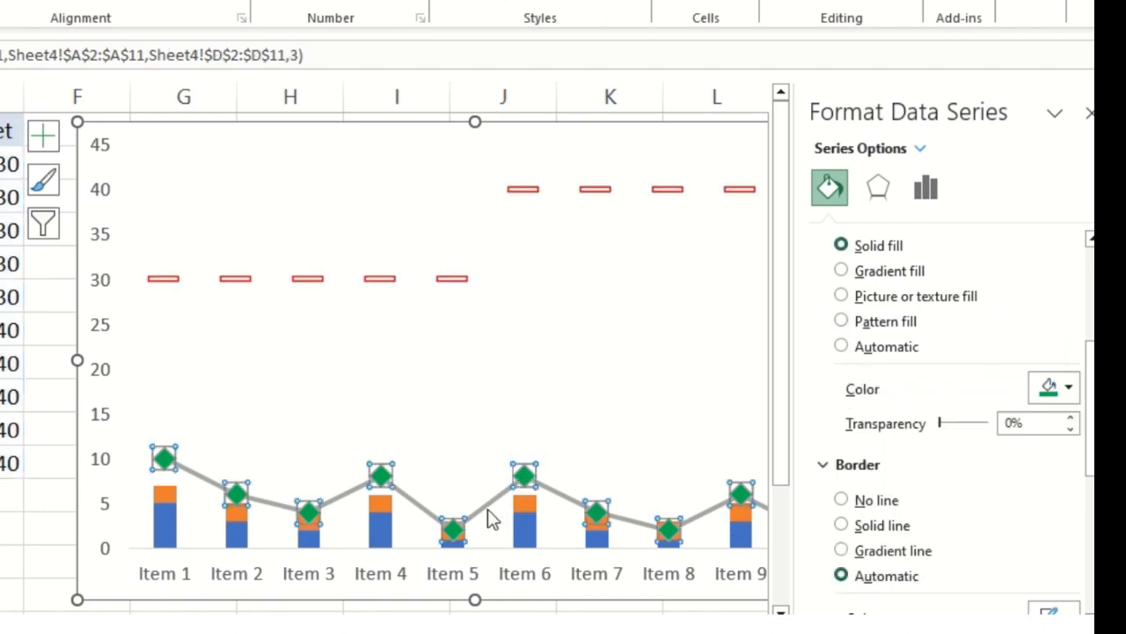
left_click(525, 475)
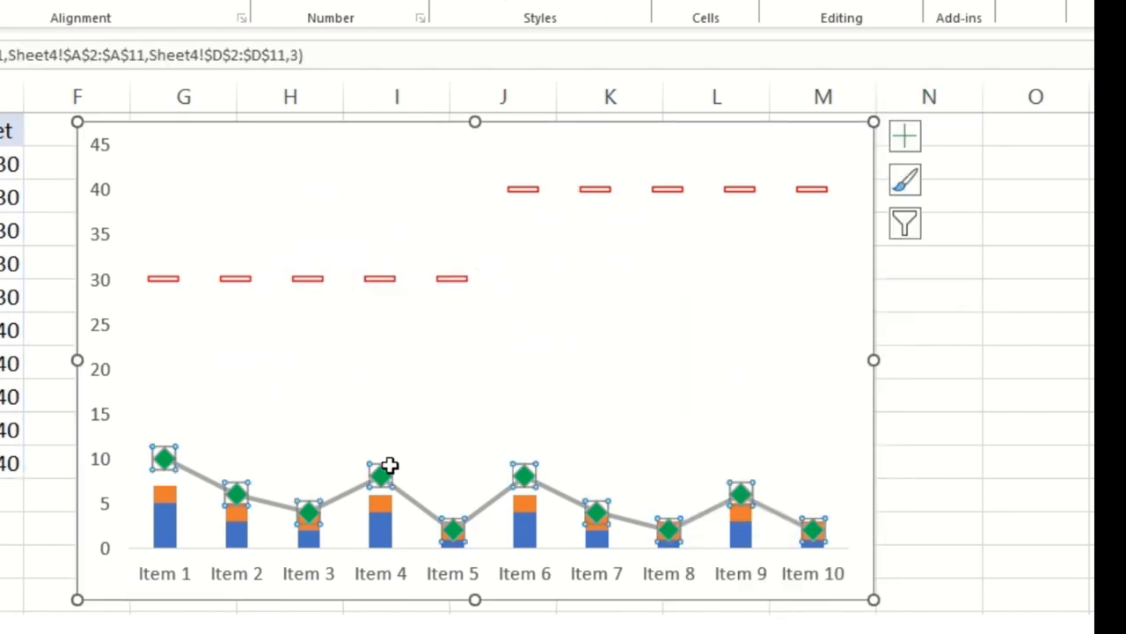
Remove the grey connecting line from the Actual series, leaving only the diamonds.
right_click(388, 467)
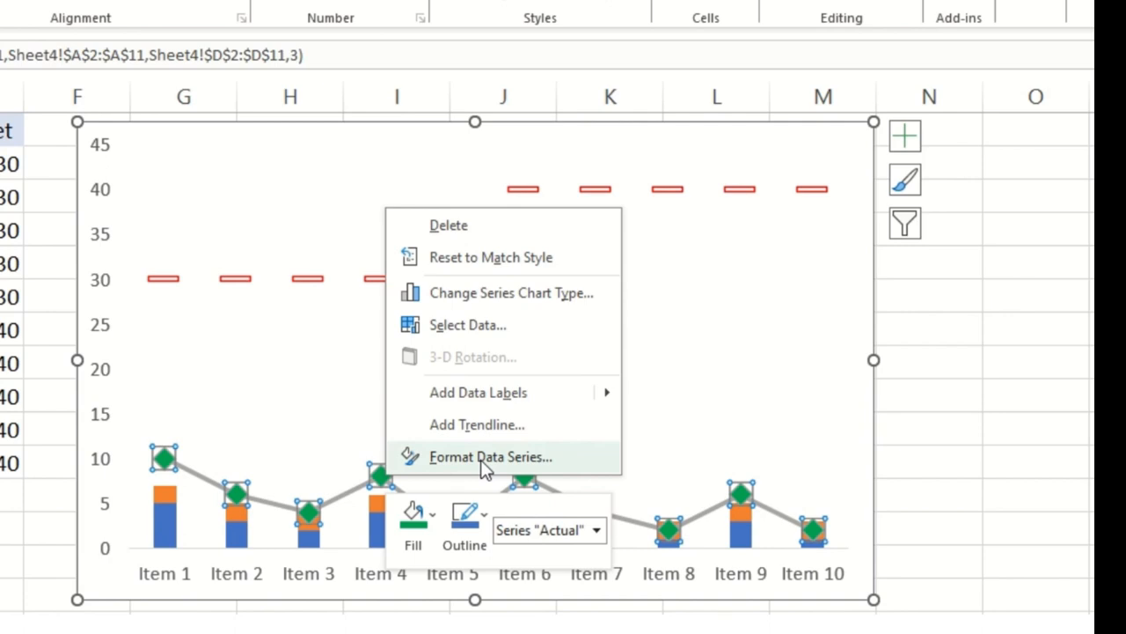
left_click(491, 455)
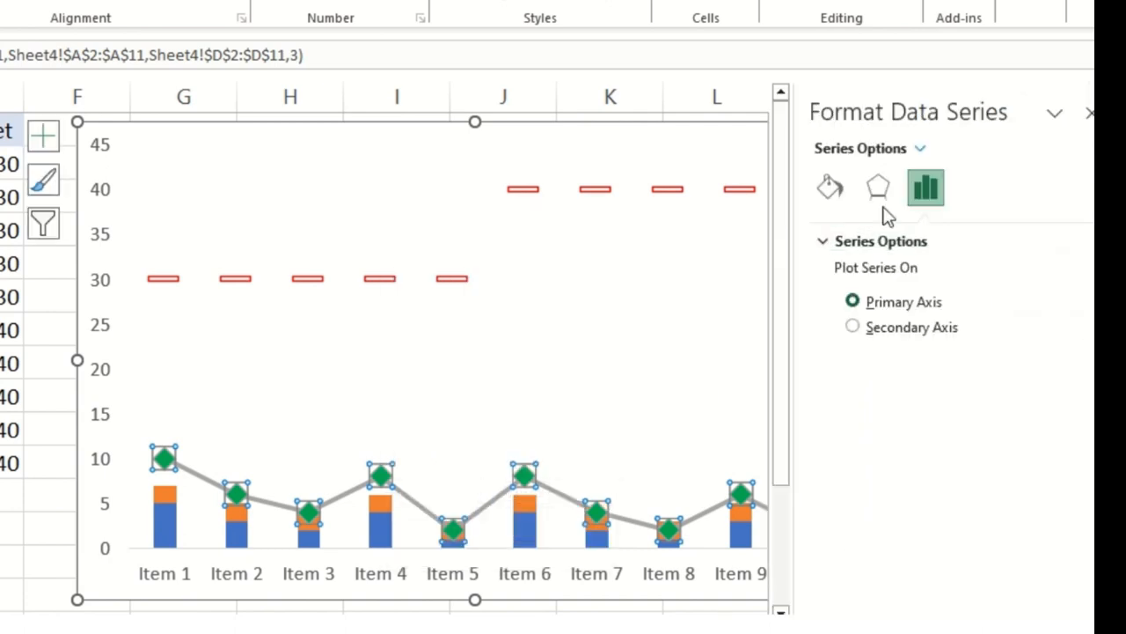
left_click(828, 187)
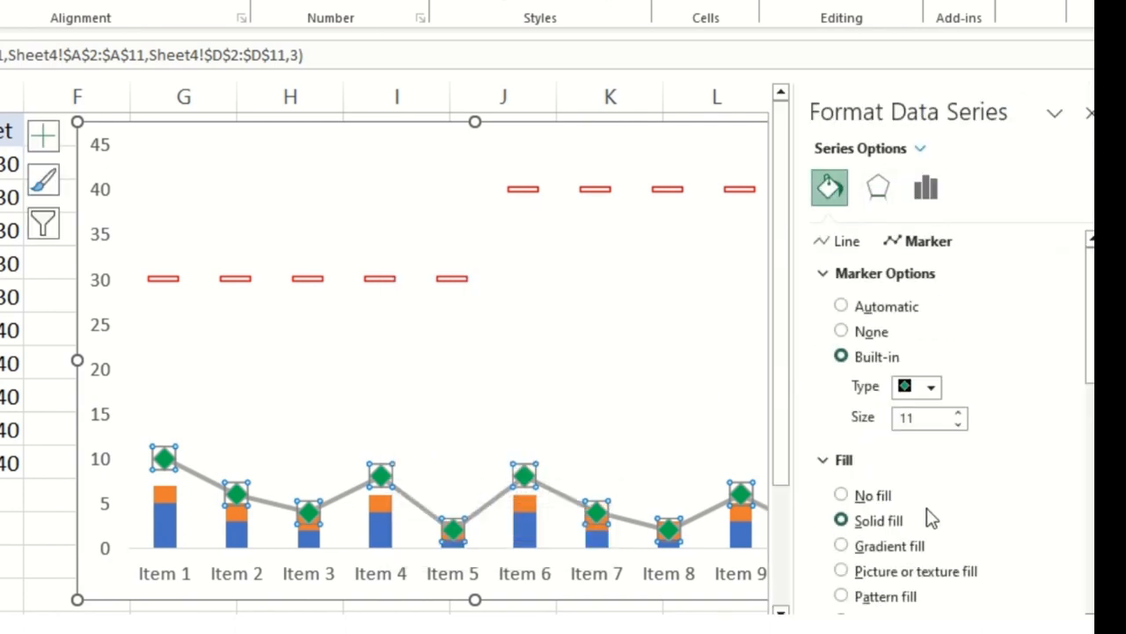
scroll("down", 3)
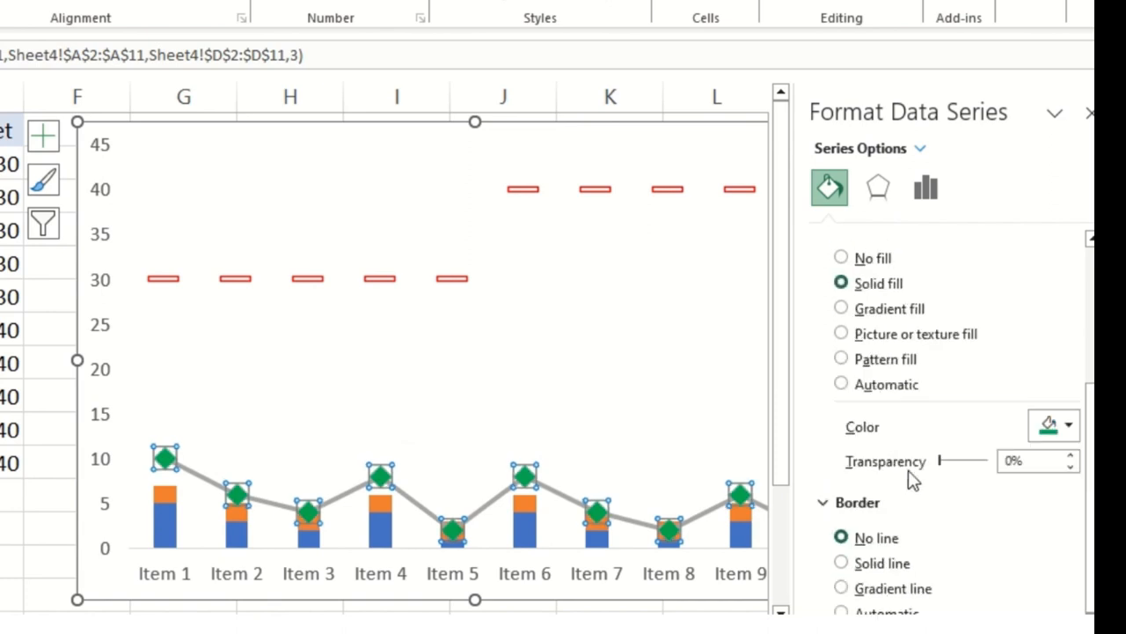
left_click(877, 186)
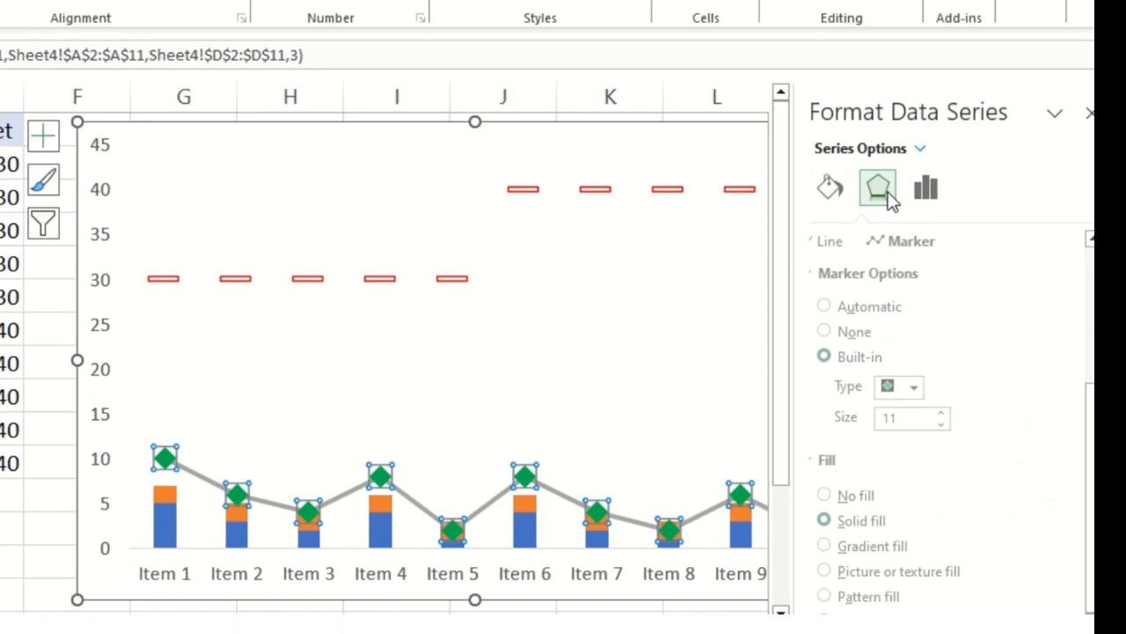
left_click(926, 187)
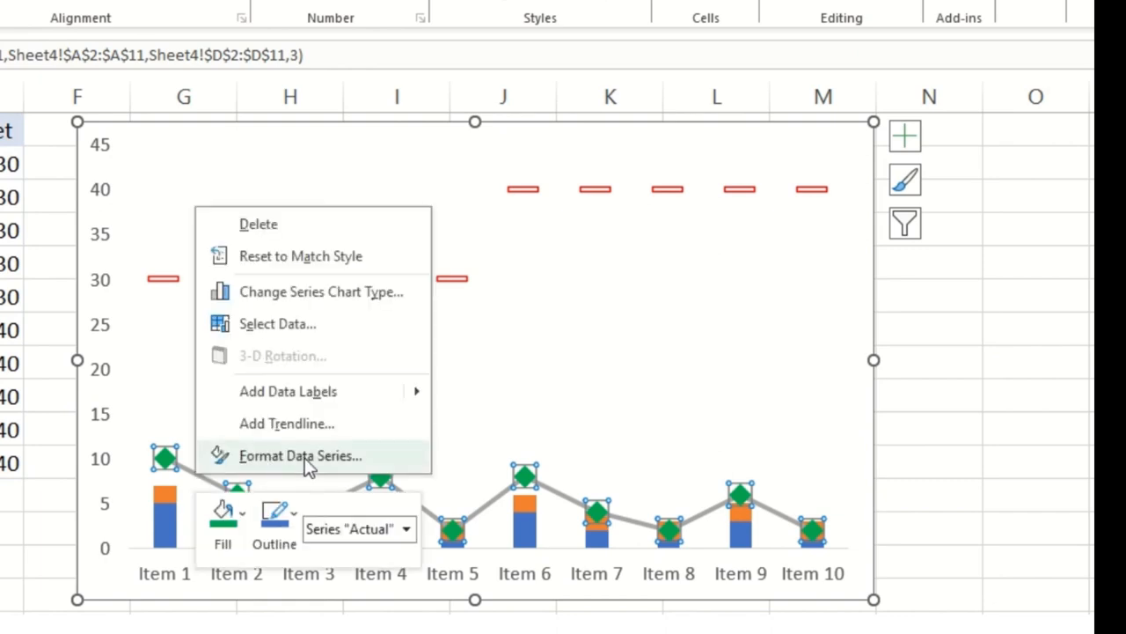
Deselect the chart and review the green diamonds above the stacked columns.
left_click(275, 528)
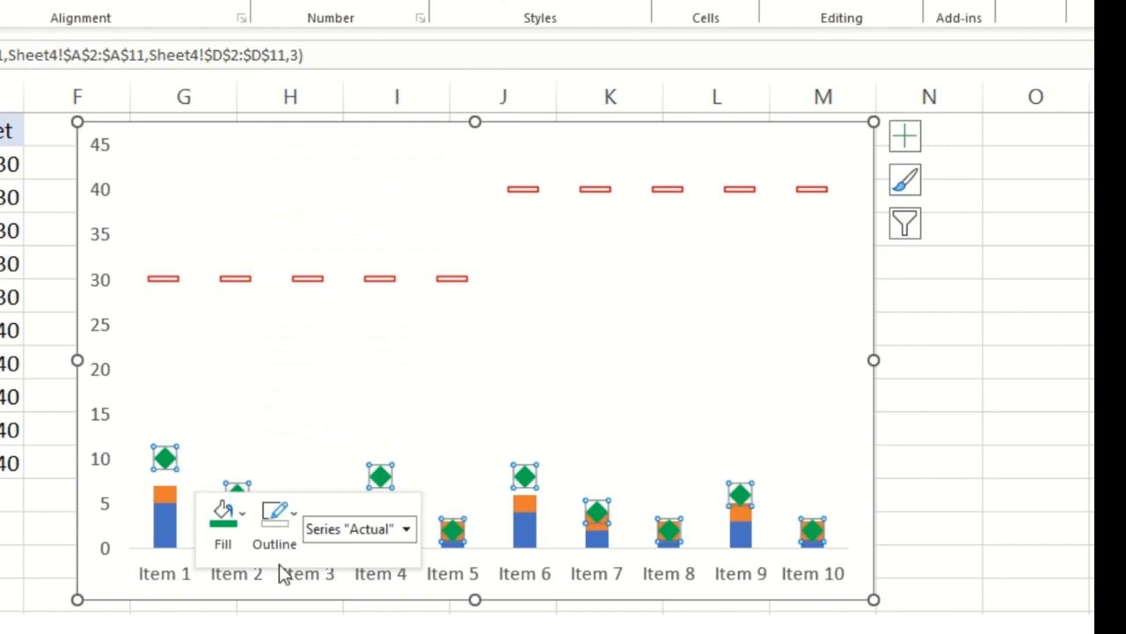
mouse_move(746, 528)
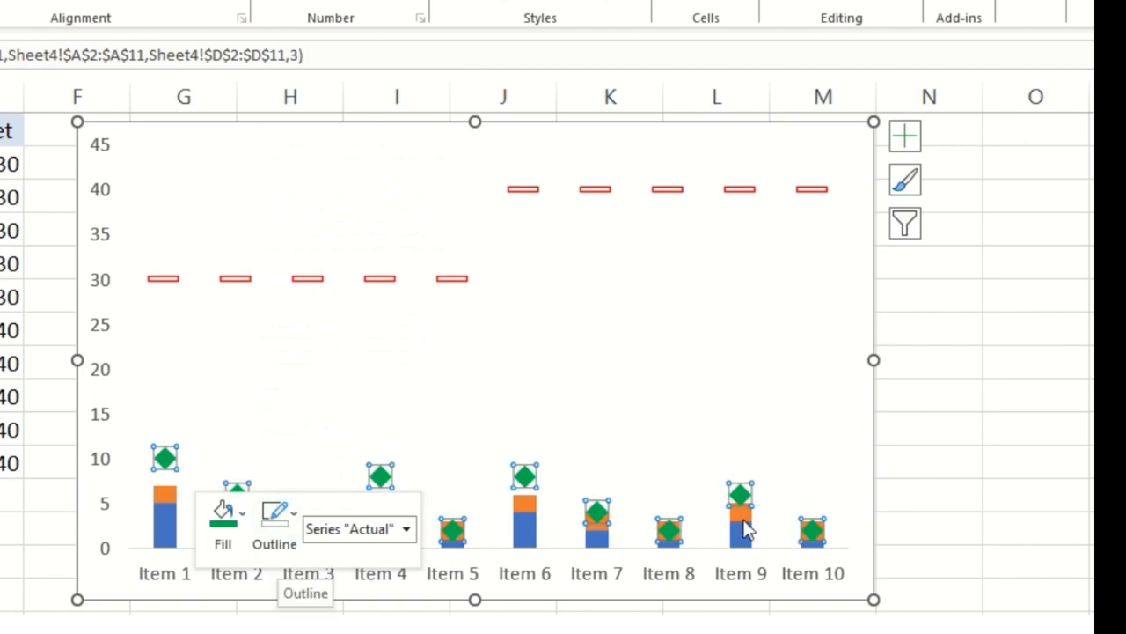
left_click(929, 428)
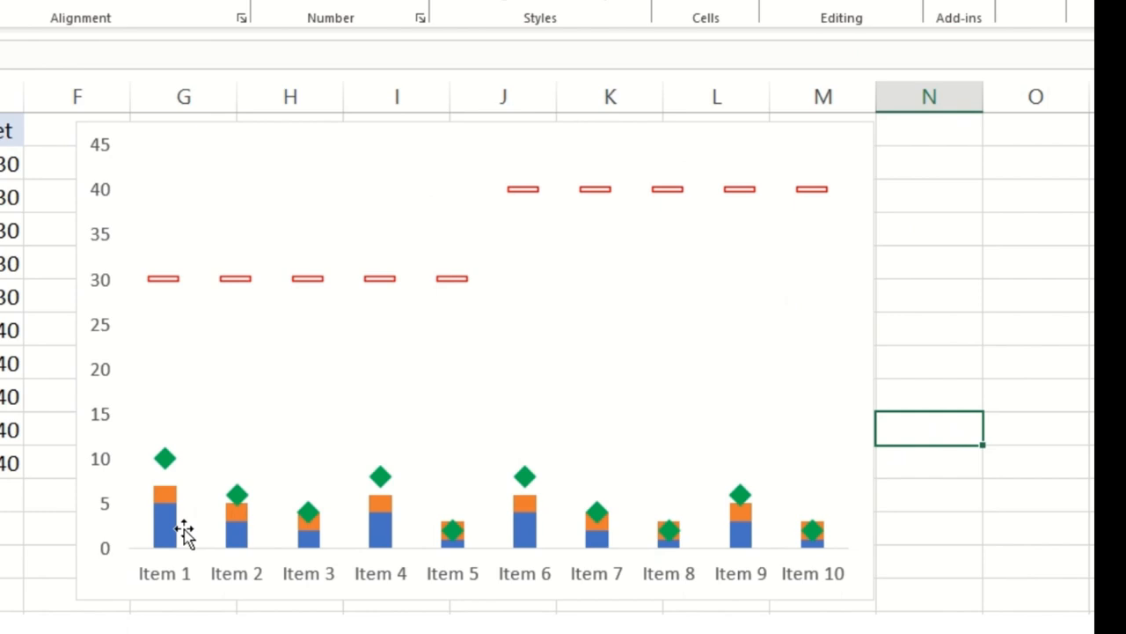
mouse_move(547, 402)
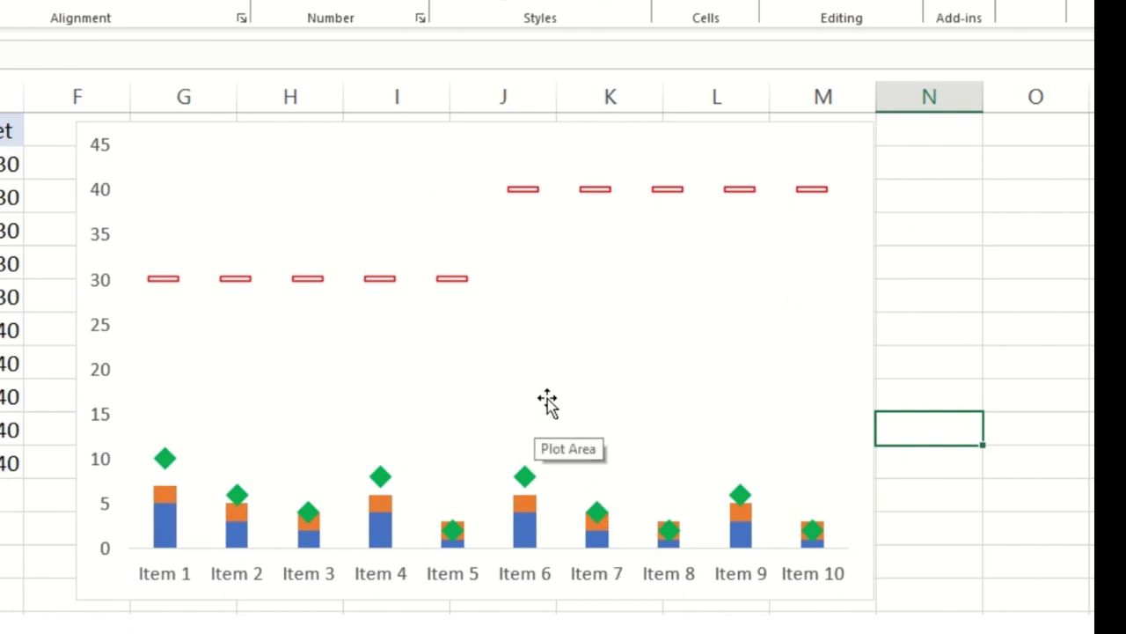
mouse_move(524, 188)
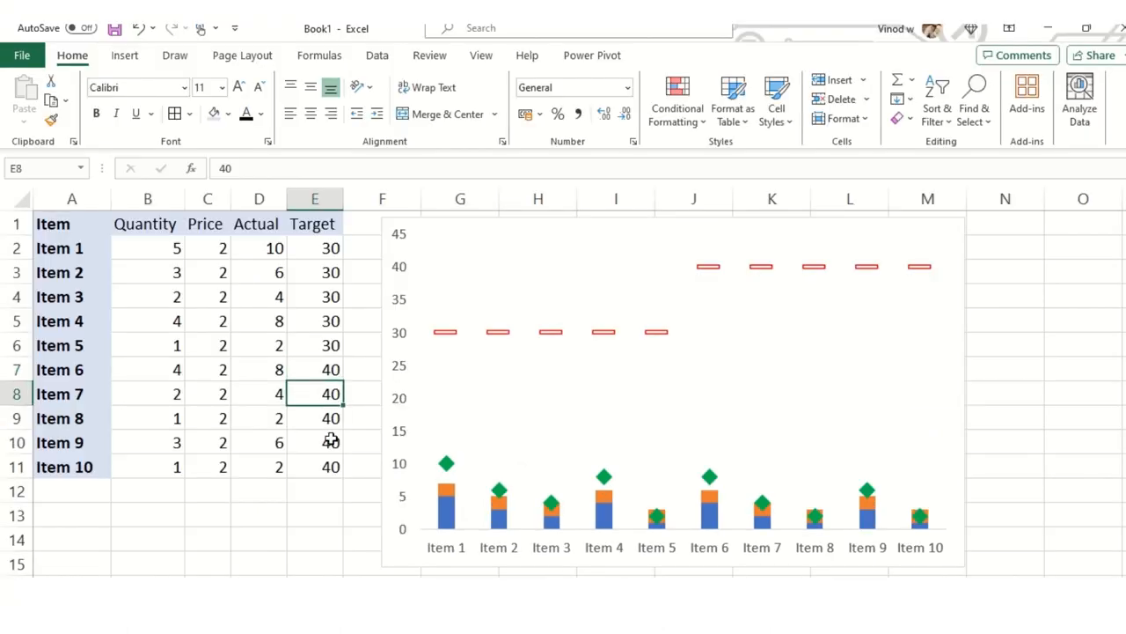
Check the Target and Actual formulas, then set Item 1's price to 5 and fill it down through Item 7.
left_click(313, 296)
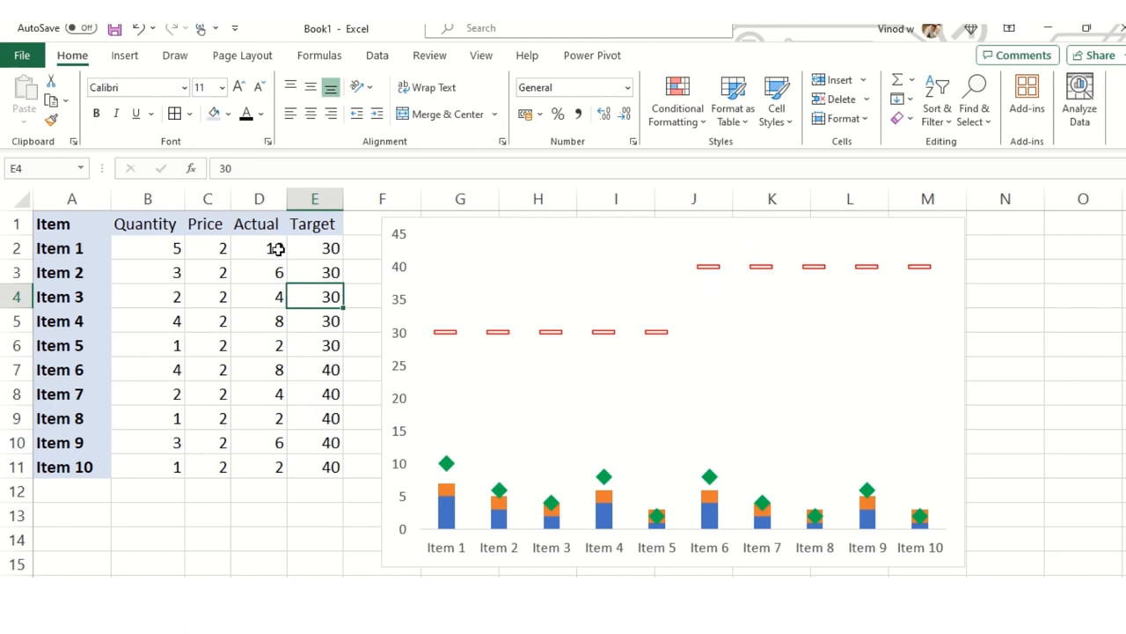
left_click(258, 247)
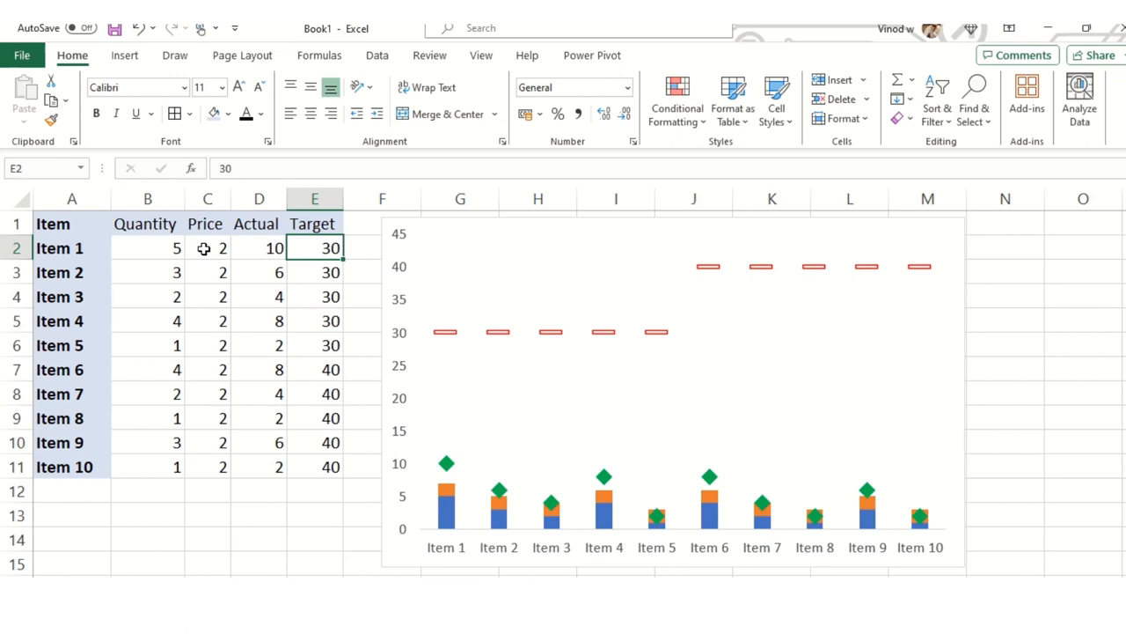
left_click(257, 247)
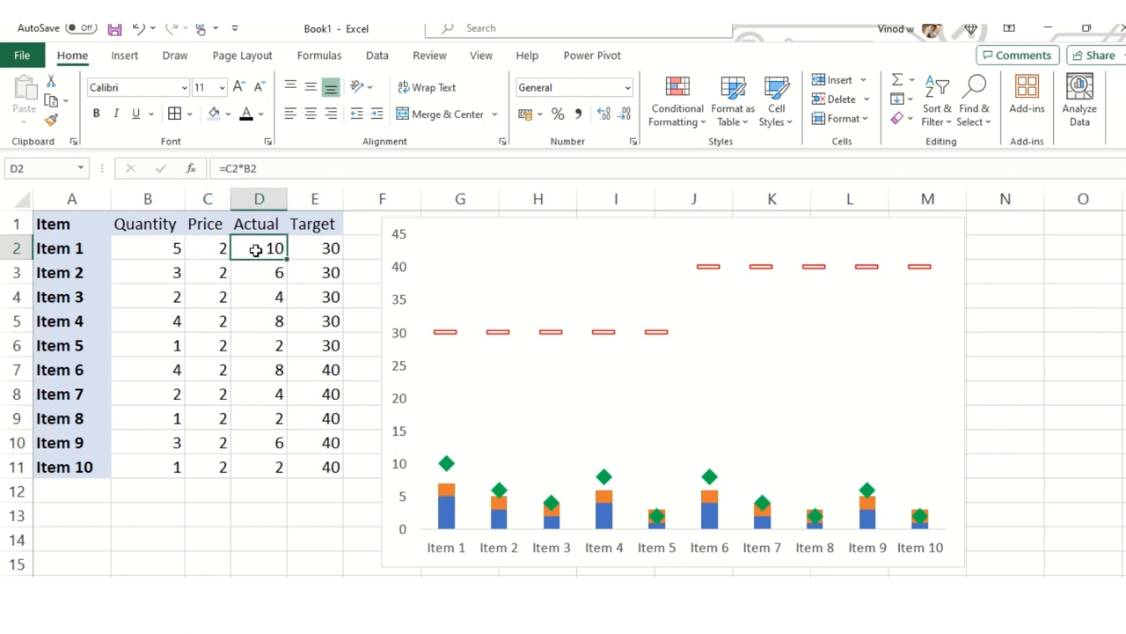
mouse_move(218, 261)
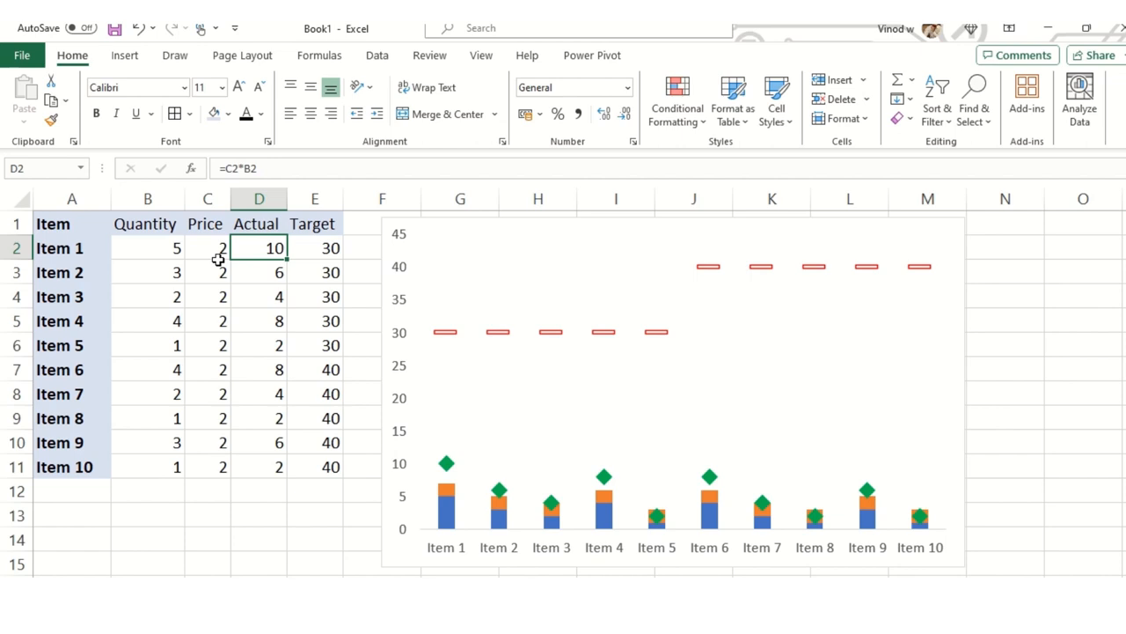
left_click(208, 246)
type("6")
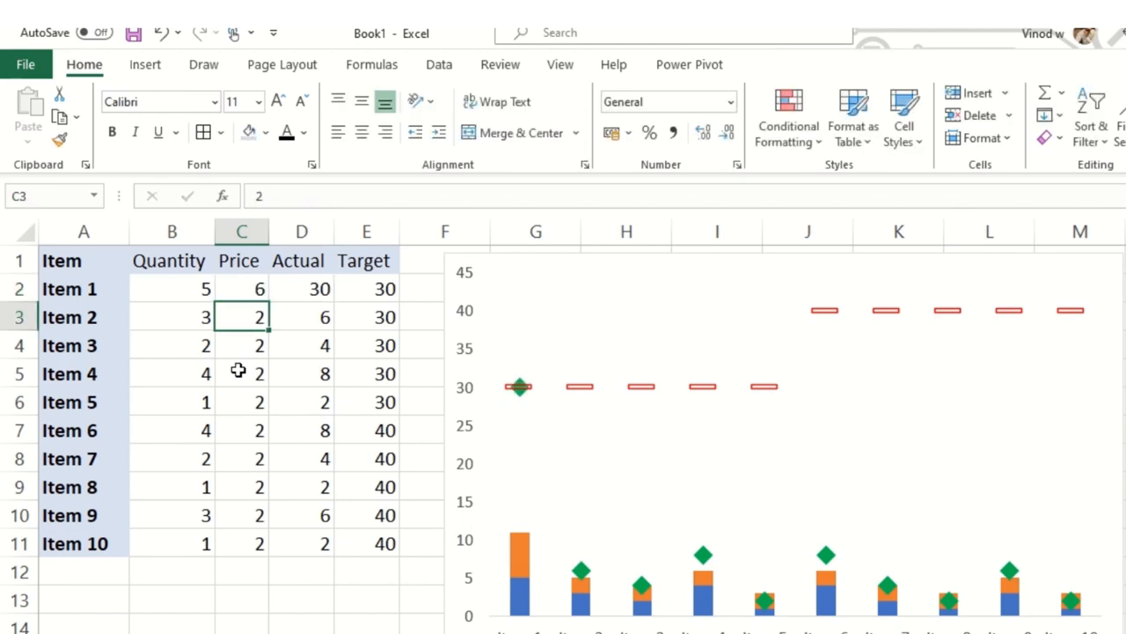
mouse_move(281, 380)
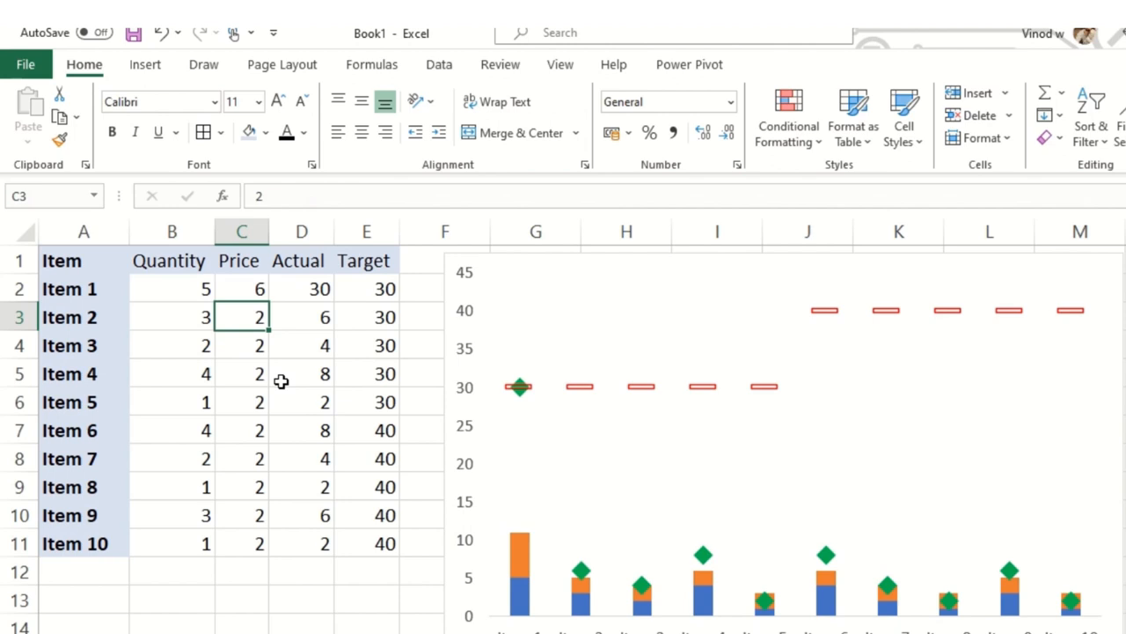
type("5")
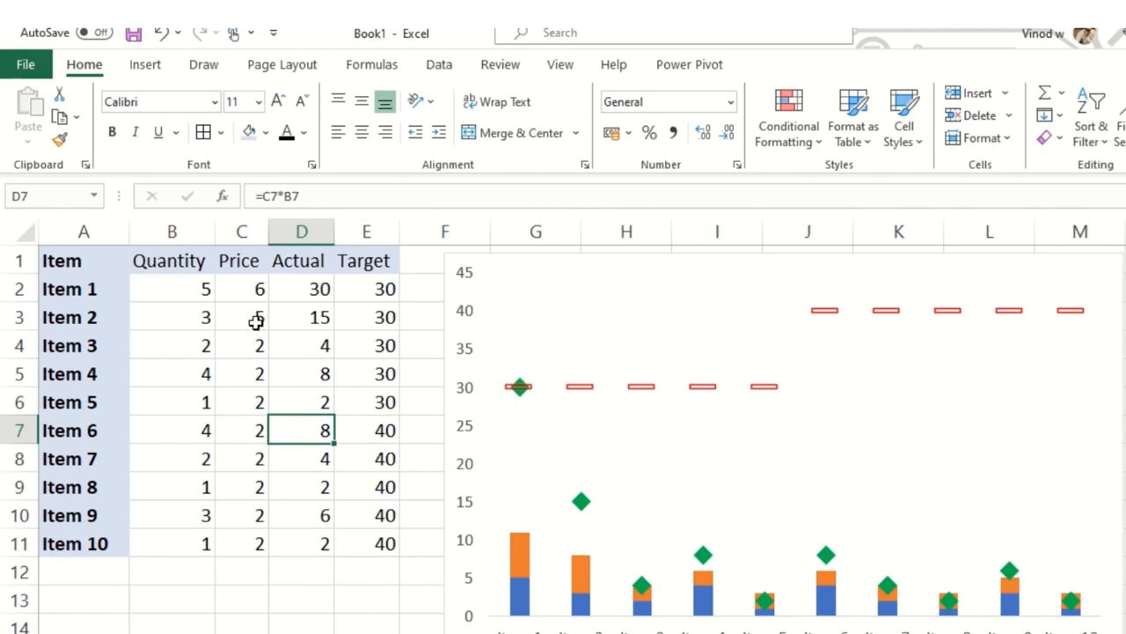
left_click_drag(257, 316, 257, 457)
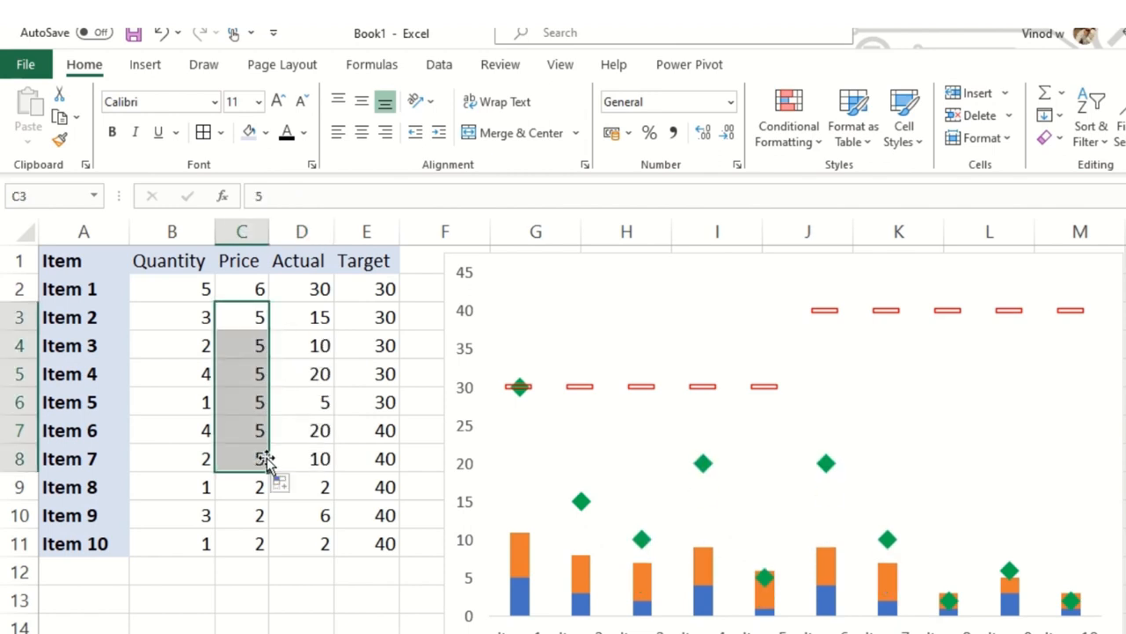
mouse_move(588, 500)
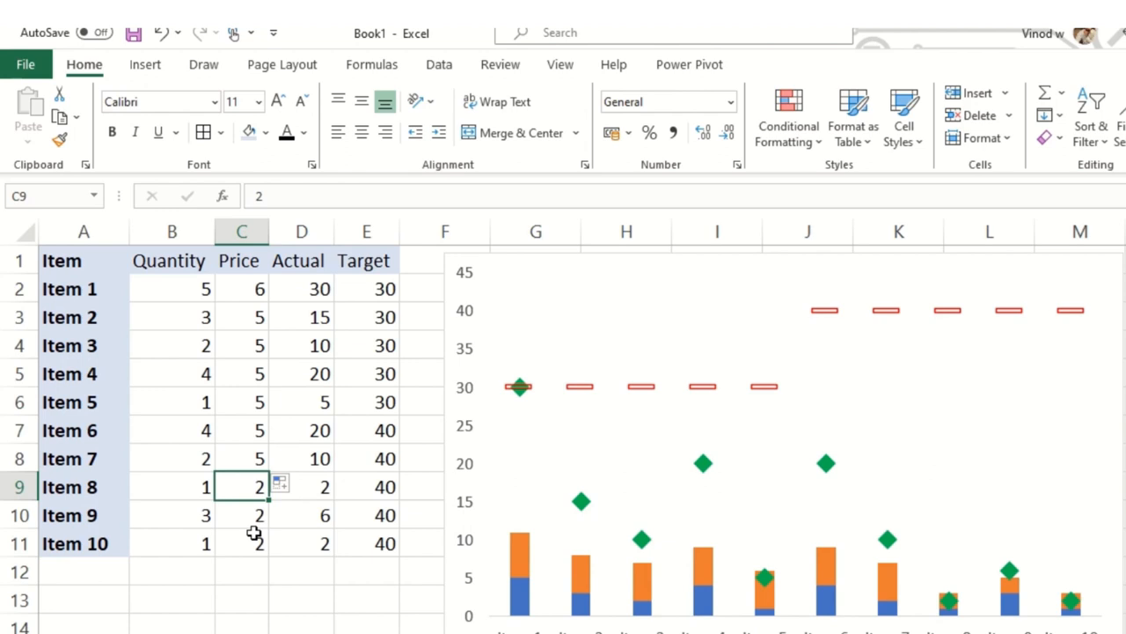
Change Item 6's price and fill 9 down through Item 9 so Actual values recalculate.
left_click(241, 429)
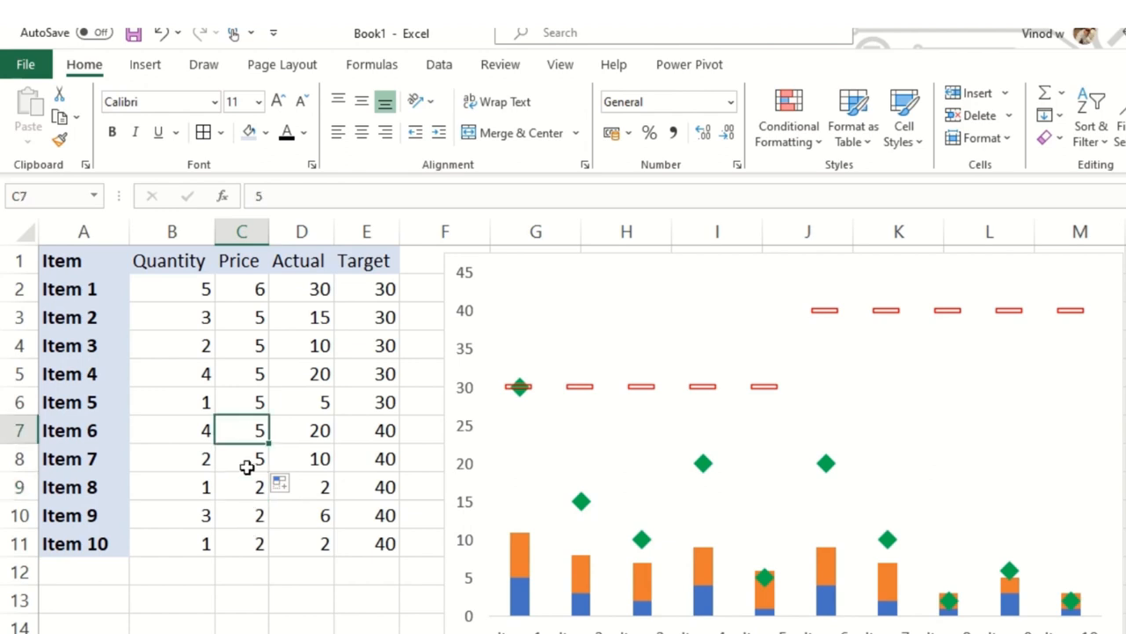
type("3")
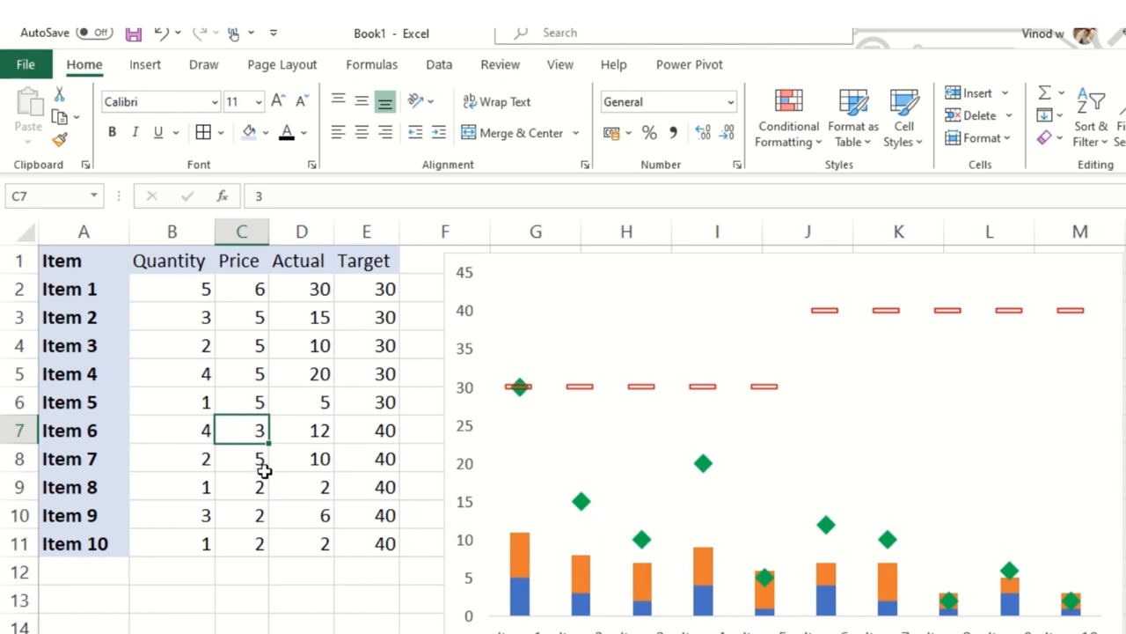
mouse_move(331, 440)
type("9")
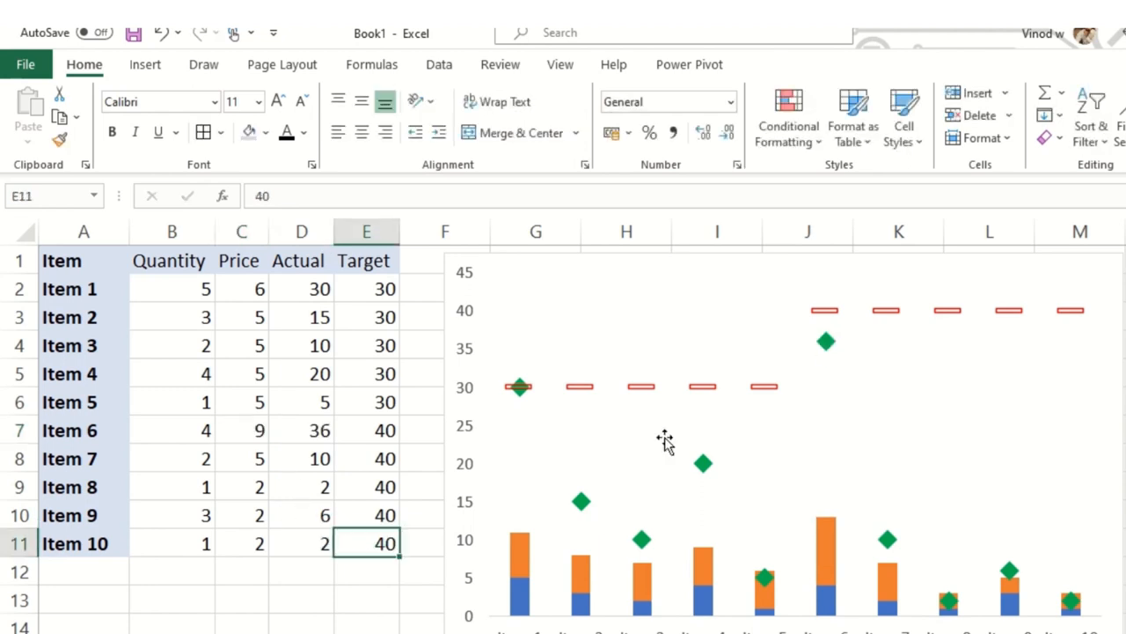
left_click(241, 430)
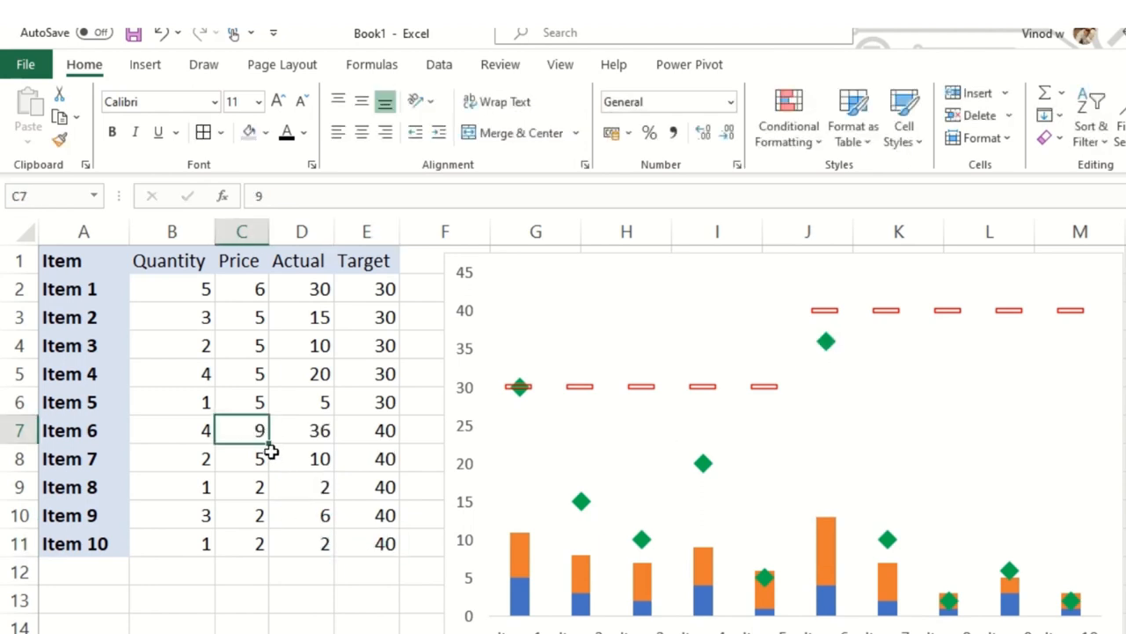
left_click_drag(257, 429, 257, 513)
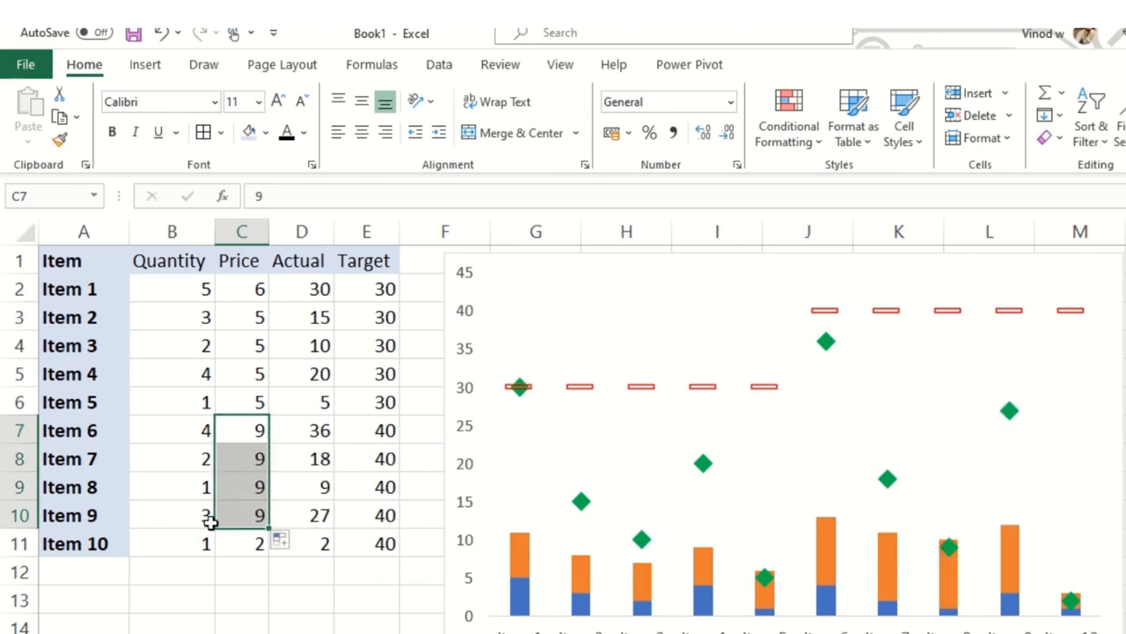
Select the whole data table and inspect Item 5's Actual formula.
left_click(171, 289)
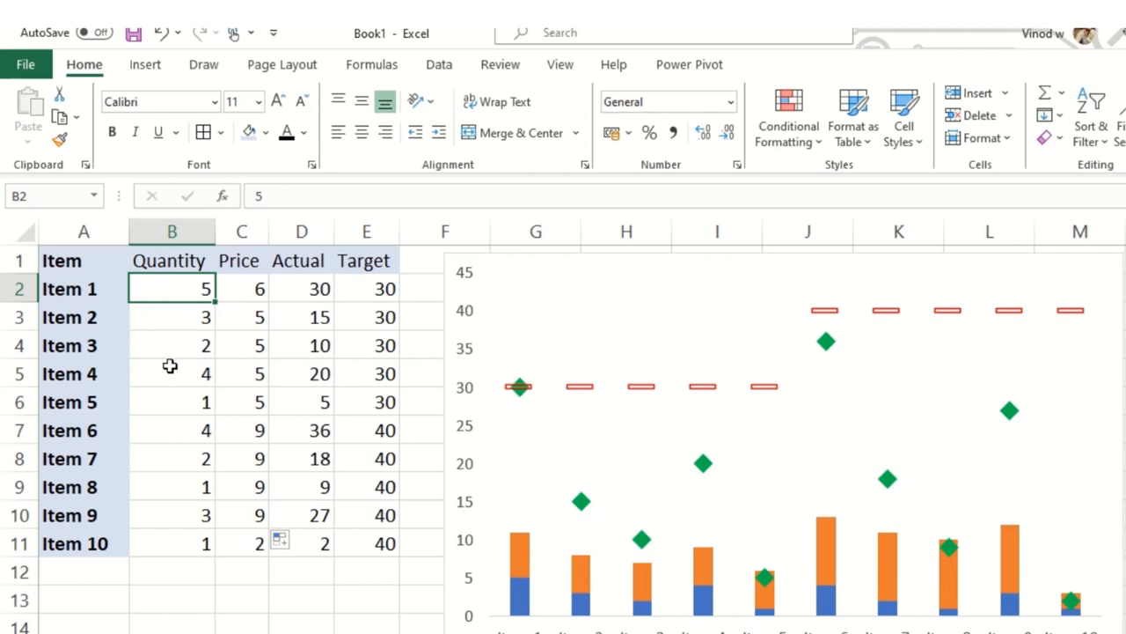
mouse_move(181, 297)
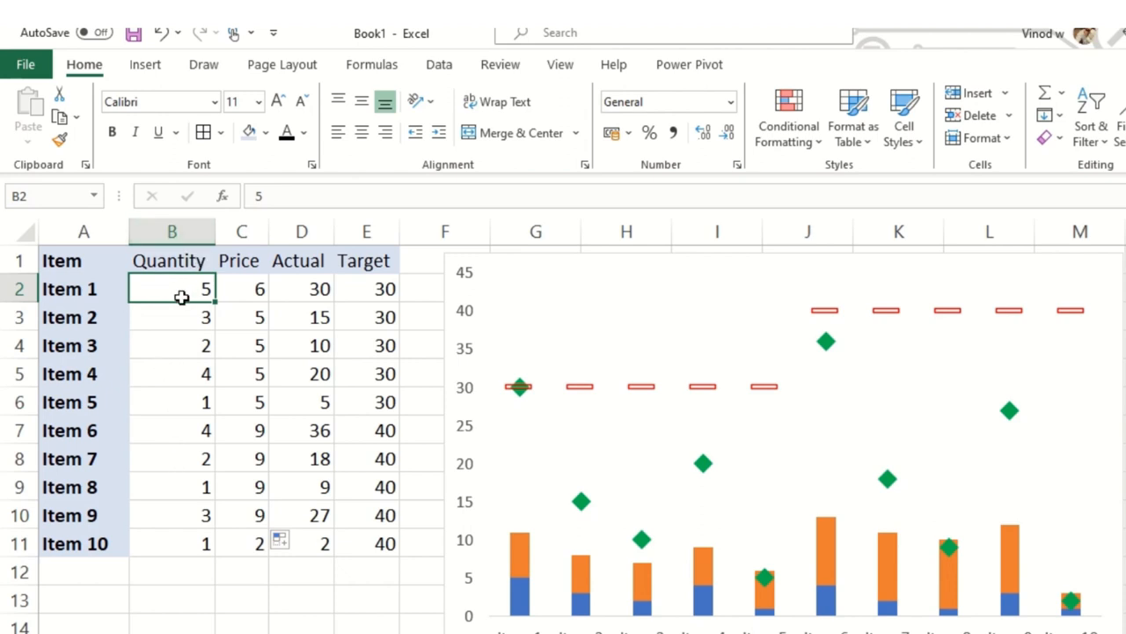
left_click_drag(180, 289, 362, 542)
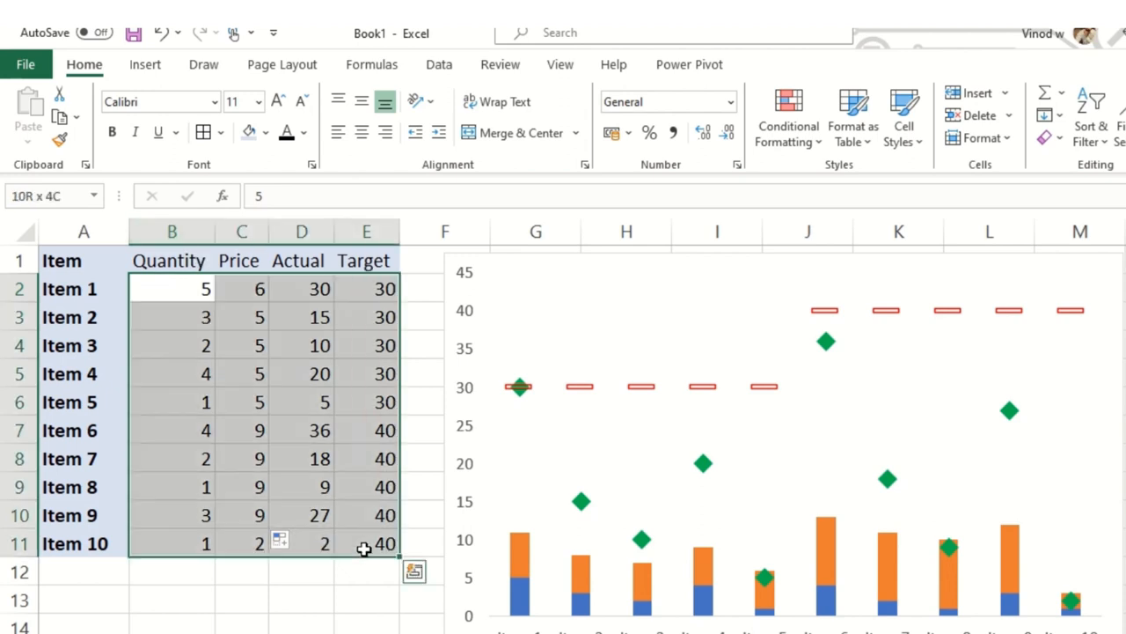
left_click(301, 401)
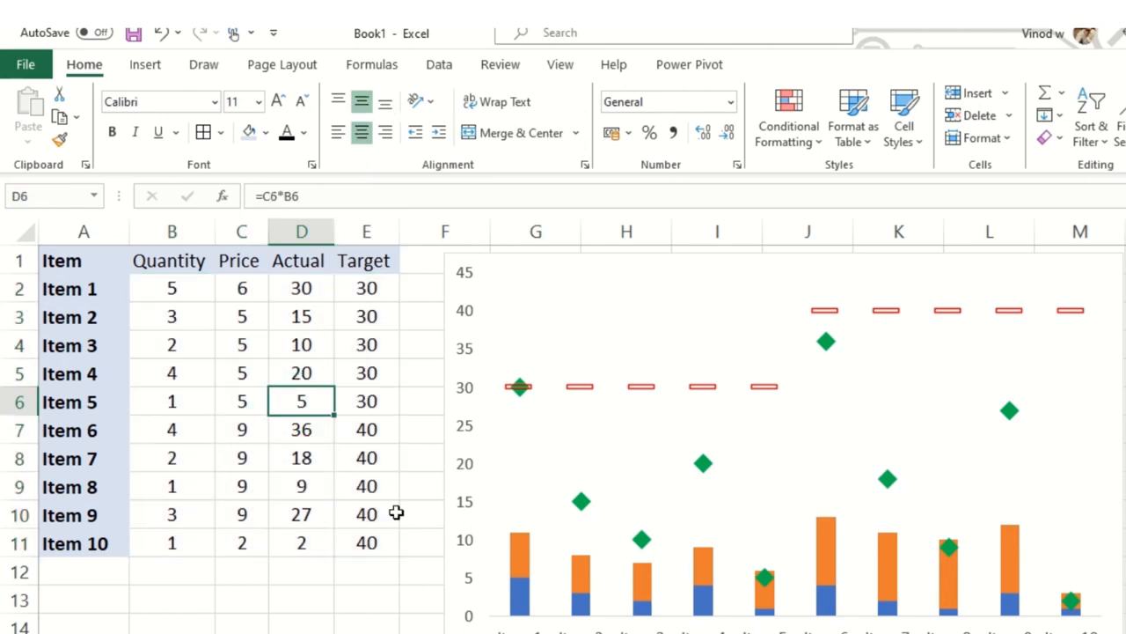
mouse_move(897, 525)
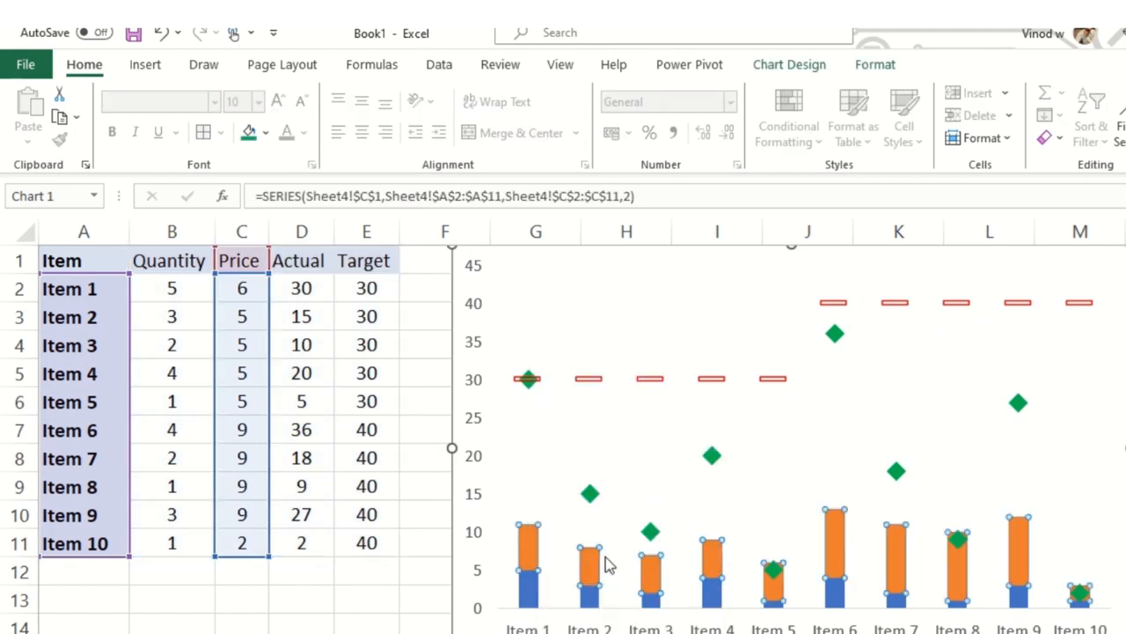
Set the stacked columns' gap width to 0% and turn on data labels.
double_click(589, 549)
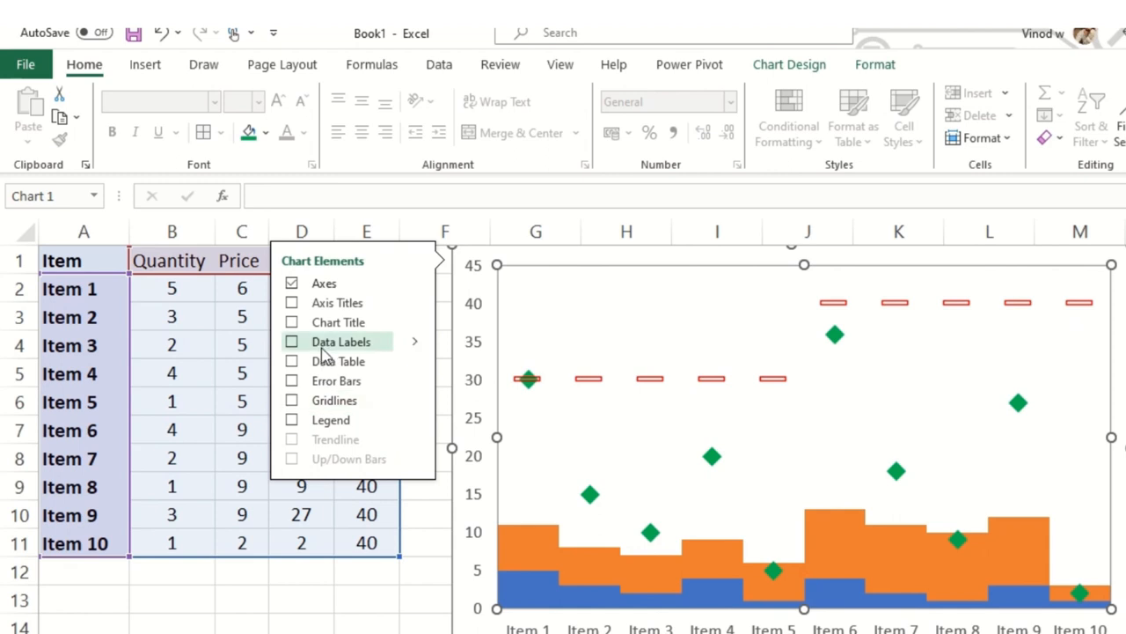
left_click(293, 341)
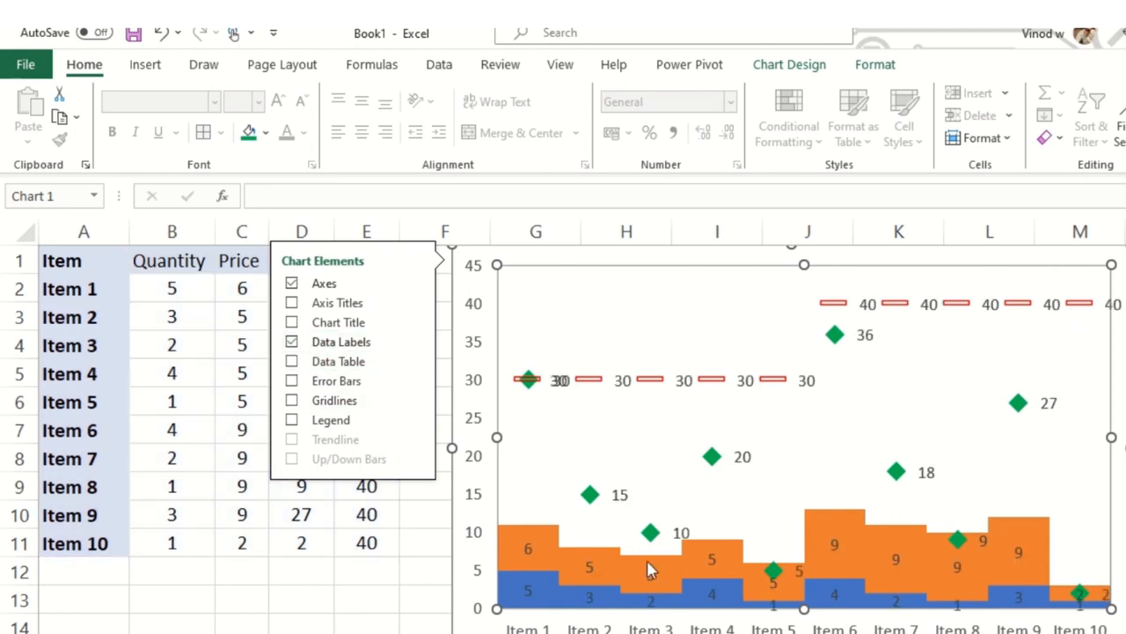
Delete the column and Target labels so only Actual diamonds are labelled, then move the chart beside the table.
left_click(527, 595)
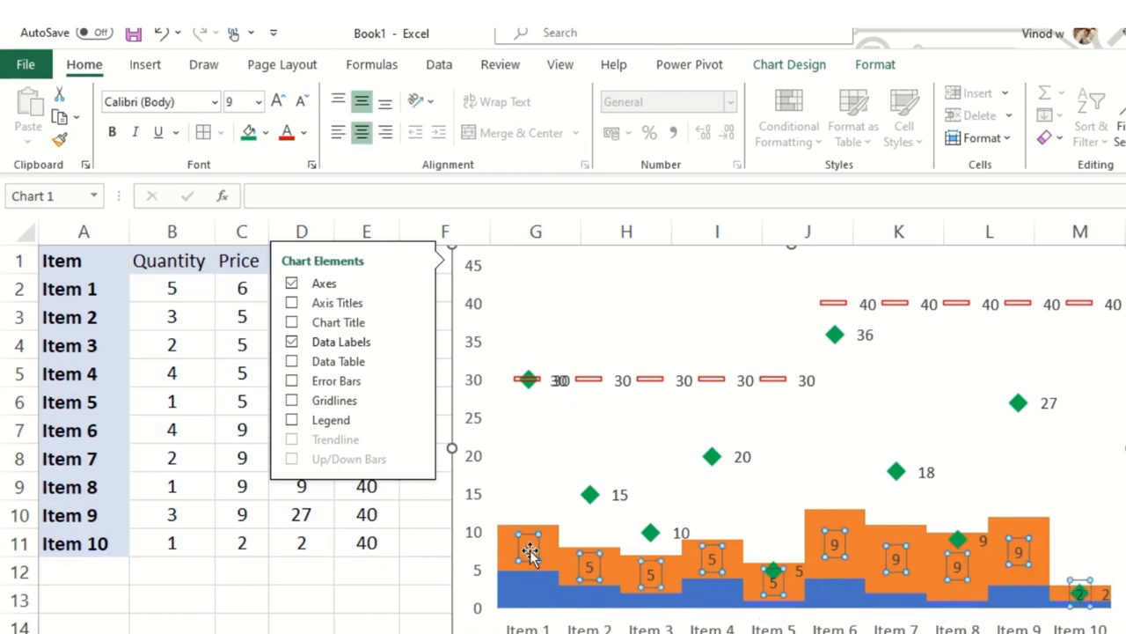
left_click(813, 387)
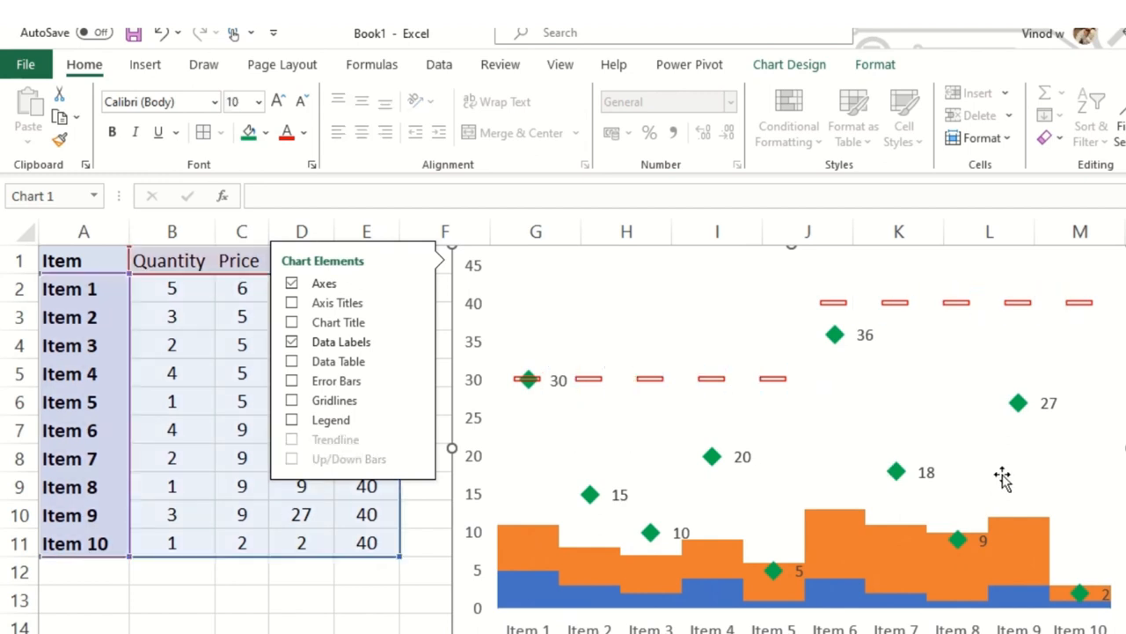
mouse_move(1014, 489)
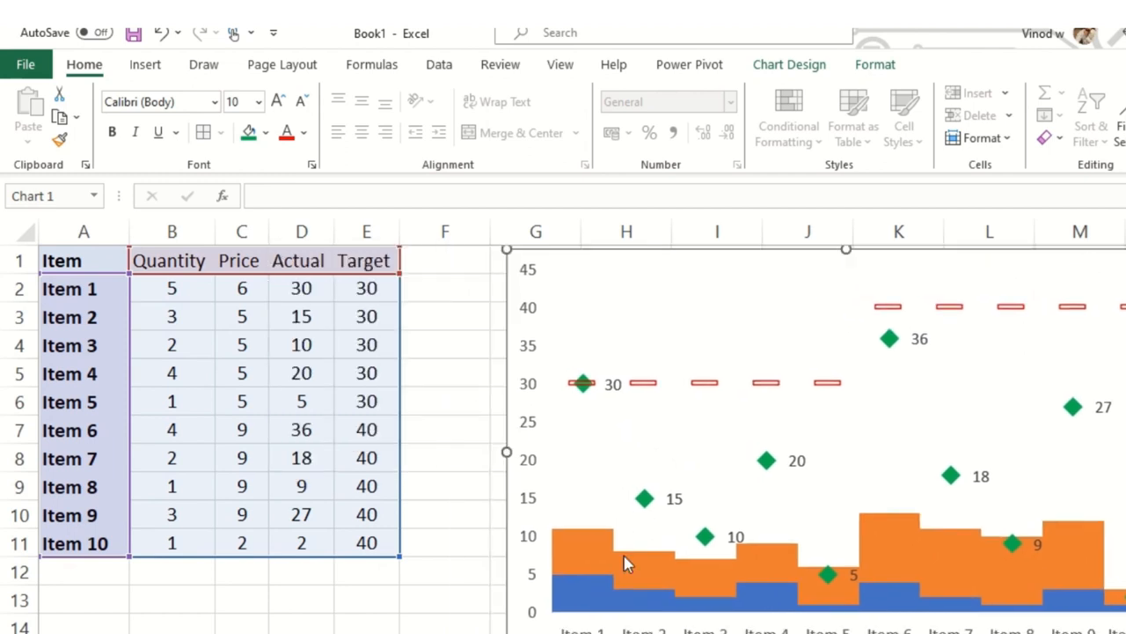
left_click_drag(507, 451, 443, 451)
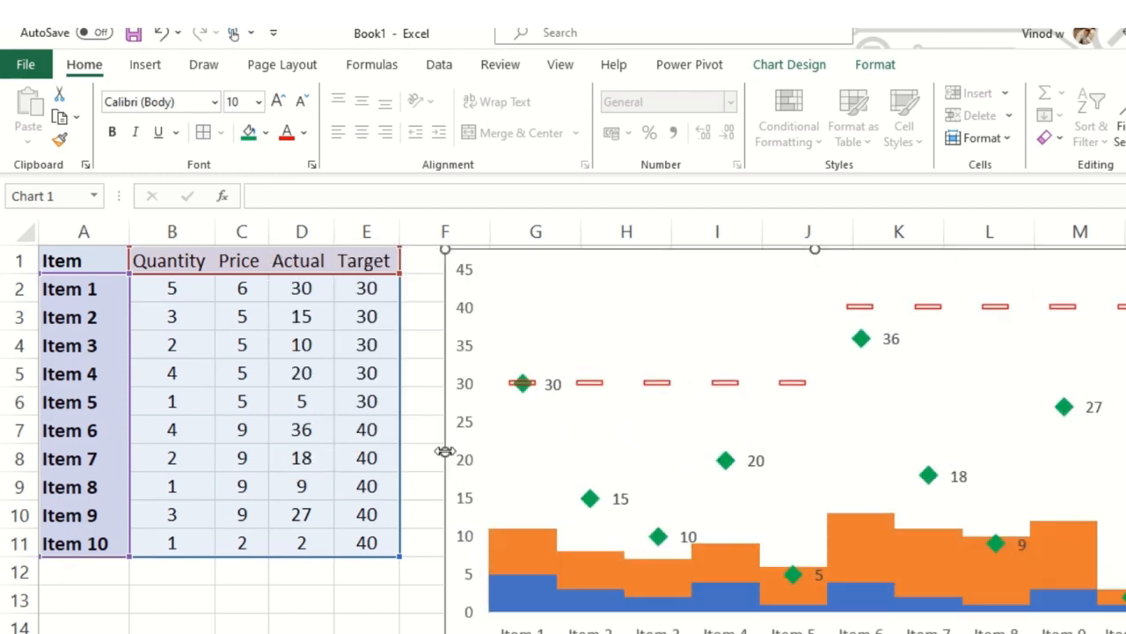